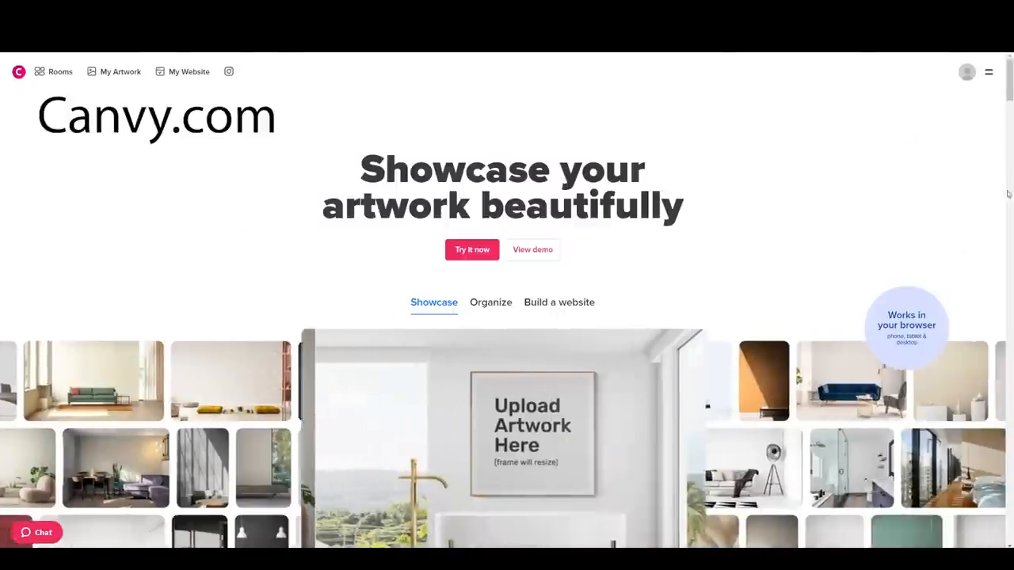
Step: Scroll the homepage and All Rooms catalog toward the recessed feature wall living room
{"action": "scroll", "scroll_direction": "down", "scroll_amount": 3}
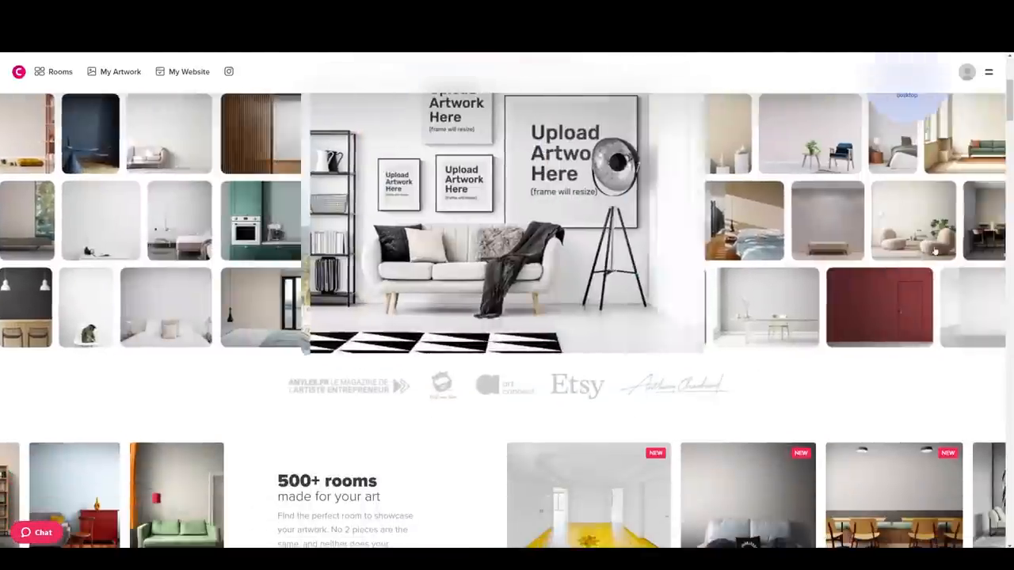
{"action": "scroll", "scroll_direction": "down", "scroll_amount": 3}
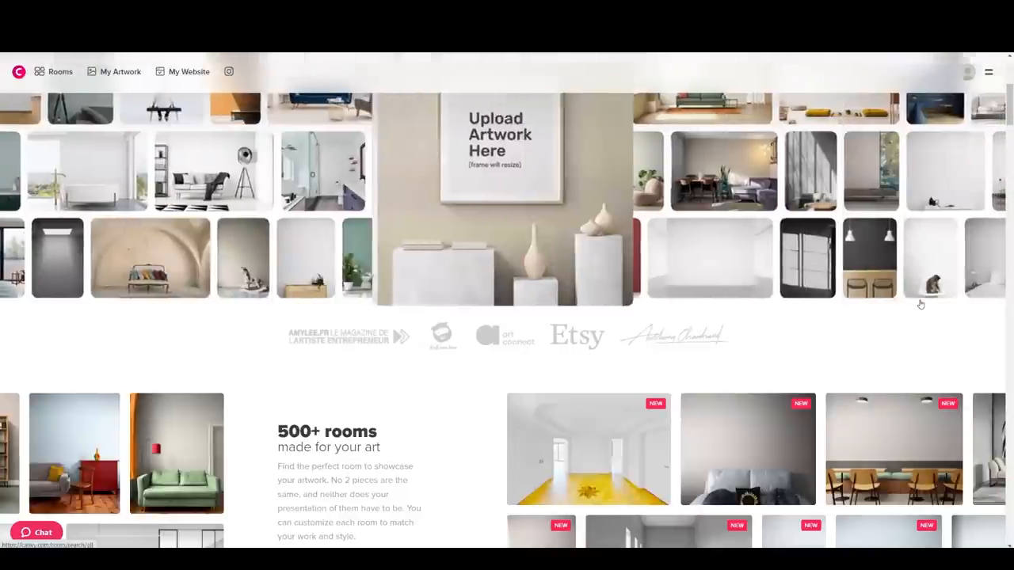
{"action": "scroll", "scroll_direction": "up", "scroll_amount": 3}
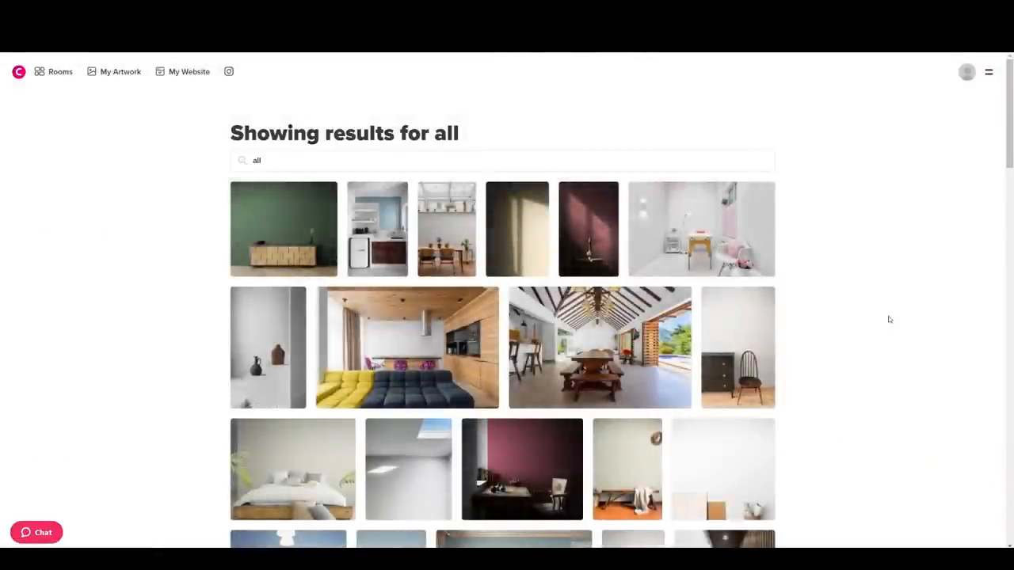
{"action": "mouse_move", "coordinate": [947, 254]}
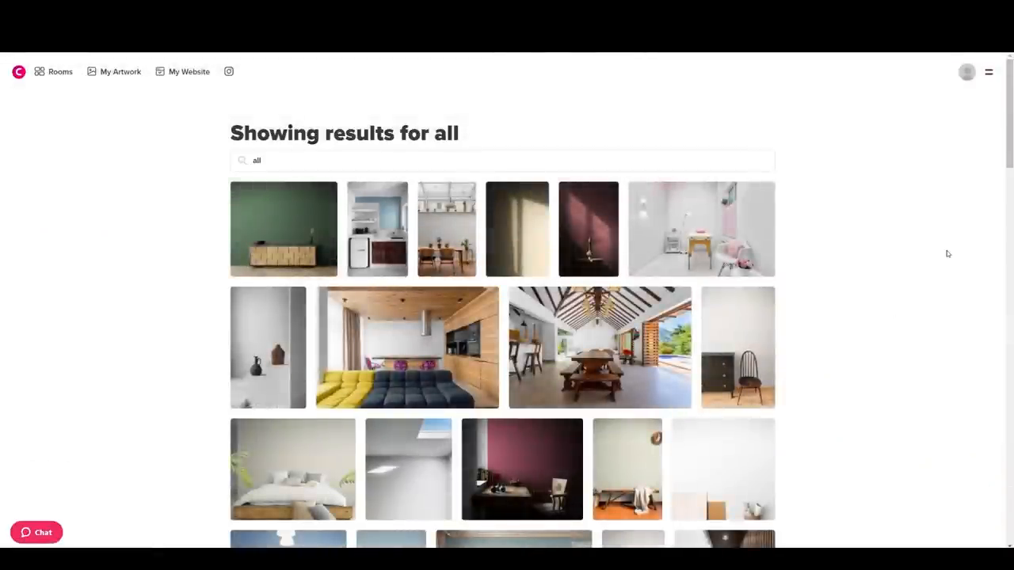
{"action": "scroll", "scroll_direction": "down", "scroll_amount": 3}
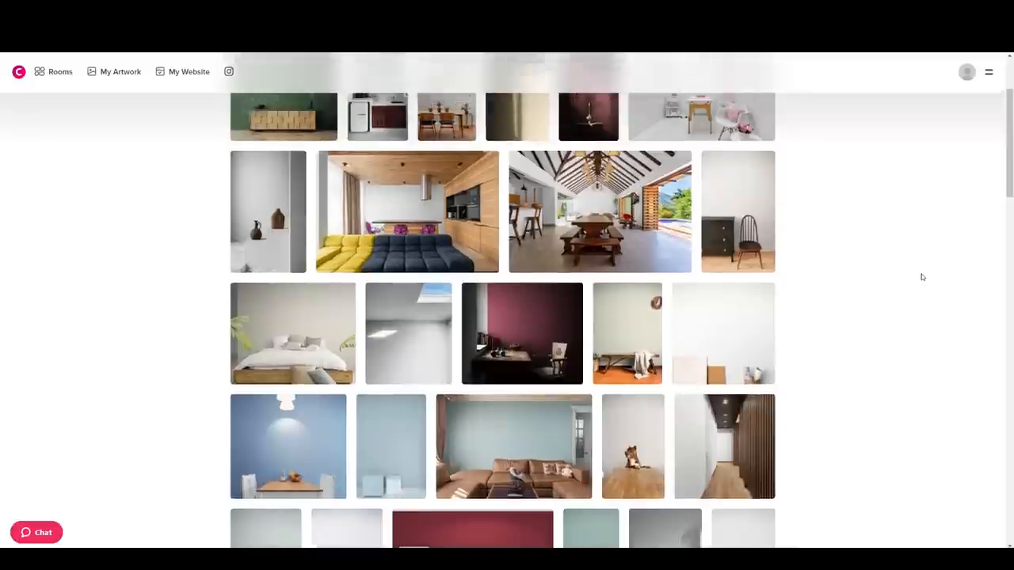
{"action": "scroll", "scroll_direction": "down", "scroll_amount": 3}
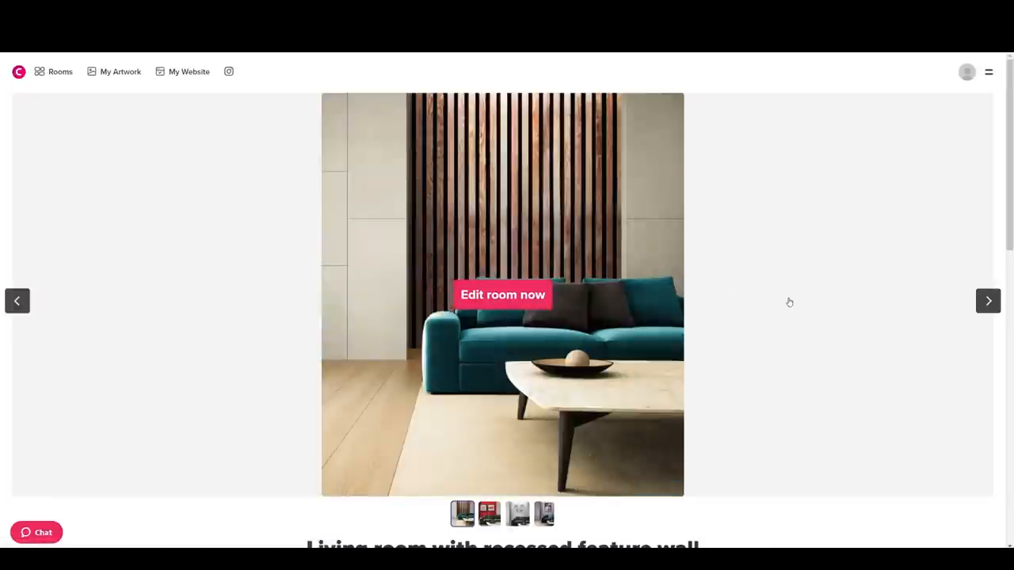
Step: Enter the room editor and remove the otter painting from the slatted wall
{"action": "left_click", "coordinate": [502, 295]}
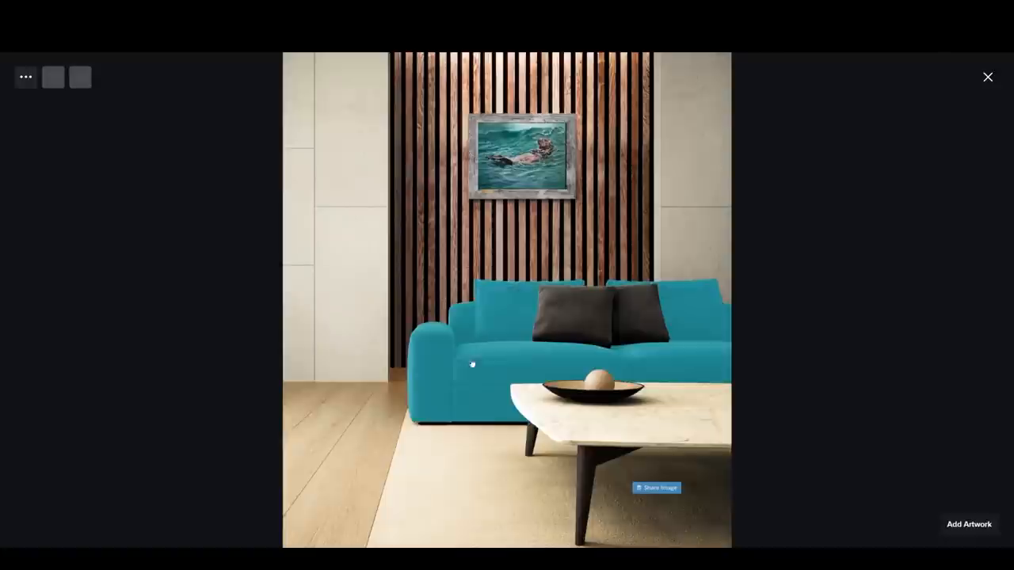
{"action": "left_click", "coordinate": [491, 364]}
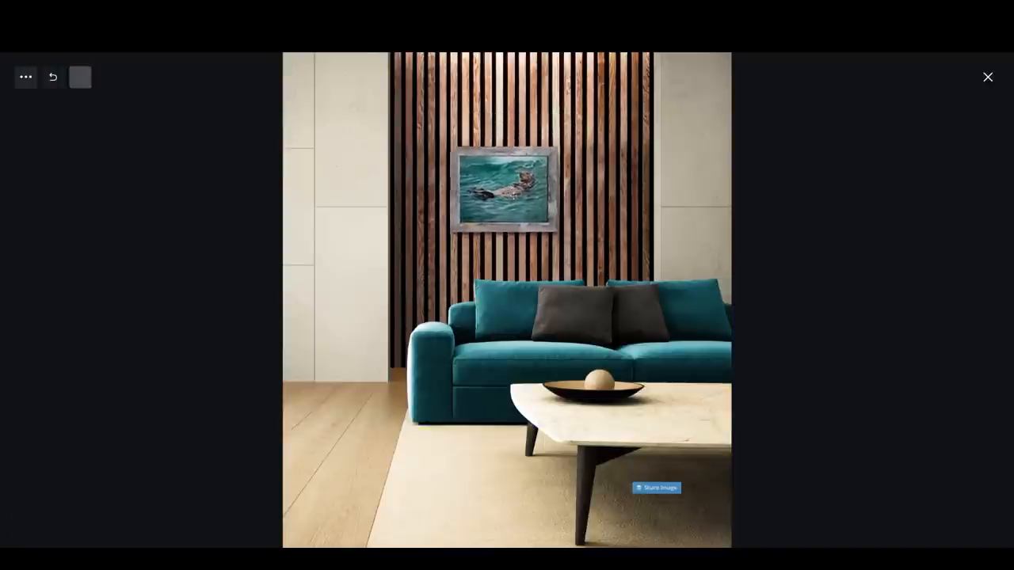
{"action": "left_click", "coordinate": [504, 189]}
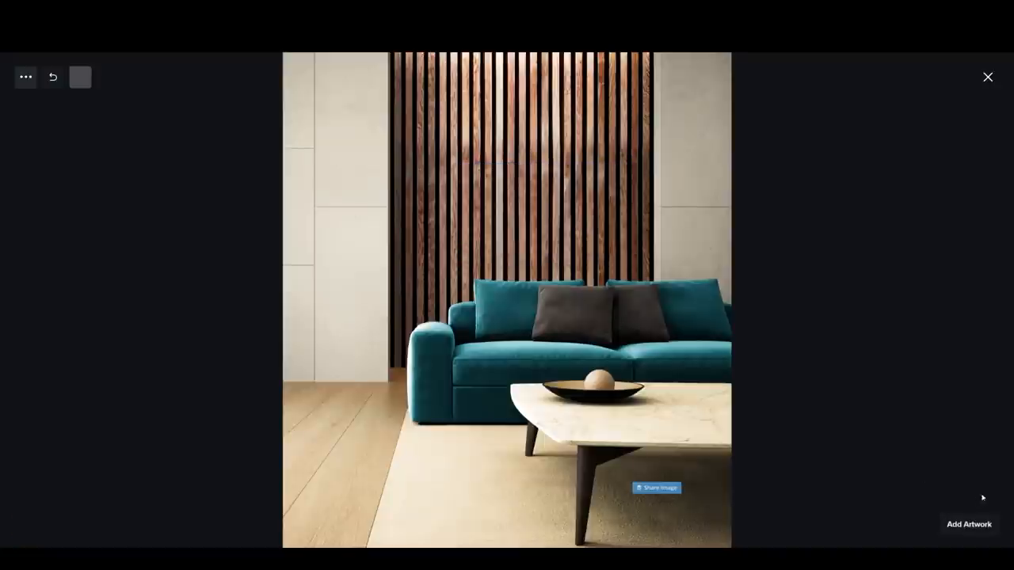
{"action": "left_click", "coordinate": [988, 76]}
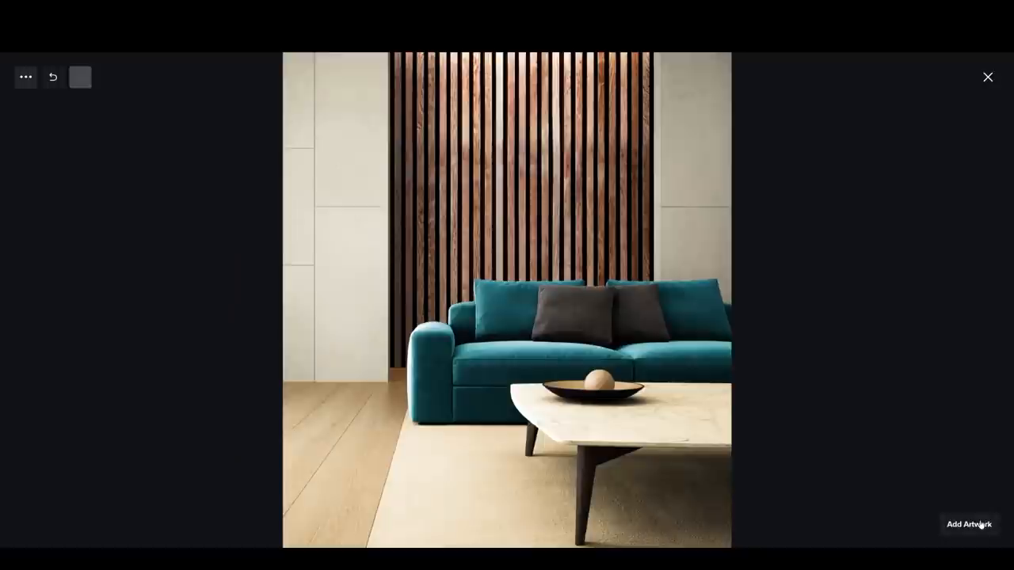
Step: Add the orangutan painting, position it on the slatted wall, then return to the rooms catalog
{"action": "left_click", "coordinate": [969, 524]}
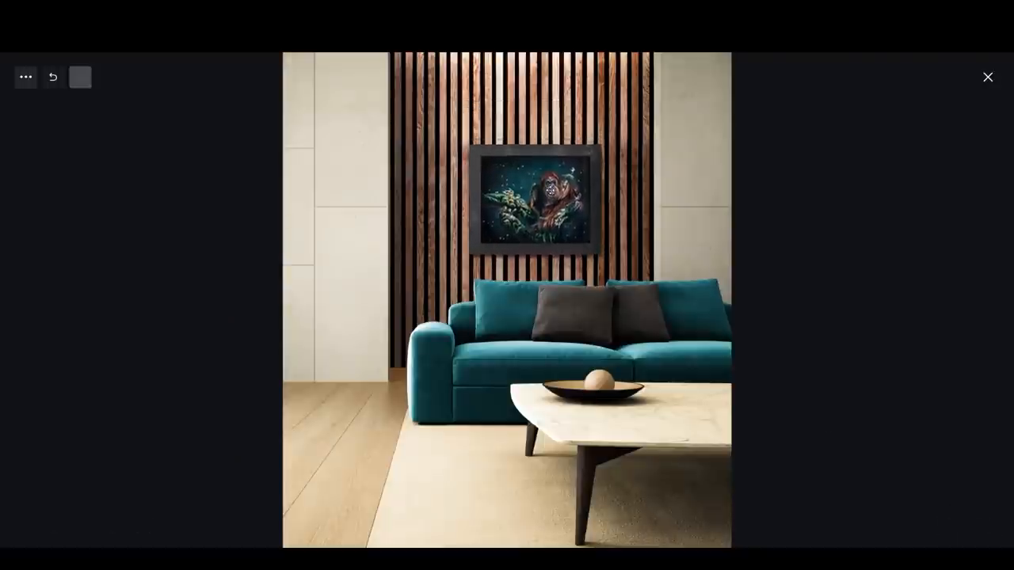
{"action": "left_click", "coordinate": [535, 198]}
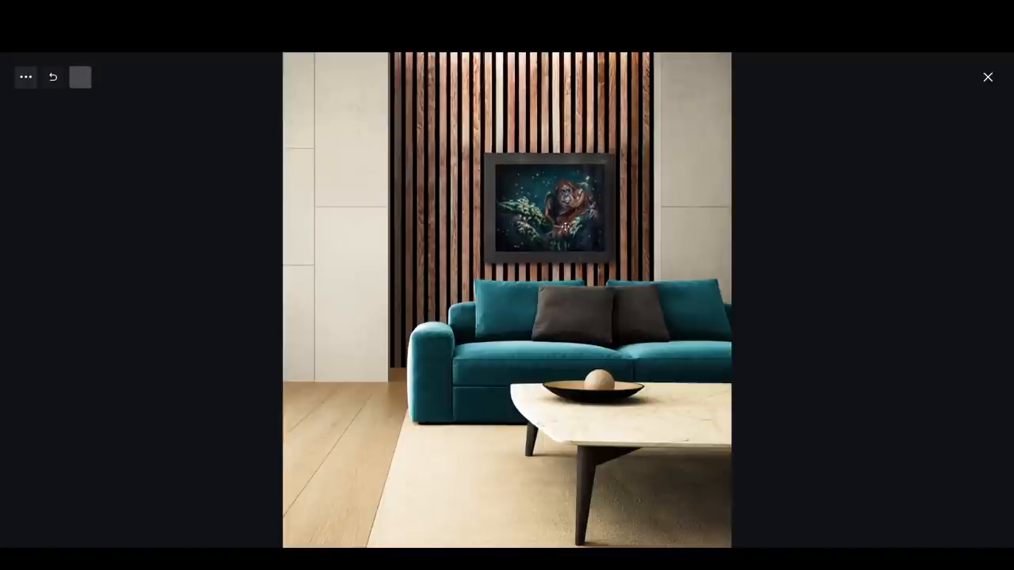
{"action": "left_click", "coordinate": [551, 207]}
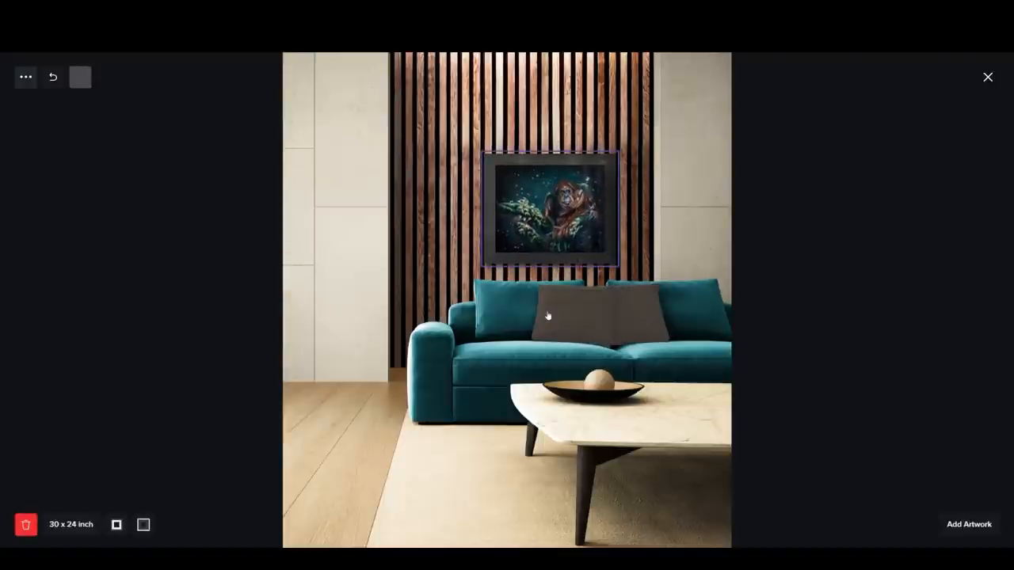
{"action": "left_click", "coordinate": [988, 76]}
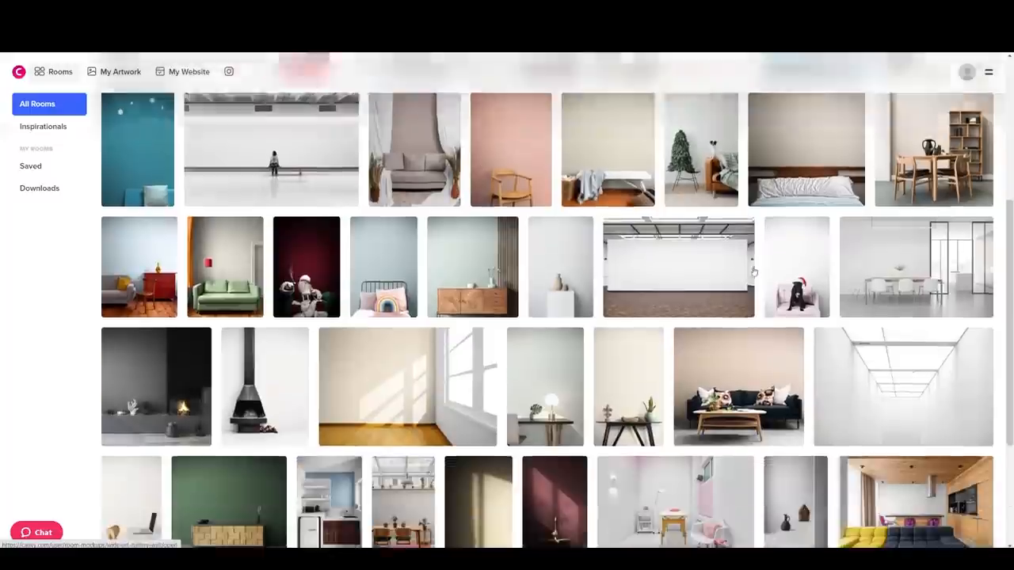
Step: Place the orangutan painting on the sage-green wall, centred above the pale sofa, with its options shown
{"action": "scroll", "scroll_direction": "down", "scroll_amount": 3}
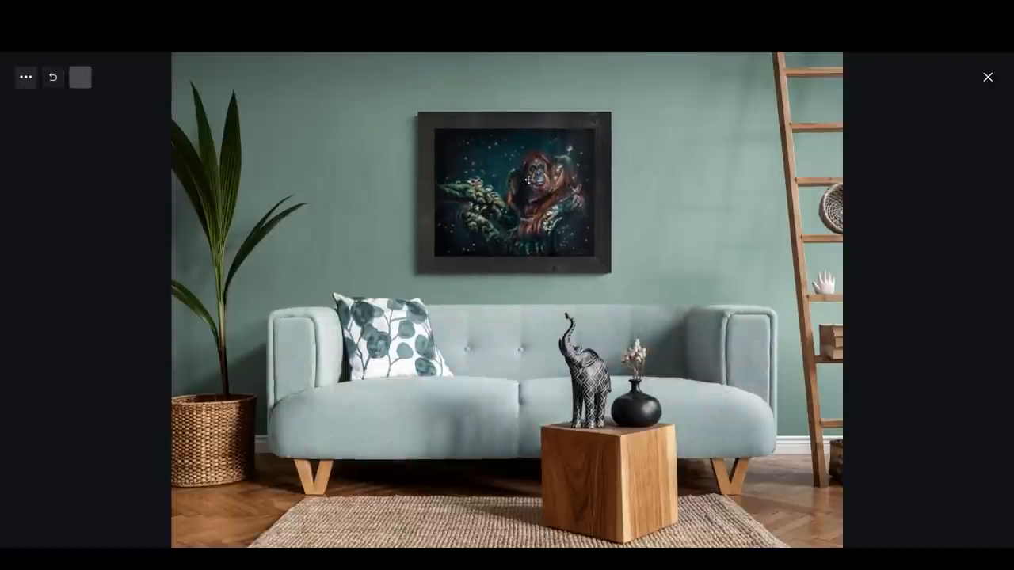
{"action": "left_click", "coordinate": [520, 190]}
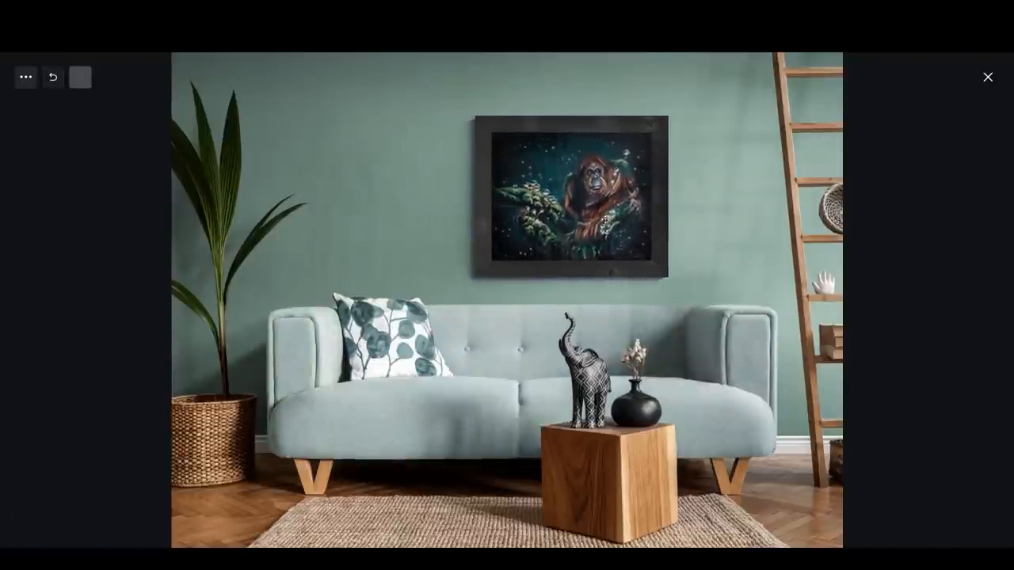
{"action": "left_click", "coordinate": [567, 196]}
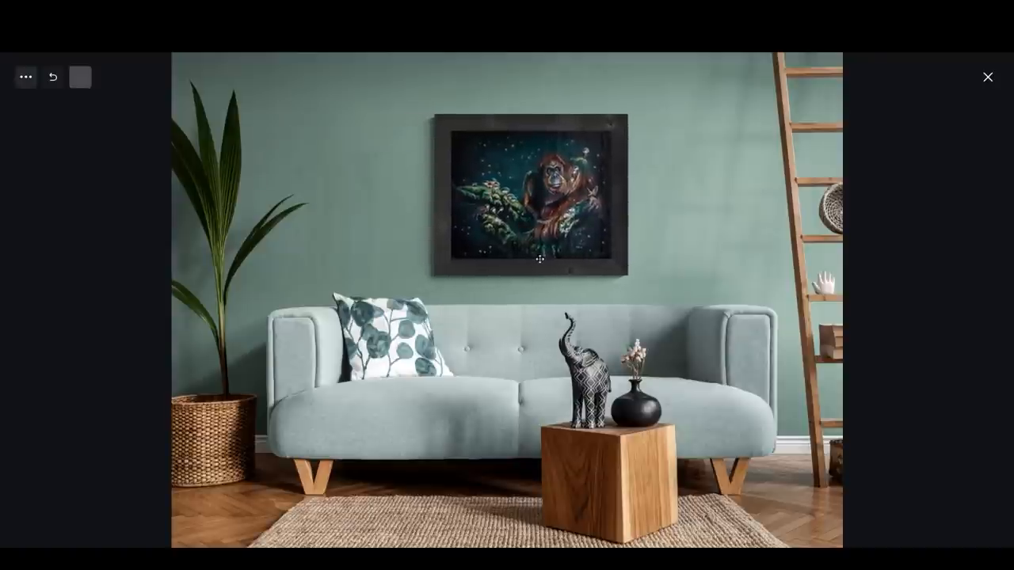
{"action": "left_click", "coordinate": [538, 198]}
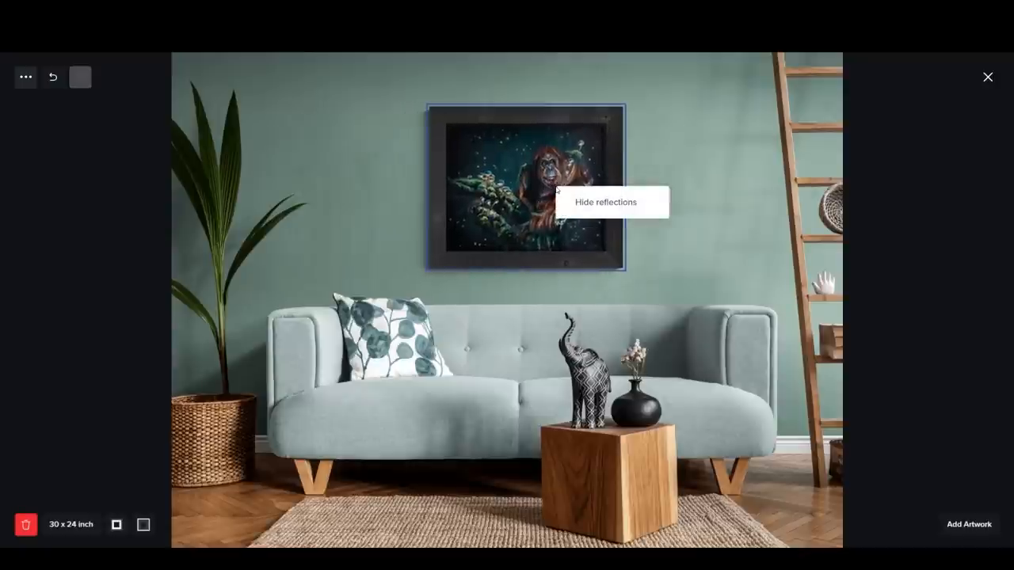
Step: Hide reflections on the orangutan painting in its dark ornate frame and select the wall behind the sofa
{"action": "left_click", "coordinate": [605, 203]}
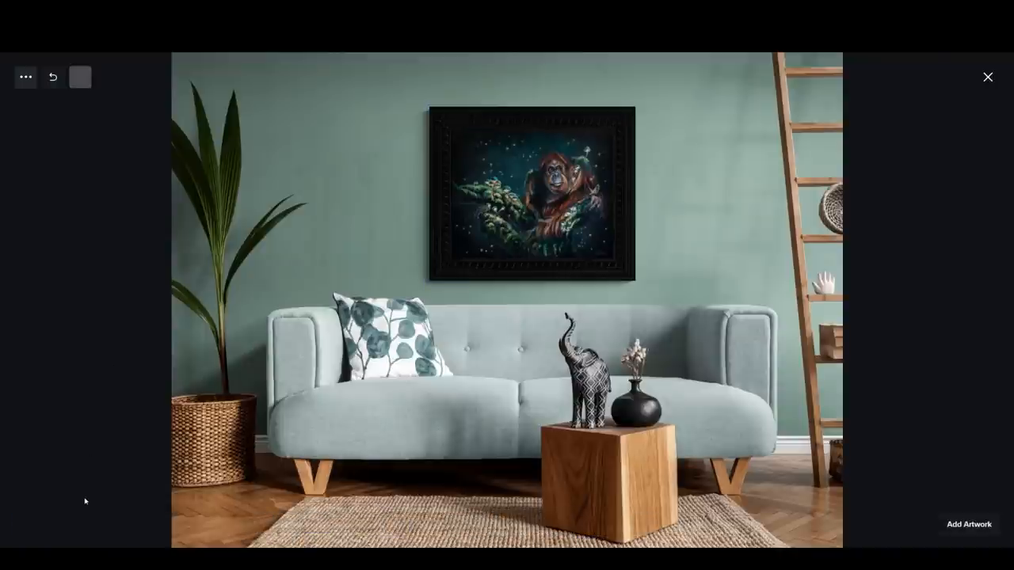
{"action": "mouse_move", "coordinate": [529, 216]}
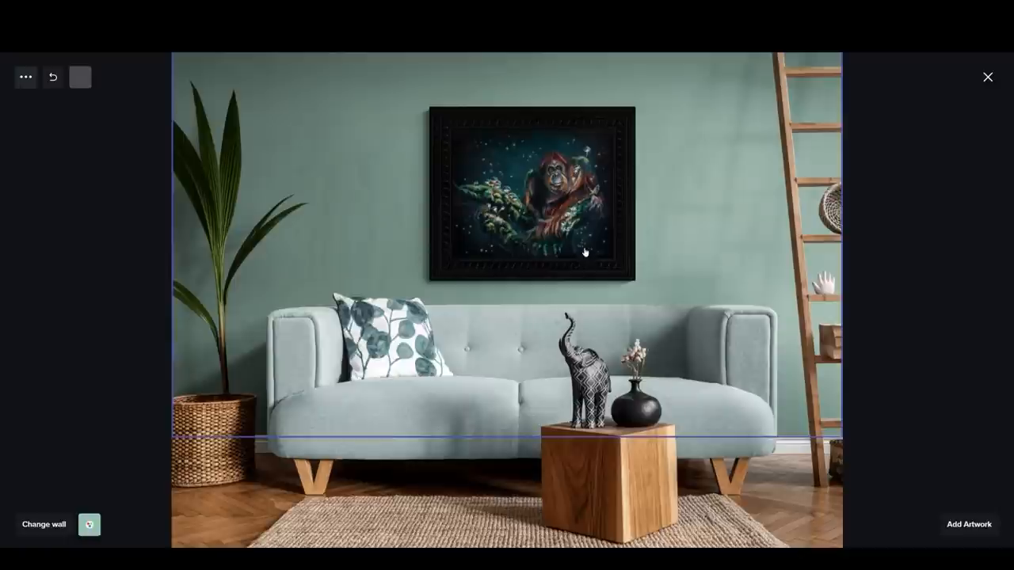
{"action": "left_click", "coordinate": [531, 193]}
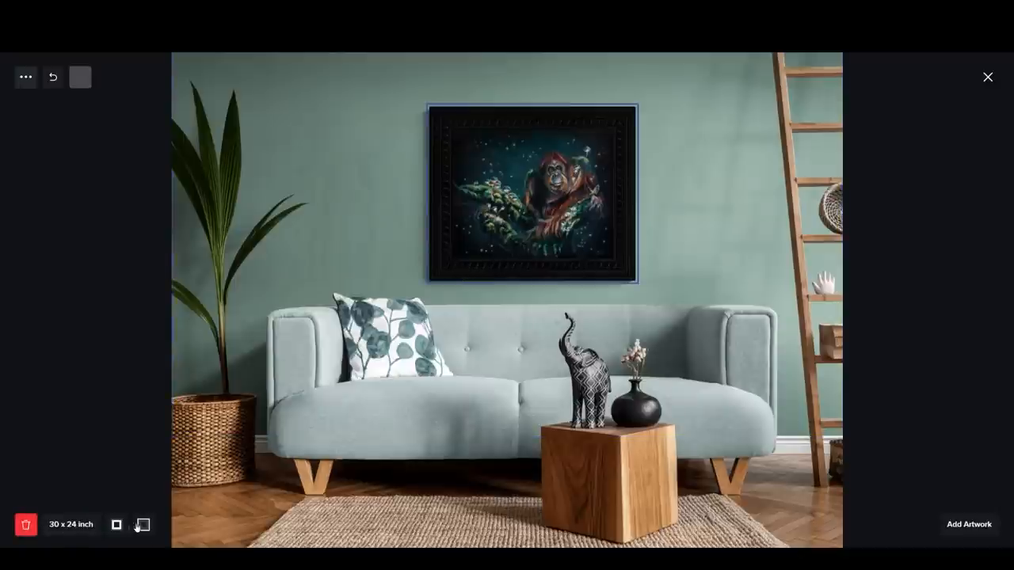
{"action": "left_click", "coordinate": [142, 525]}
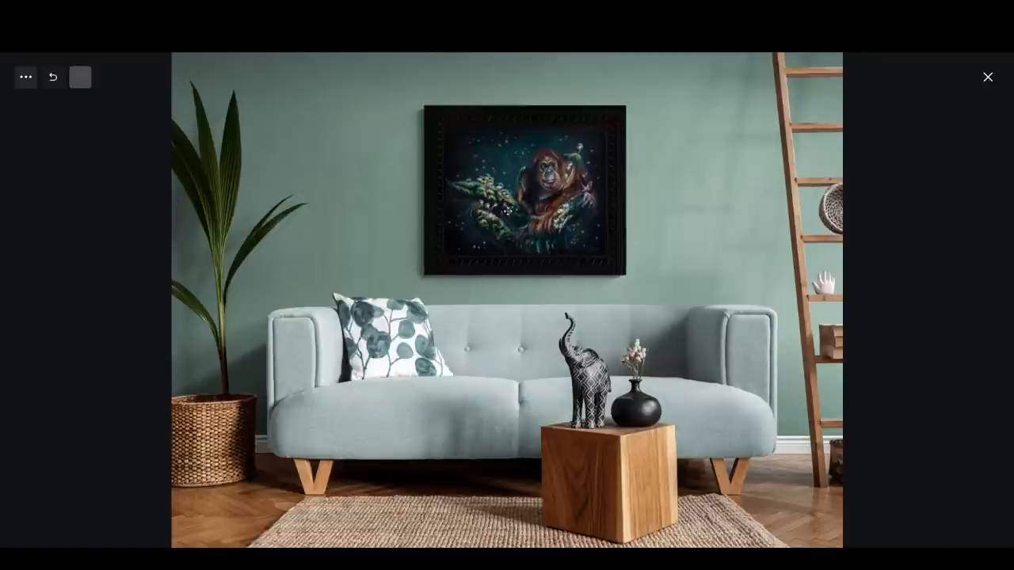
{"action": "left_click", "coordinate": [525, 190]}
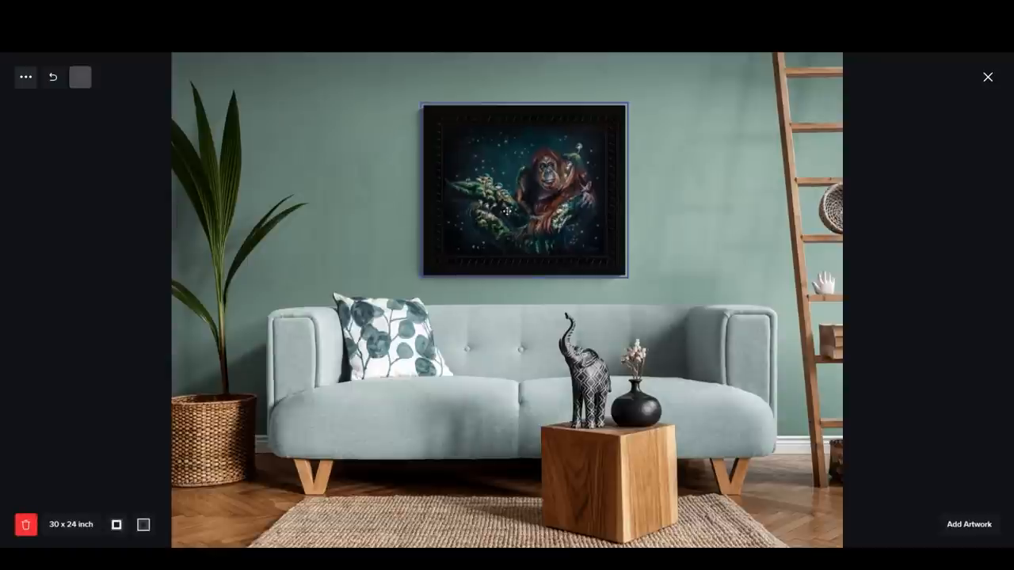
{"action": "left_click", "coordinate": [334, 209]}
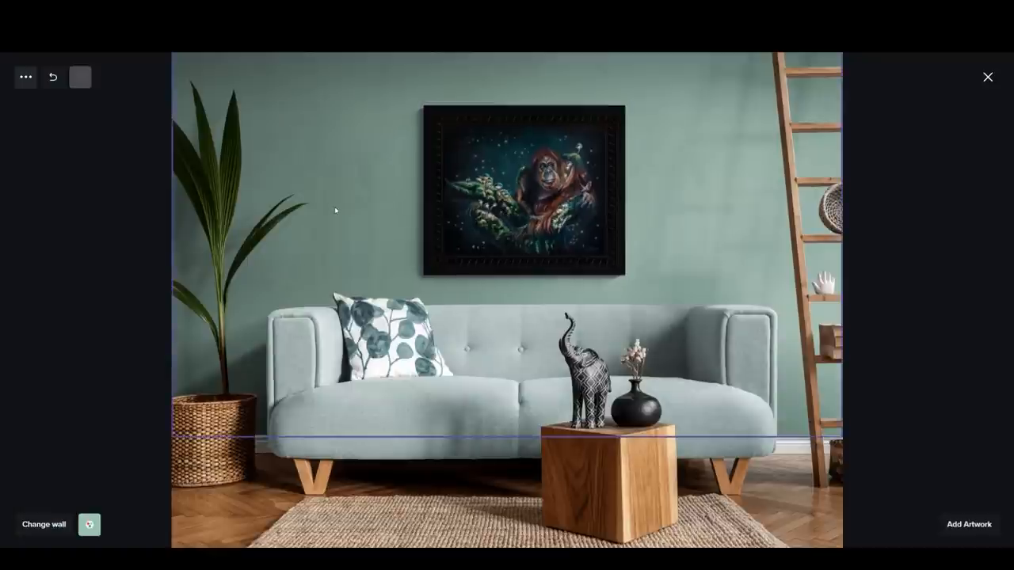
Step: Darken the wall to a deeper grey-green and change the sofa colour to grey
{"action": "left_click", "coordinate": [88, 524]}
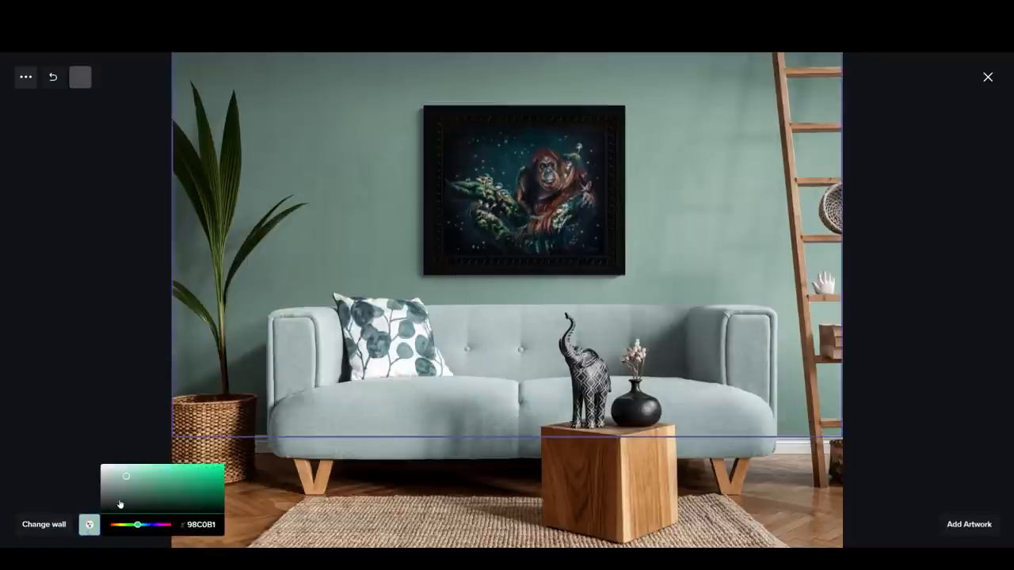
{"action": "left_click_drag", "start_coordinate": [127, 477], "coordinate": [120, 491]}
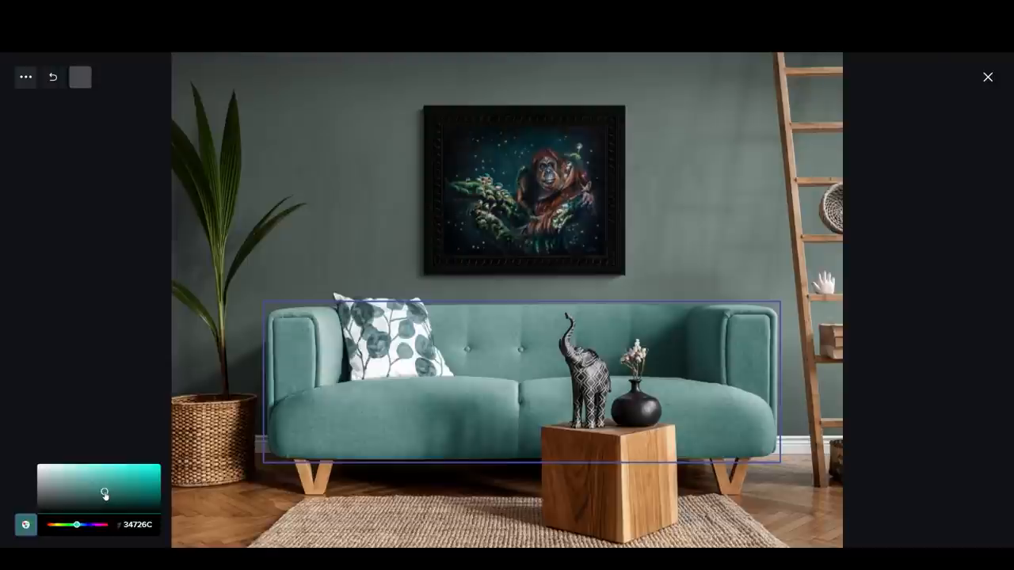
{"action": "left_click_drag", "start_coordinate": [103, 494], "coordinate": [45, 507]}
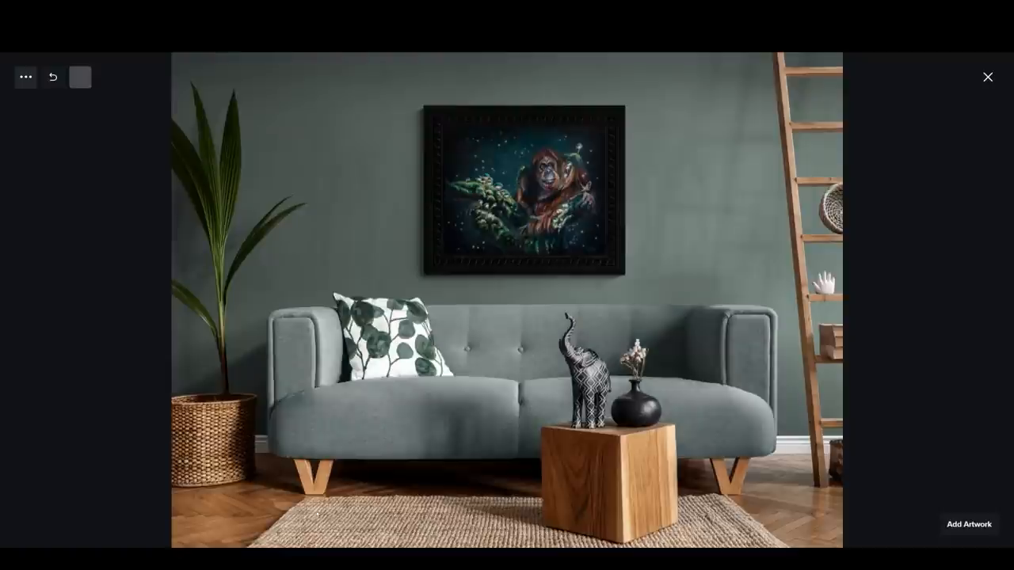
{"action": "mouse_move", "coordinate": [512, 270]}
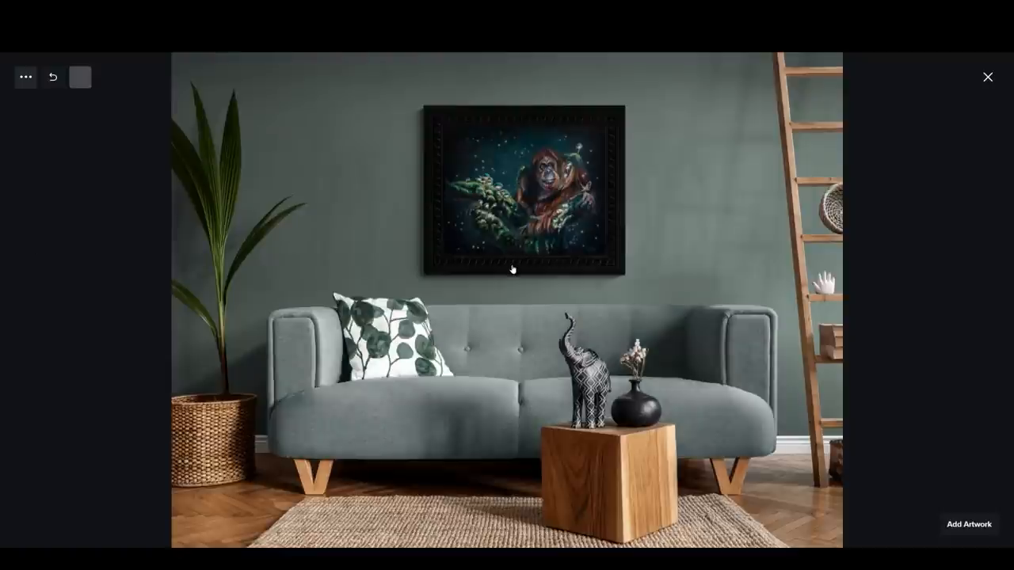
Step: Download the mockup as a medium 3971 x 2958 px image
{"action": "left_click", "coordinate": [25, 76]}
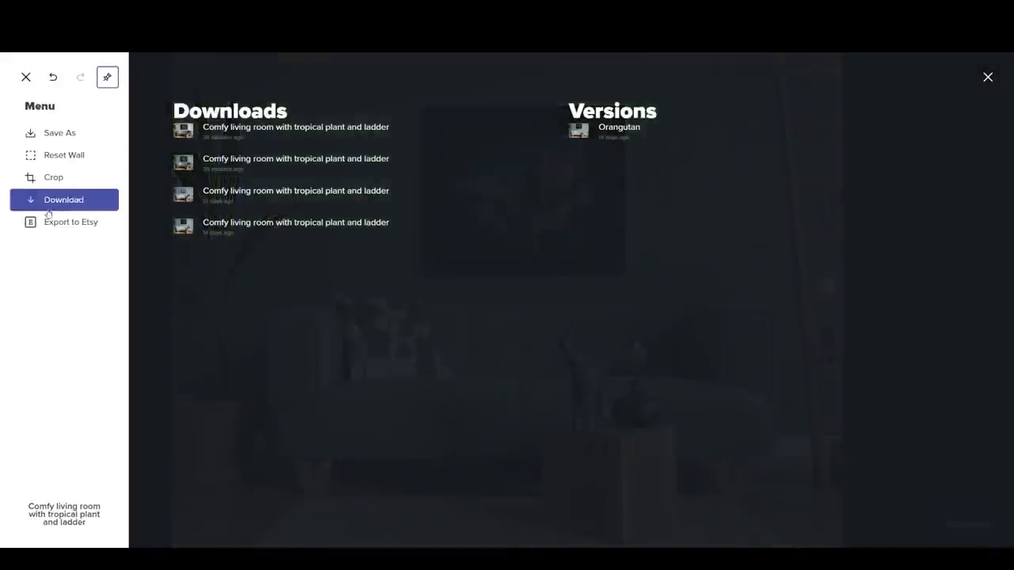
{"action": "left_click", "coordinate": [63, 200]}
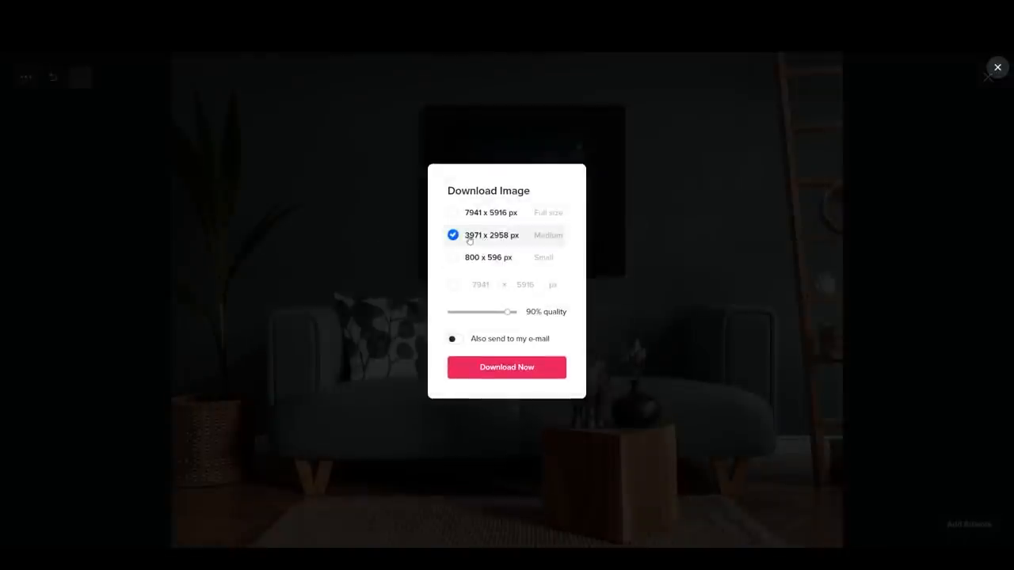
{"action": "left_click", "coordinate": [453, 256]}
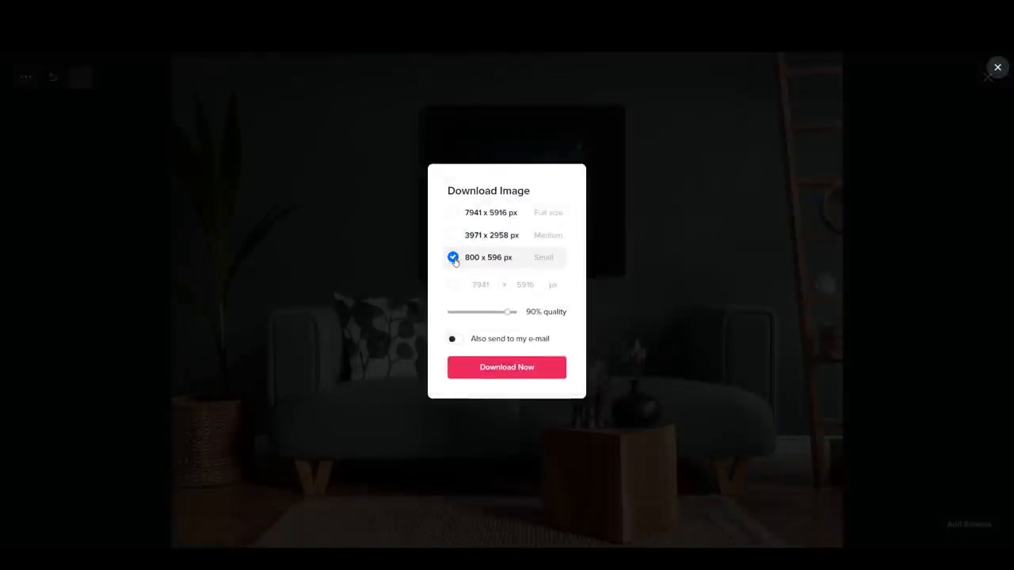
{"action": "left_click", "coordinate": [453, 235]}
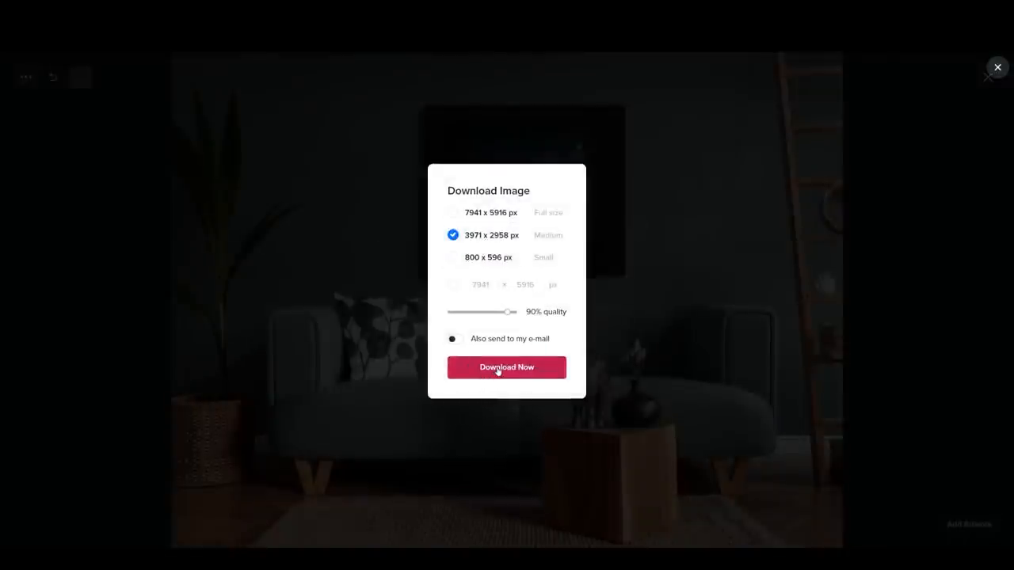
{"action": "left_click", "coordinate": [507, 367]}
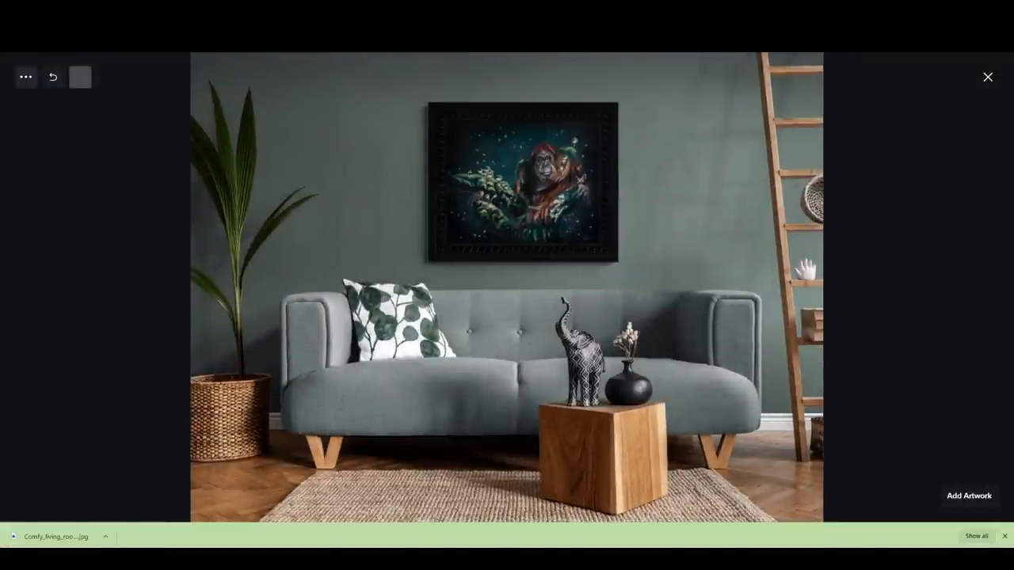
Step: Add the parrot painting IMG_0174 to My Artwork at 16 x 20 inches
{"action": "left_click", "coordinate": [986, 76]}
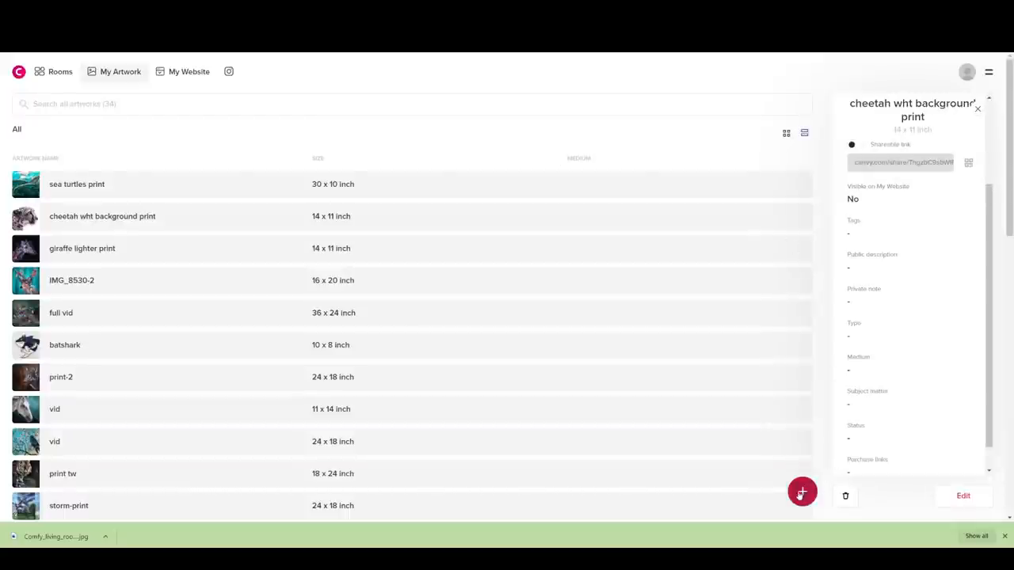
{"action": "left_click", "coordinate": [802, 491]}
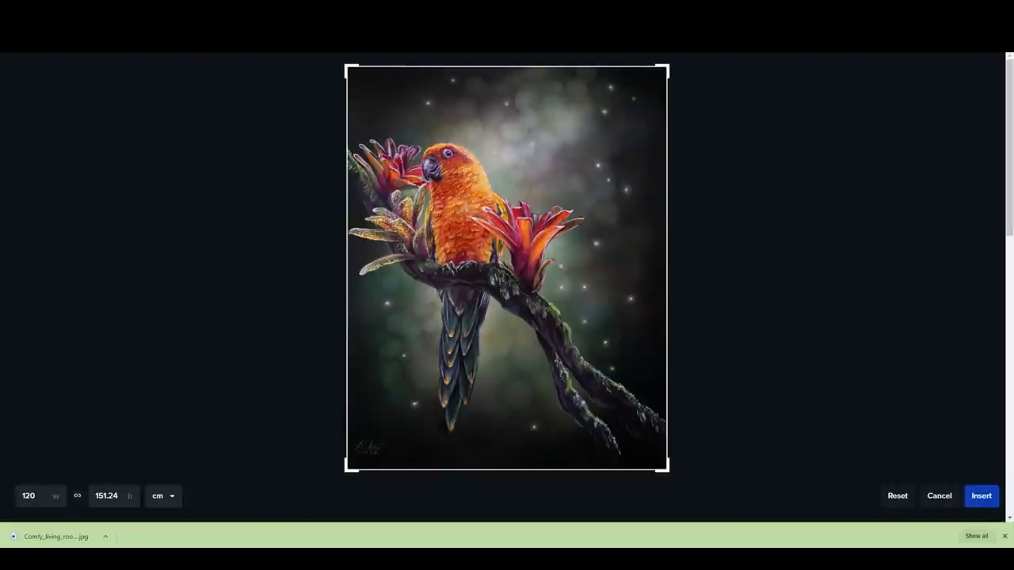
{"action": "left_click", "coordinate": [163, 496]}
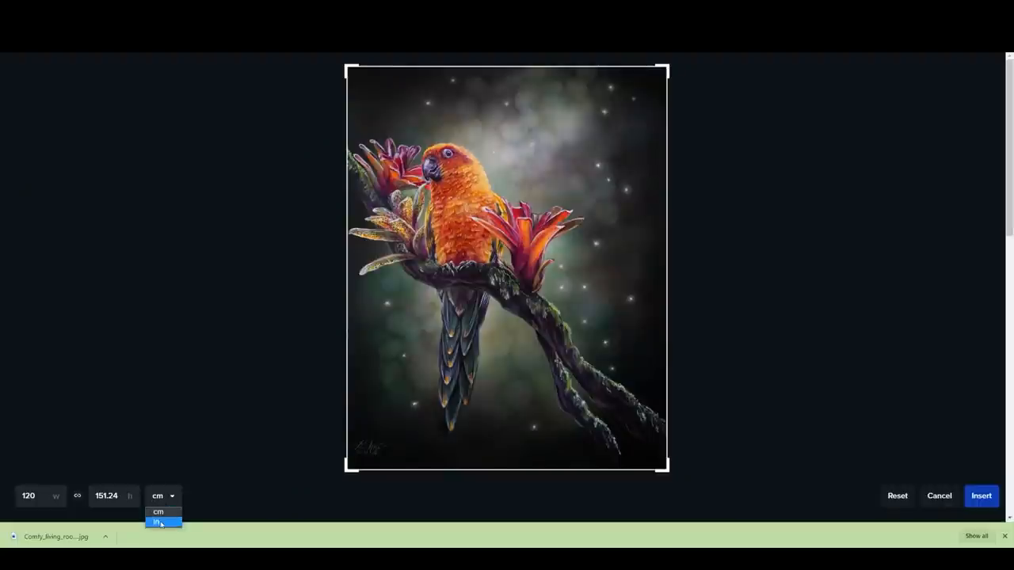
{"action": "left_click", "coordinate": [159, 523]}
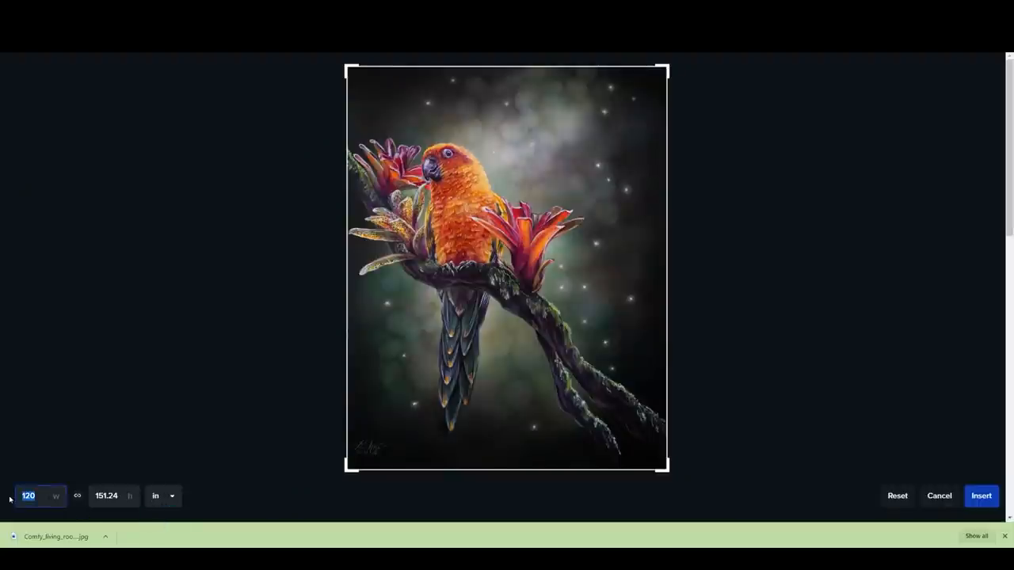
{"action": "type", "text": "16"}
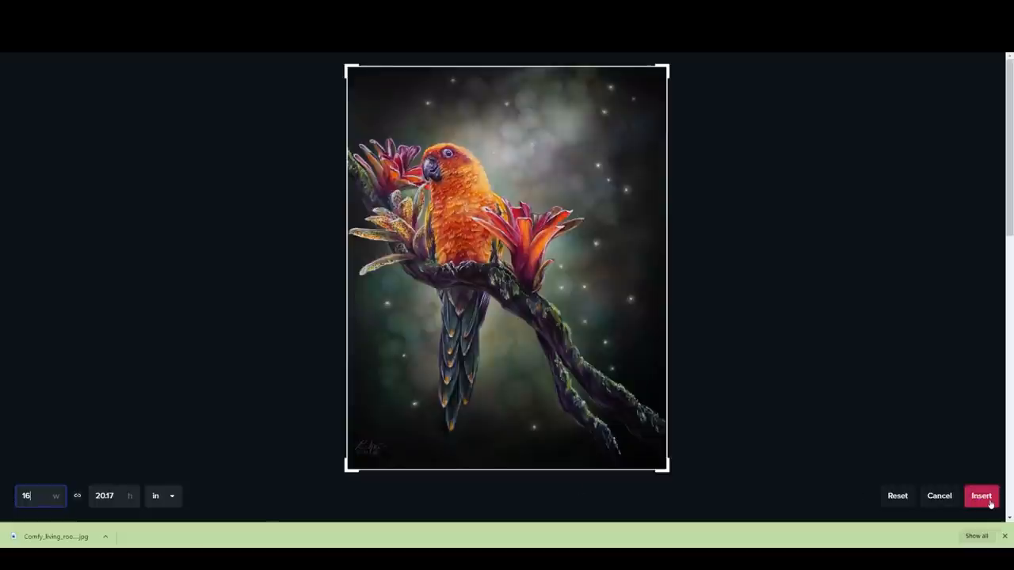
{"action": "left_click", "coordinate": [980, 495]}
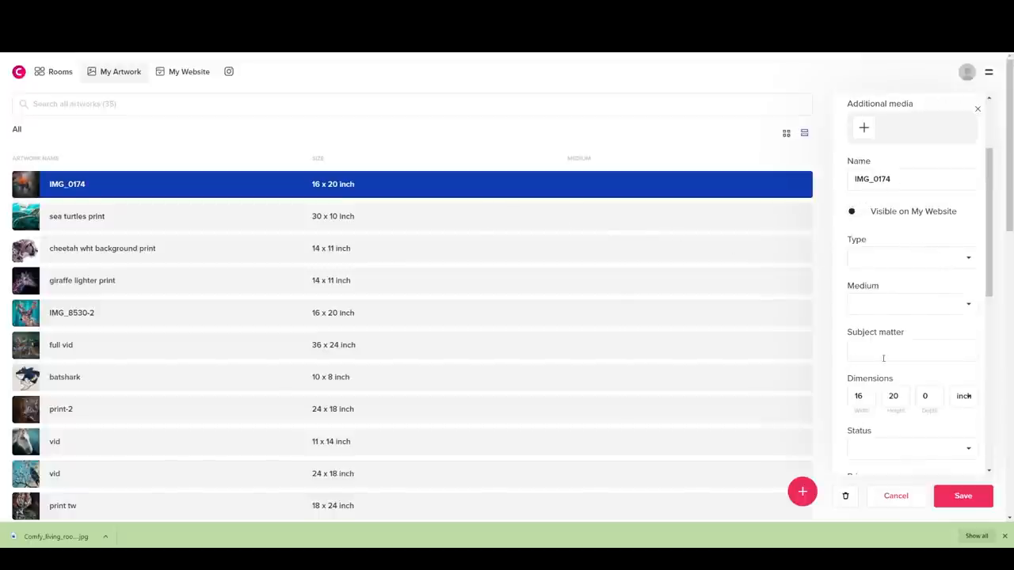
{"action": "scroll", "scroll_direction": "down", "scroll_amount": 3}
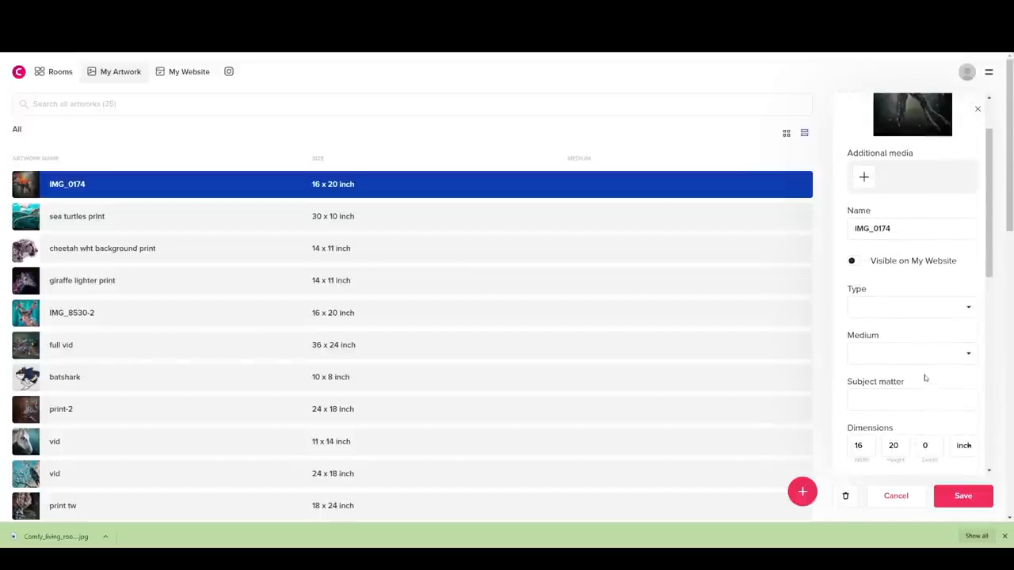
{"action": "scroll", "scroll_direction": "down", "scroll_amount": 3}
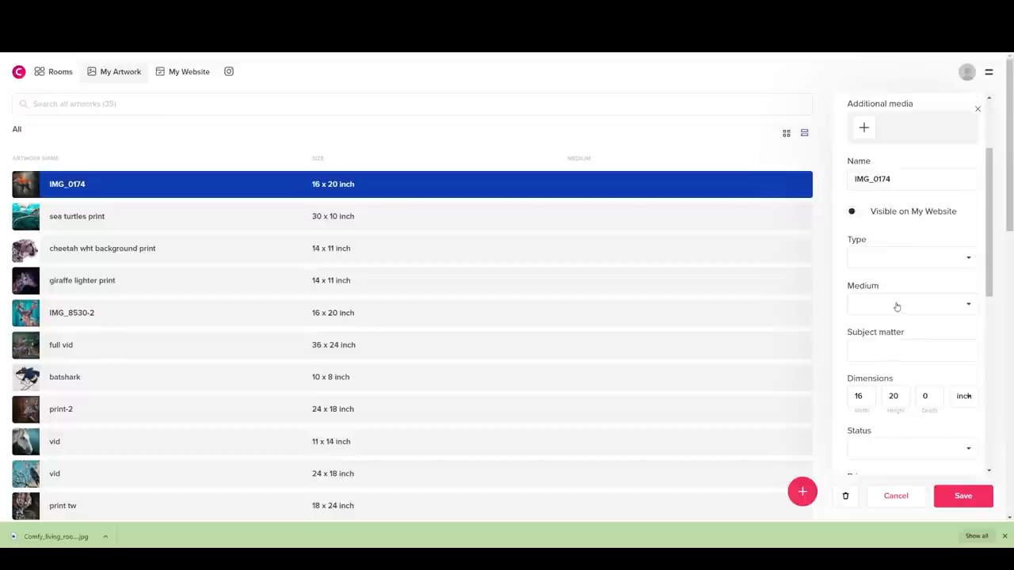
{"action": "left_click", "coordinate": [911, 305]}
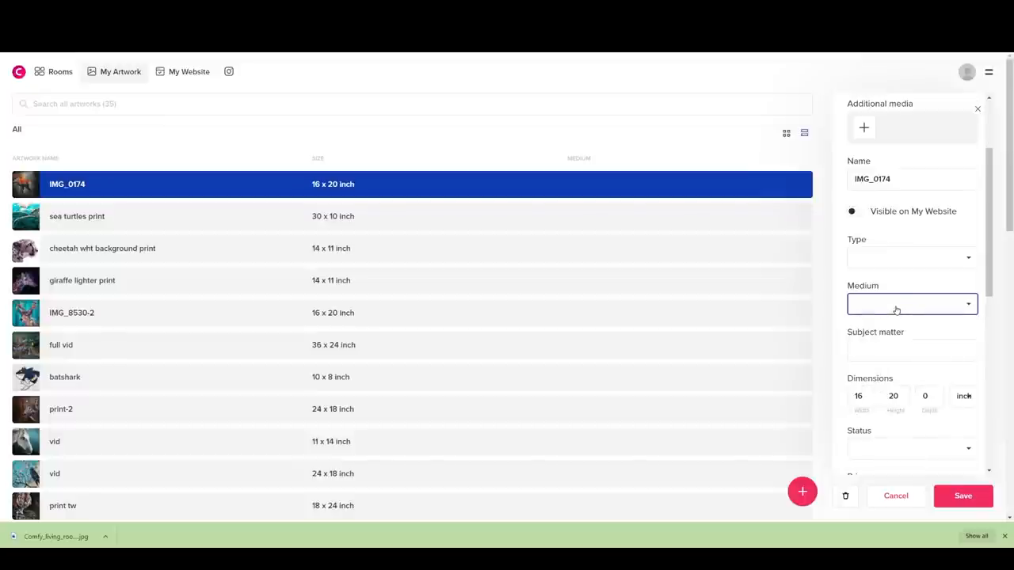
{"action": "left_click", "coordinate": [911, 257]}
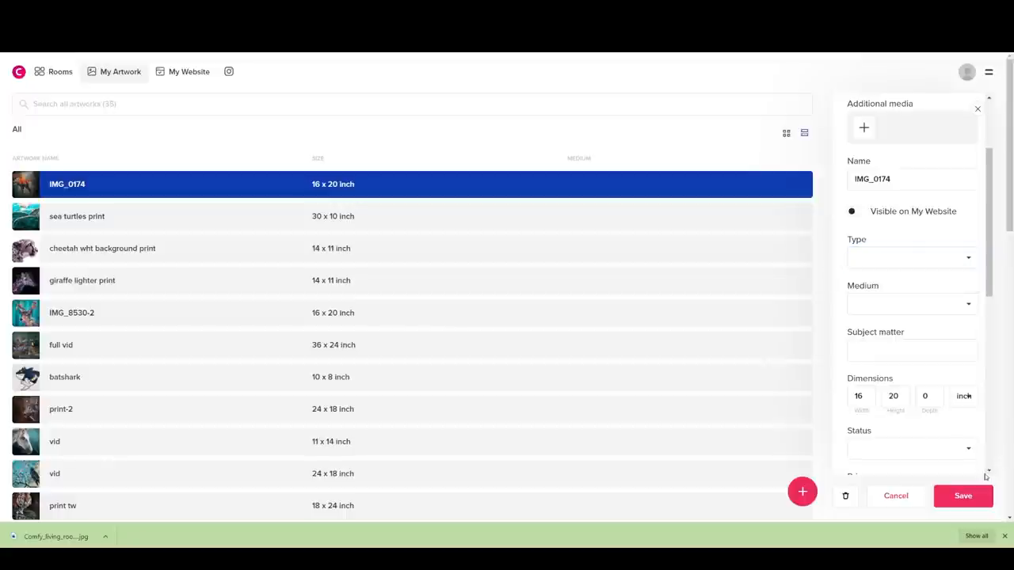
Step: Scroll through the All Rooms gallery looking for a new backdrop
{"action": "left_click", "coordinate": [60, 72]}
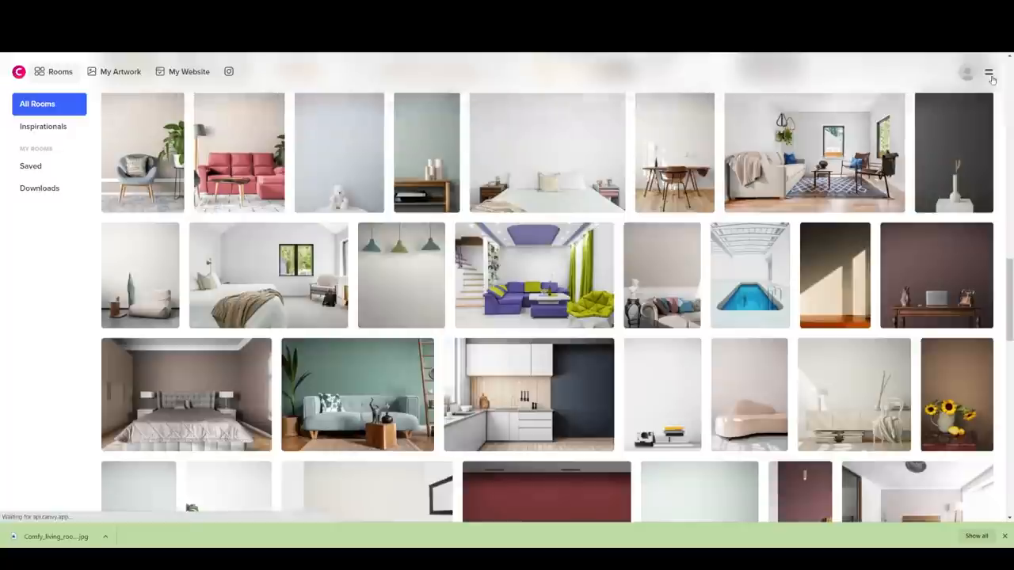
{"action": "scroll", "scroll_direction": "down", "scroll_amount": 3}
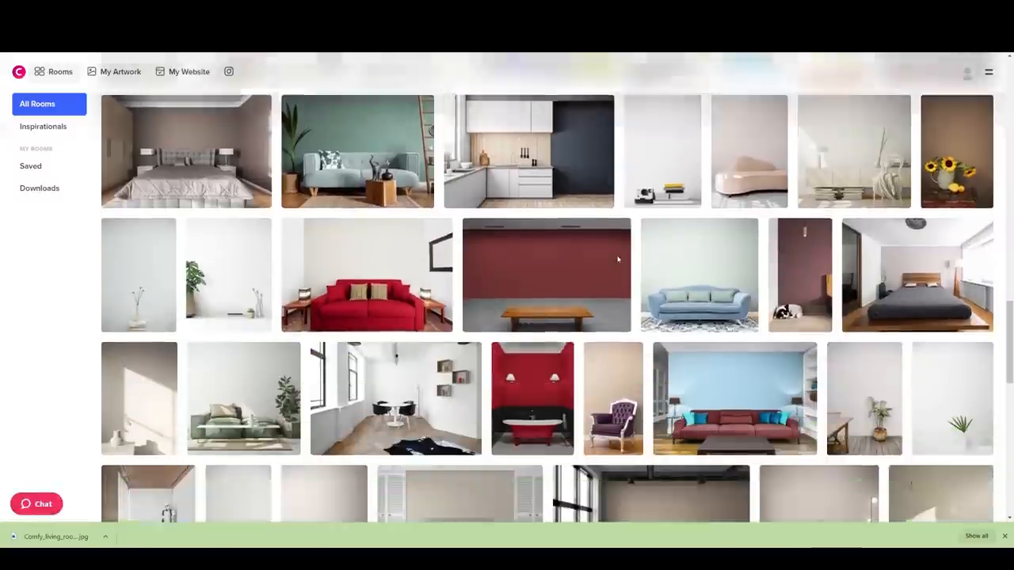
{"action": "scroll", "scroll_direction": "down", "scroll_amount": 3}
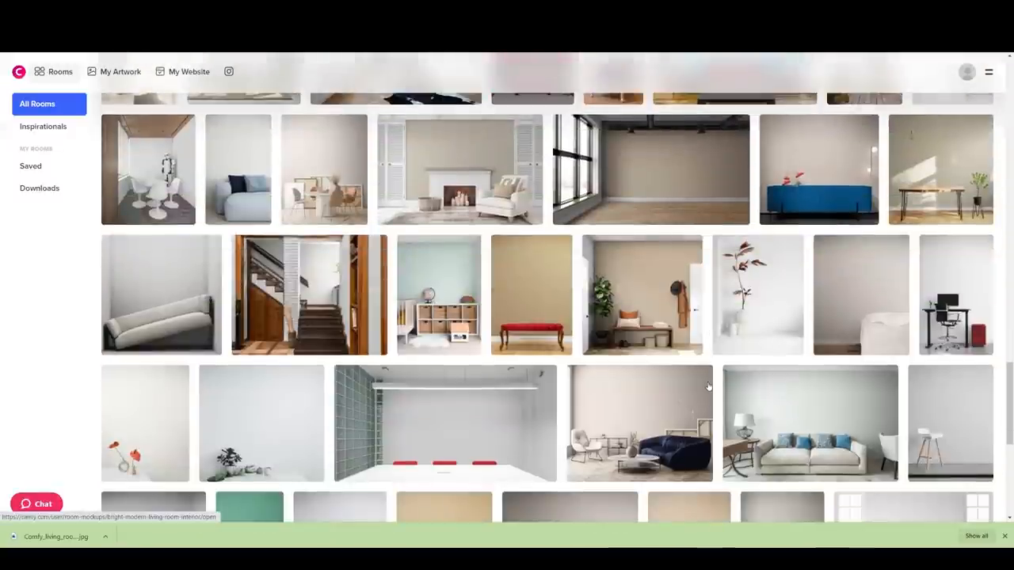
{"action": "scroll", "scroll_direction": "down", "scroll_amount": 3}
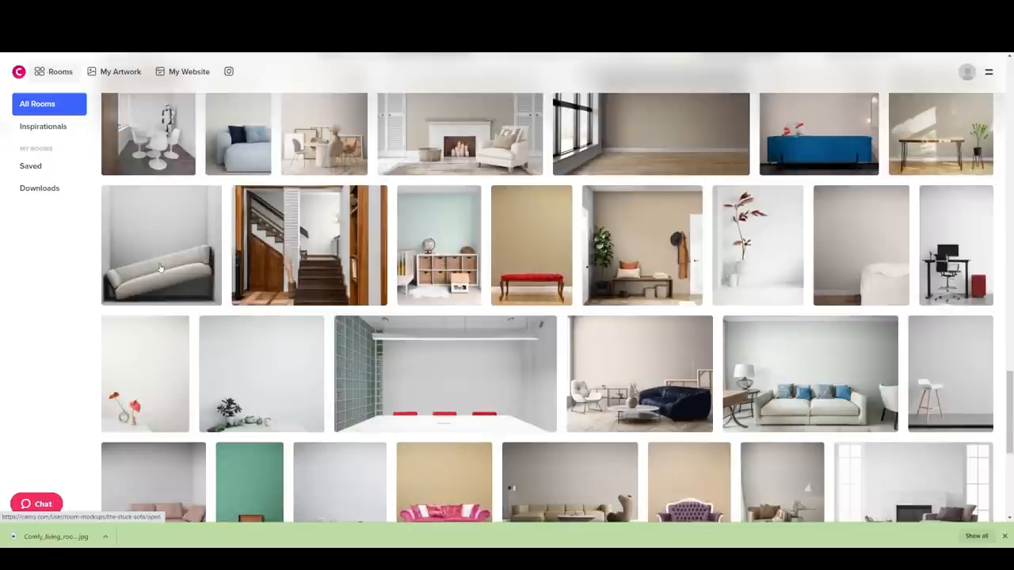
{"action": "mouse_move", "coordinate": [302, 311]}
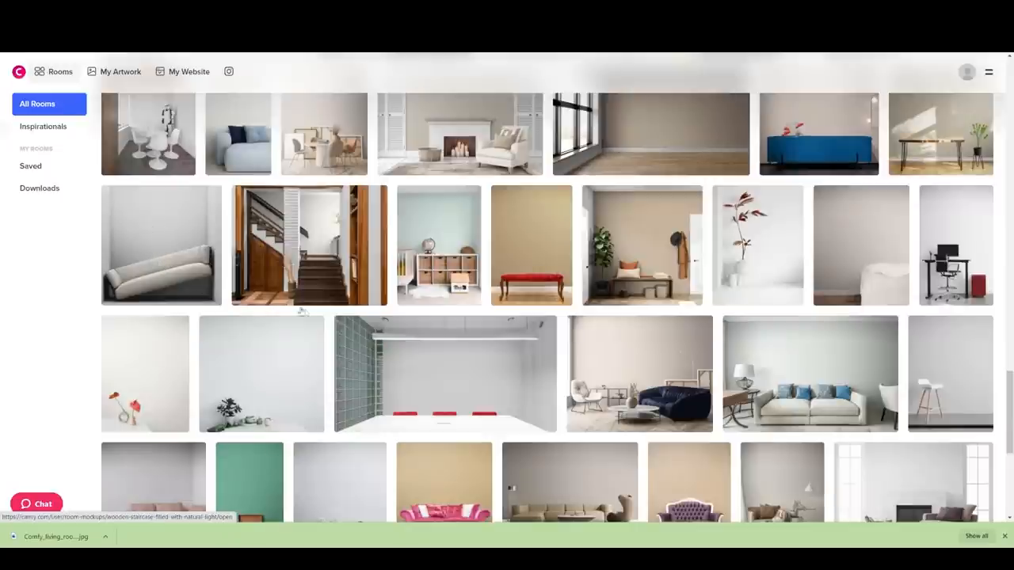
{"action": "scroll", "scroll_direction": "down", "scroll_amount": 3}
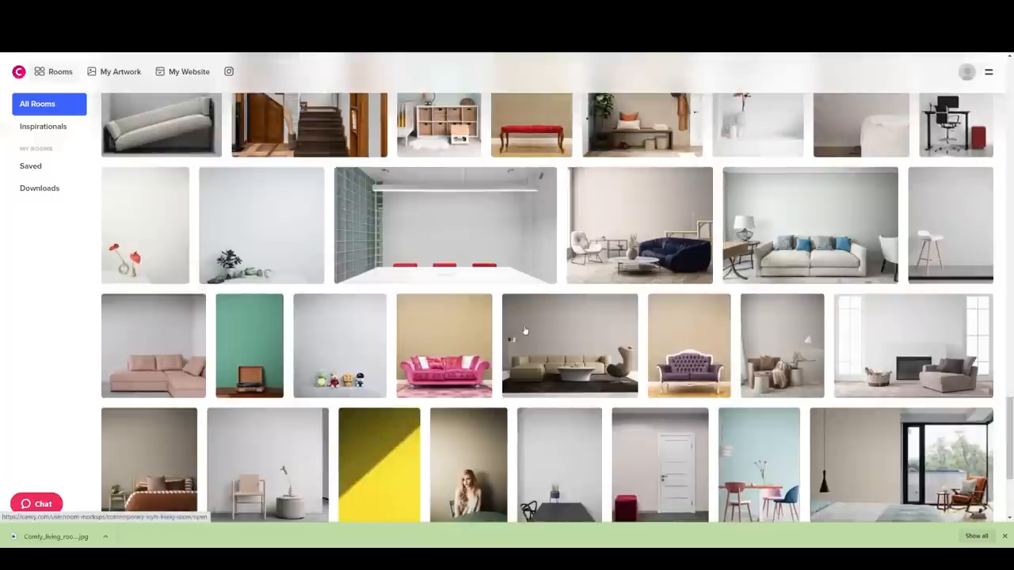
{"action": "scroll", "scroll_direction": "down", "scroll_amount": 3}
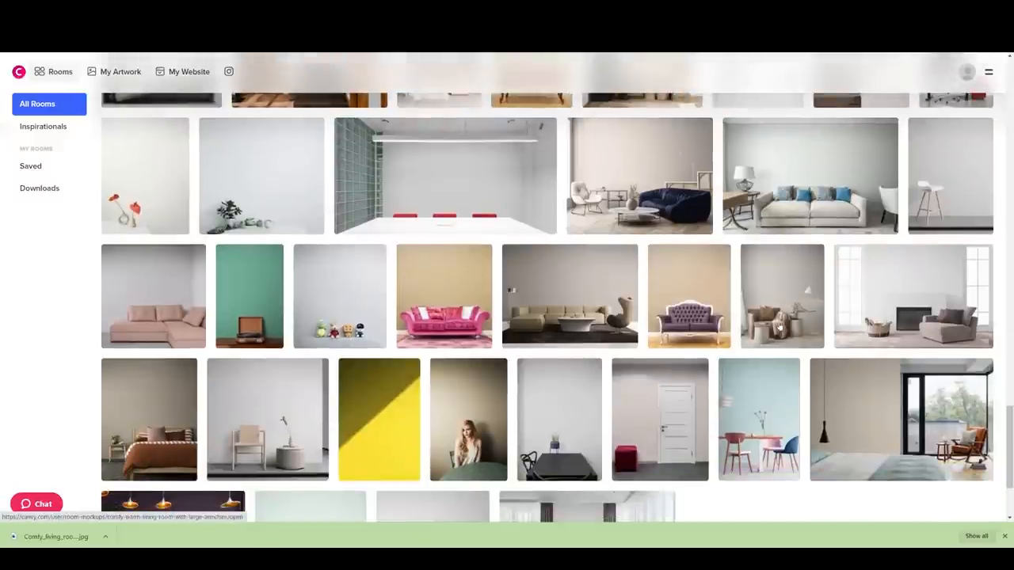
{"action": "scroll", "scroll_direction": "down", "scroll_amount": 3}
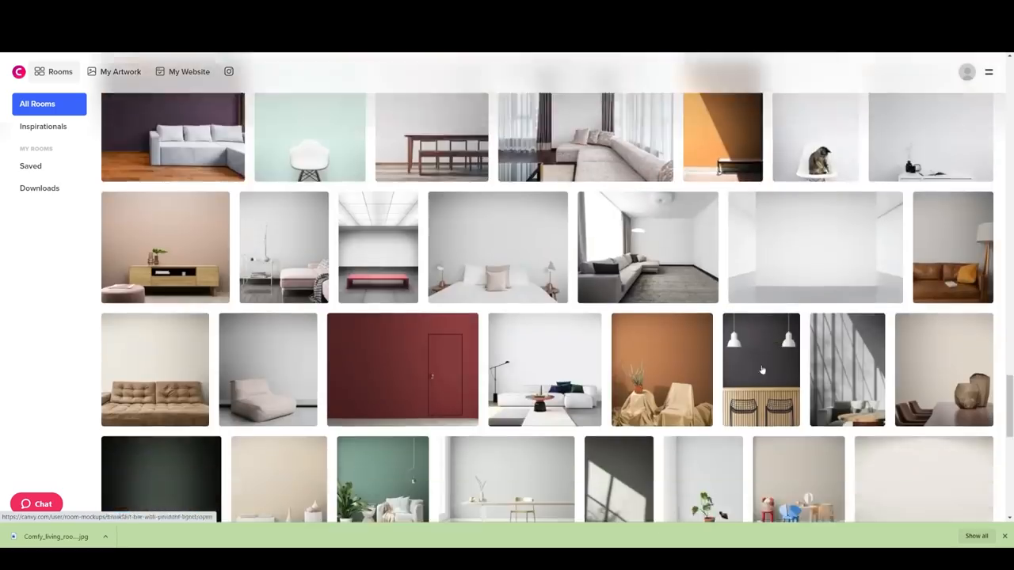
{"action": "scroll", "scroll_direction": "down", "scroll_amount": 3}
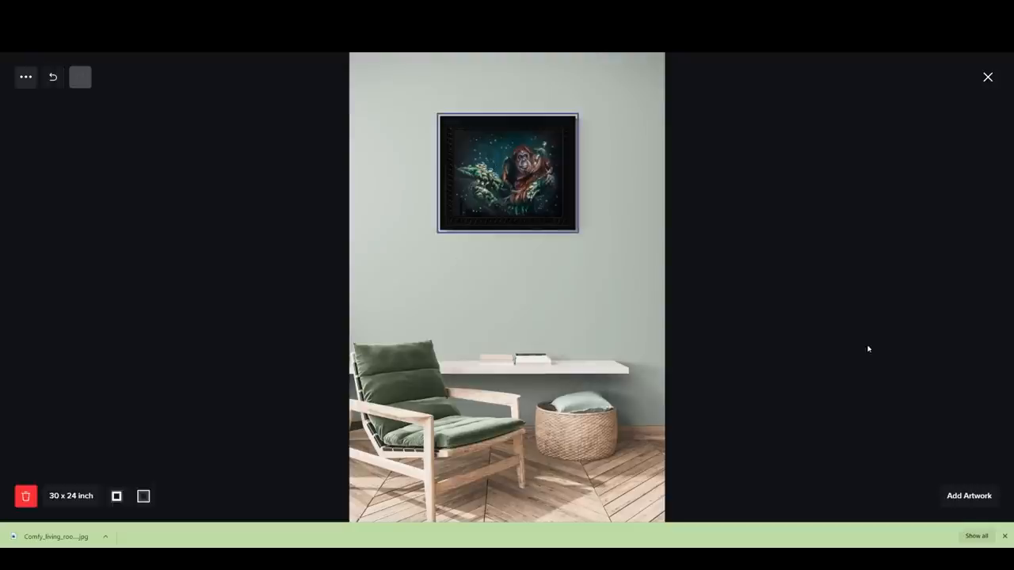
Step: Remove the orangutan painting above the green armchair and add the parrot painting IMG_0174 in its place
{"action": "left_click", "coordinate": [25, 496]}
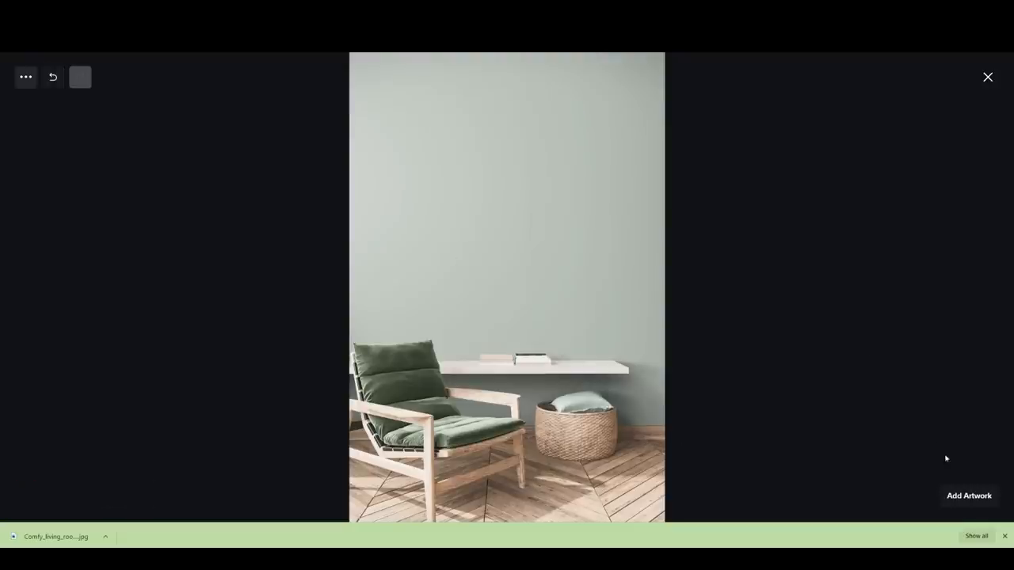
{"action": "left_click", "coordinate": [968, 496]}
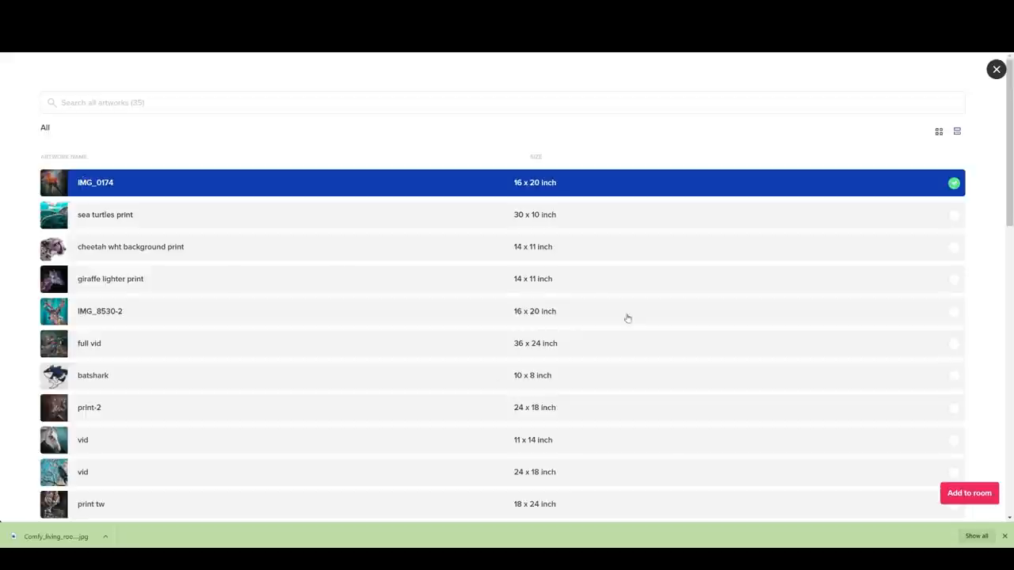
{"action": "left_click", "coordinate": [969, 493]}
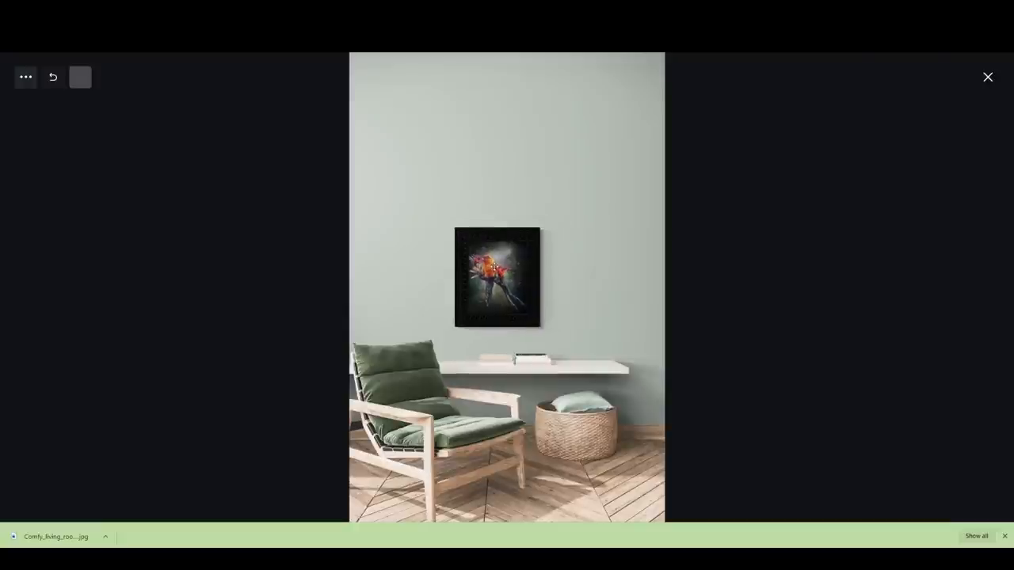
{"action": "left_click", "coordinate": [497, 276]}
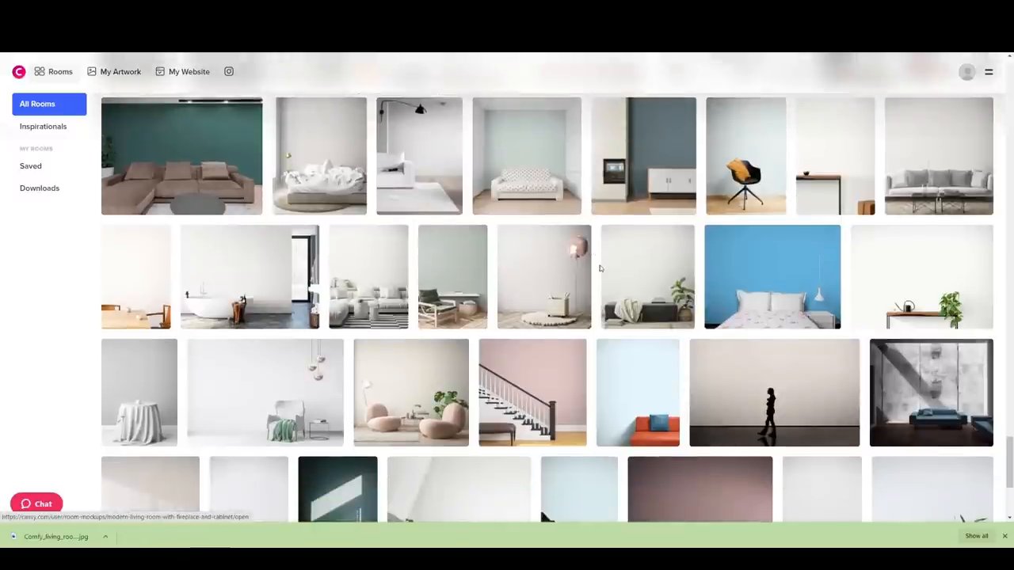
{"action": "scroll", "scroll_direction": "down", "scroll_amount": 3}
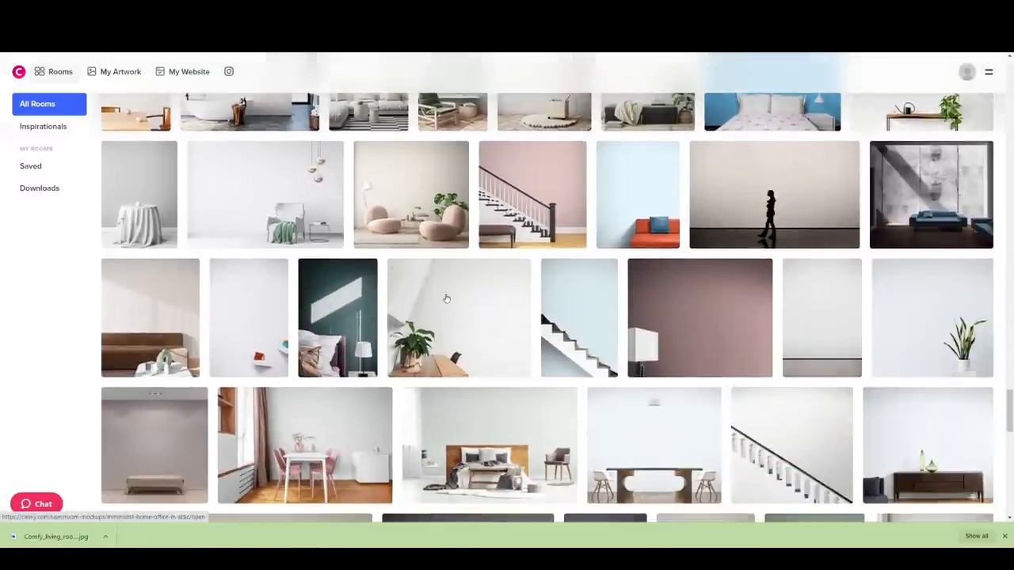
{"action": "scroll", "scroll_direction": "down", "scroll_amount": 3}
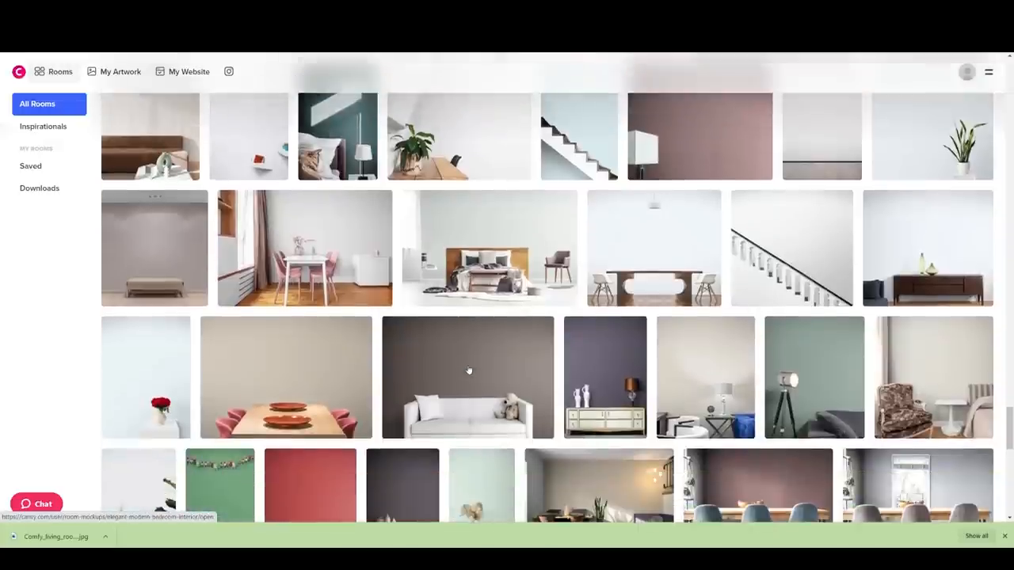
{"action": "scroll", "scroll_direction": "down", "scroll_amount": 3}
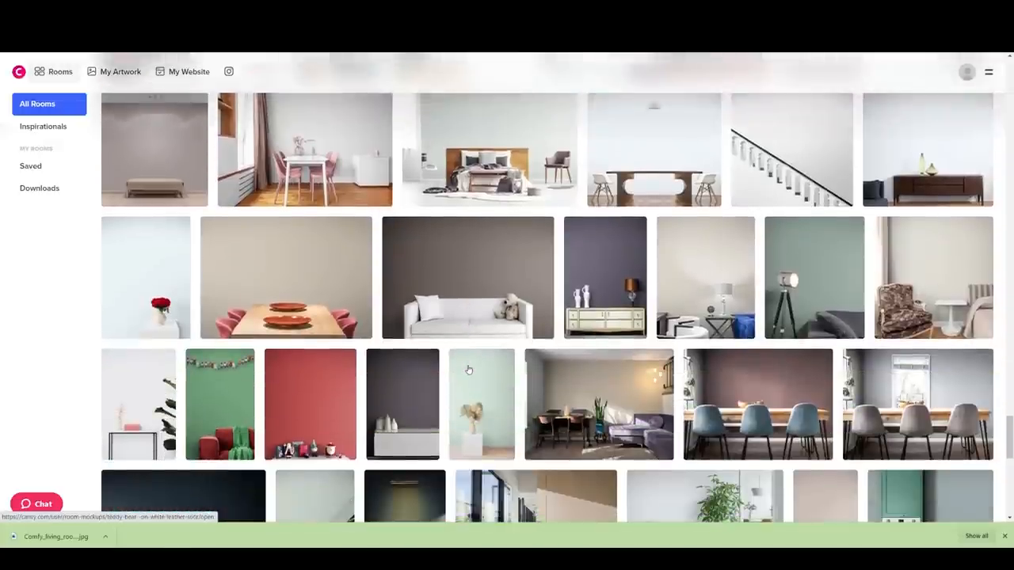
{"action": "scroll", "scroll_direction": "down", "scroll_amount": 3}
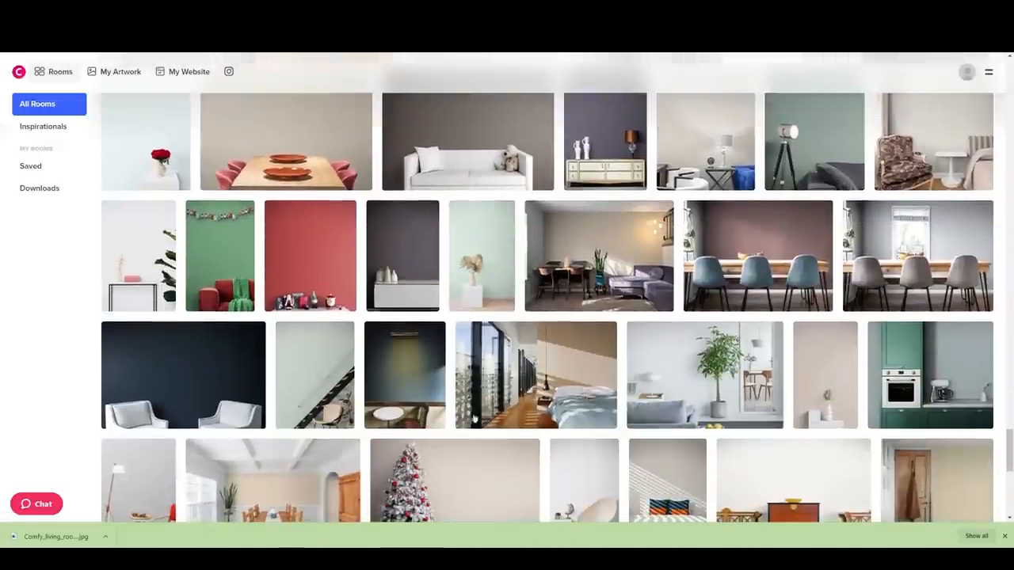
{"action": "scroll", "scroll_direction": "down", "scroll_amount": 3}
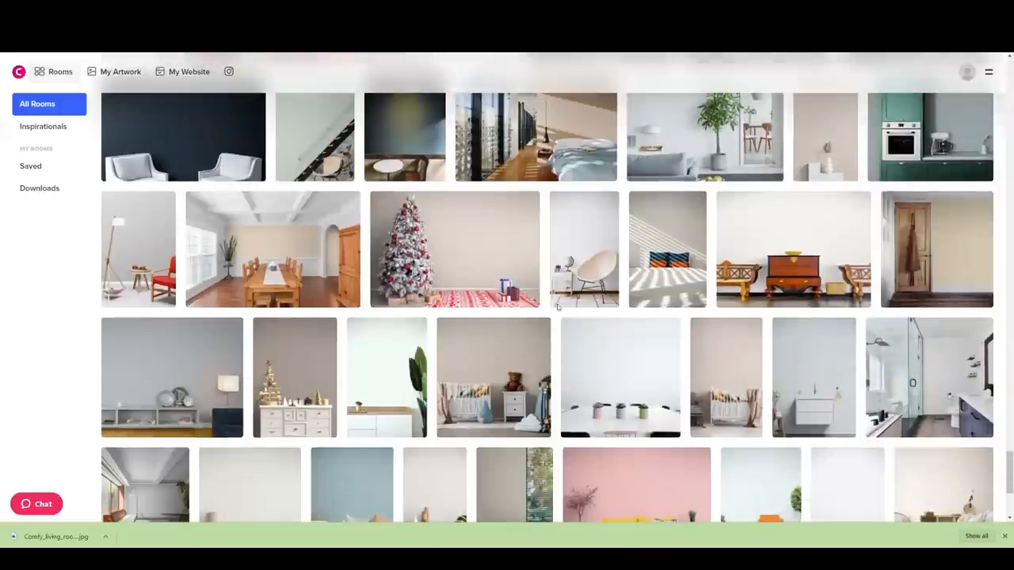
{"action": "scroll", "scroll_direction": "down", "scroll_amount": 3}
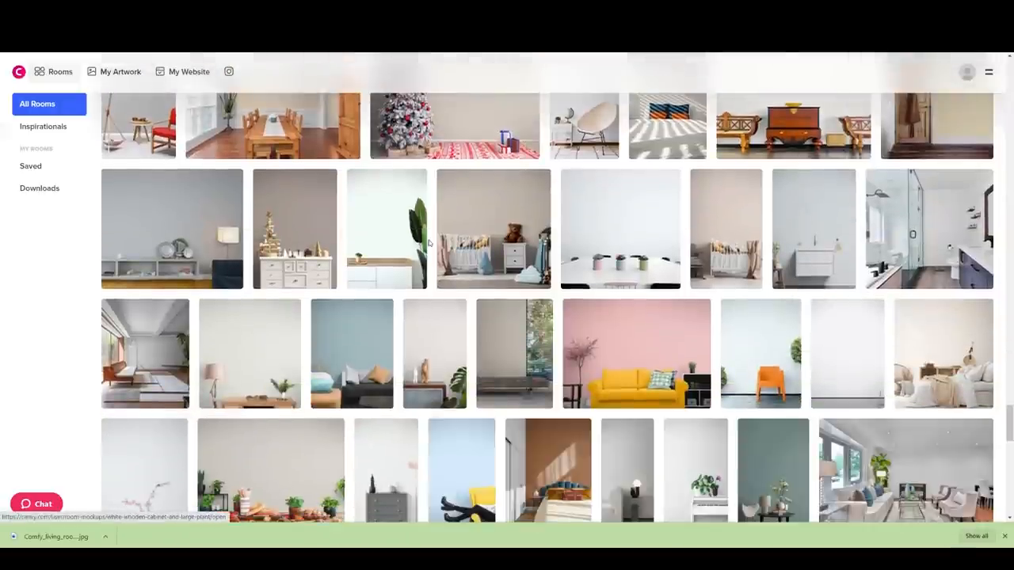
{"action": "mouse_move", "coordinate": [388, 234]}
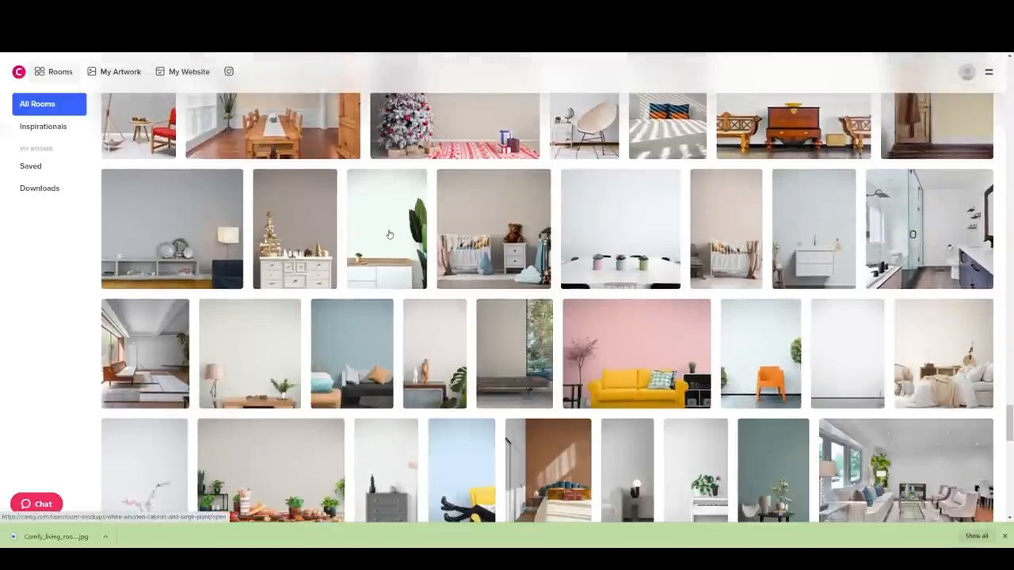
{"action": "scroll", "scroll_direction": "down", "scroll_amount": 3}
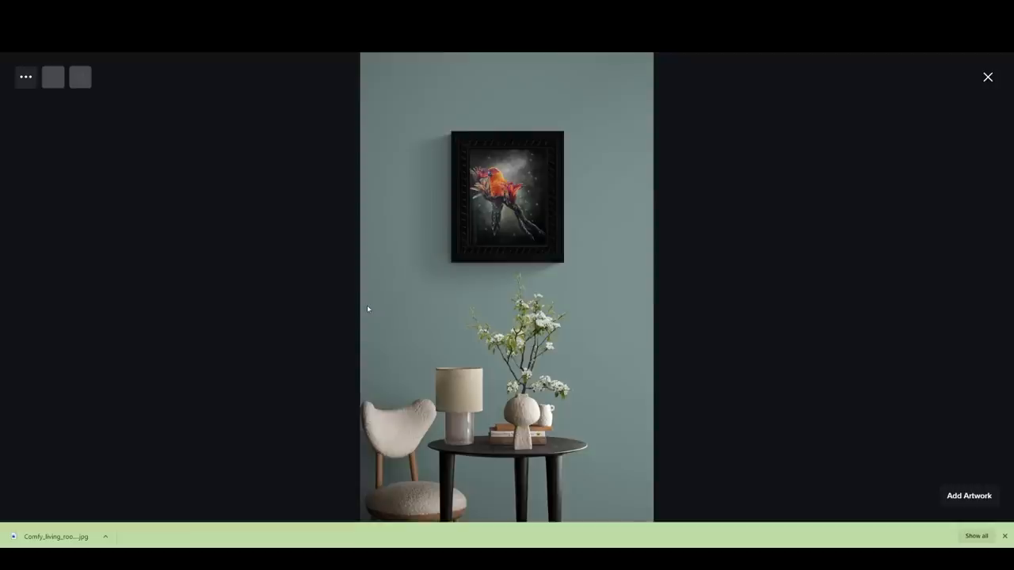
Step: Move the bird painting lower beside the flowers and crop the scene to a custom size trimming the top
{"action": "left_click_drag", "start_coordinate": [507, 197], "coordinate": [443, 275]}
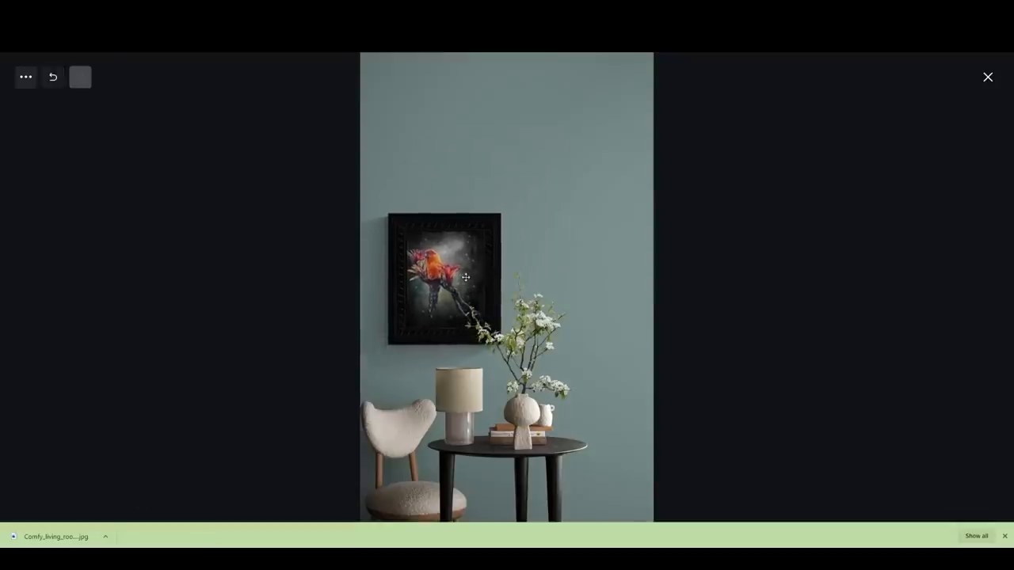
{"action": "left_click", "coordinate": [444, 277]}
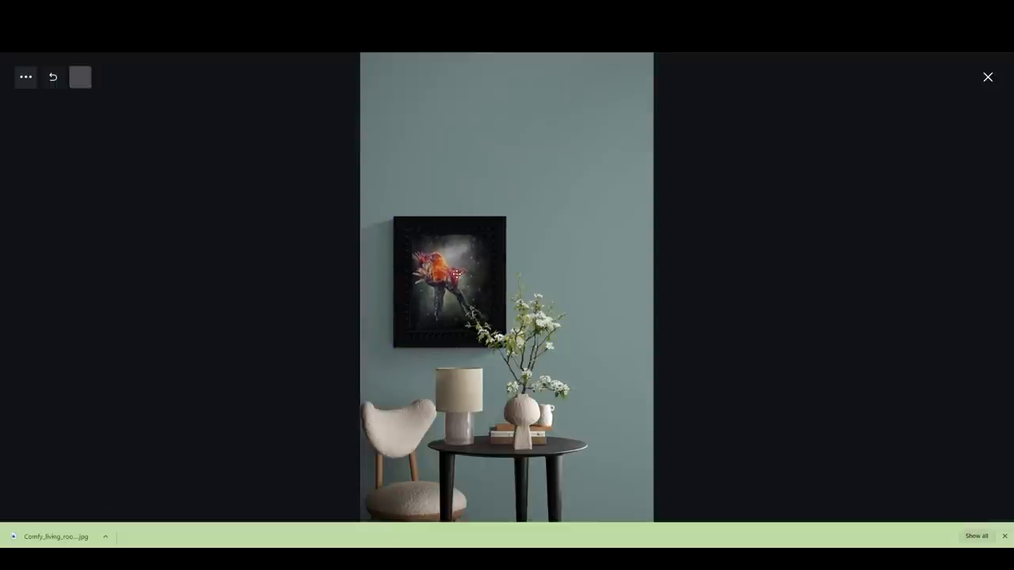
{"action": "left_click", "coordinate": [450, 277]}
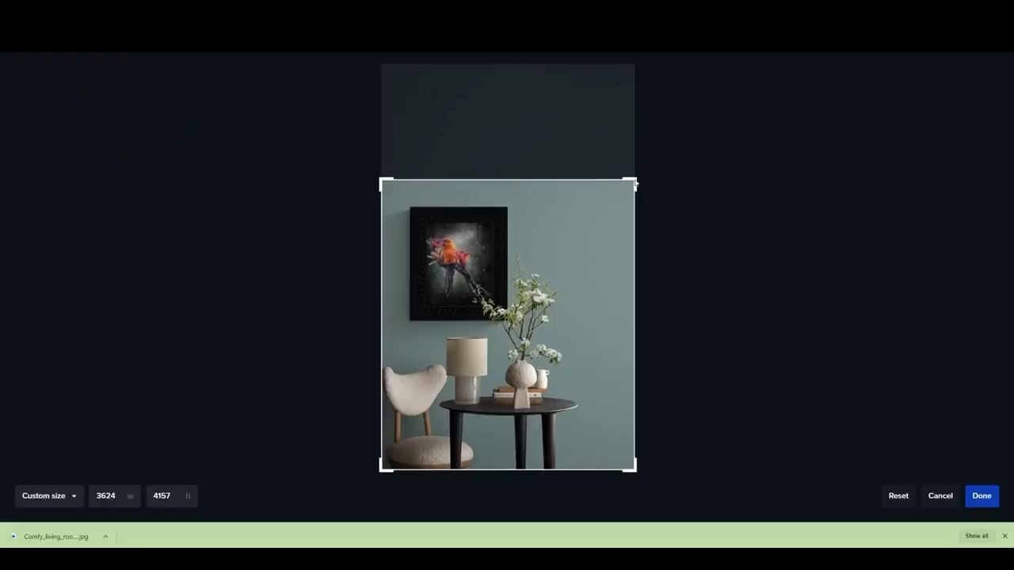
{"action": "mouse_move", "coordinate": [665, 222]}
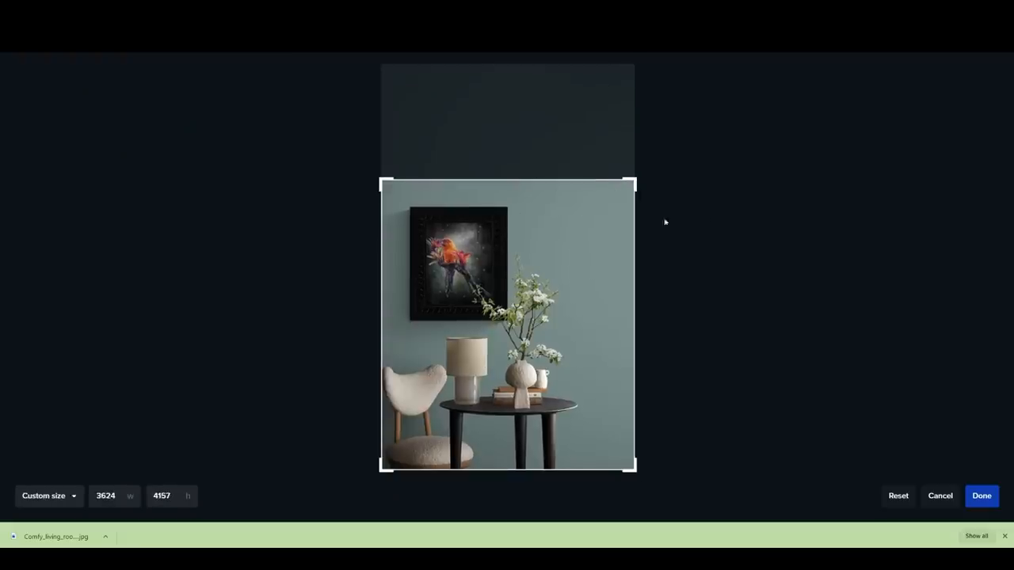
{"action": "left_click", "coordinate": [981, 495]}
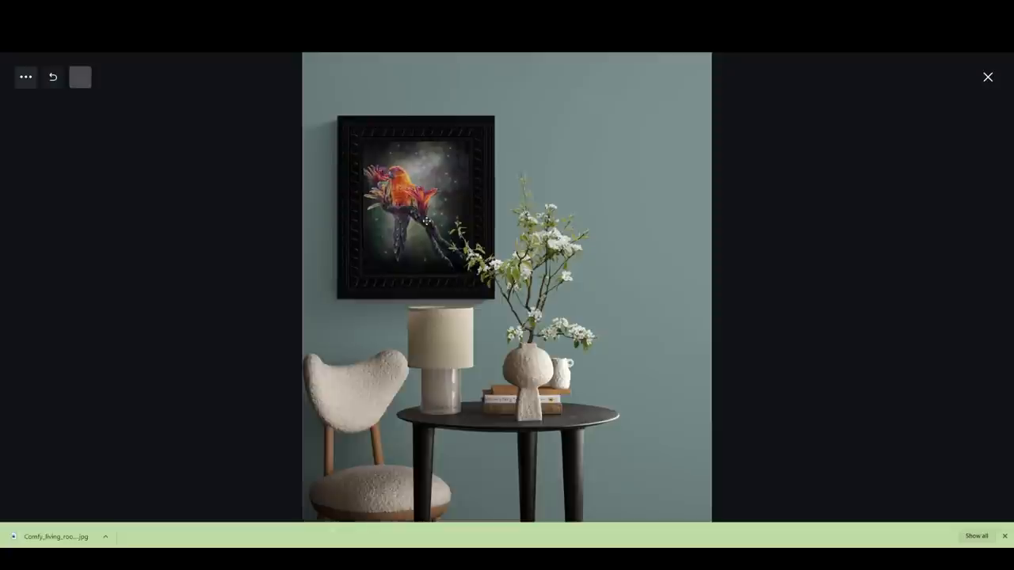
Step: Nudge the framed parrot painting up and left above the lamp and flowers
{"action": "left_click", "coordinate": [414, 206]}
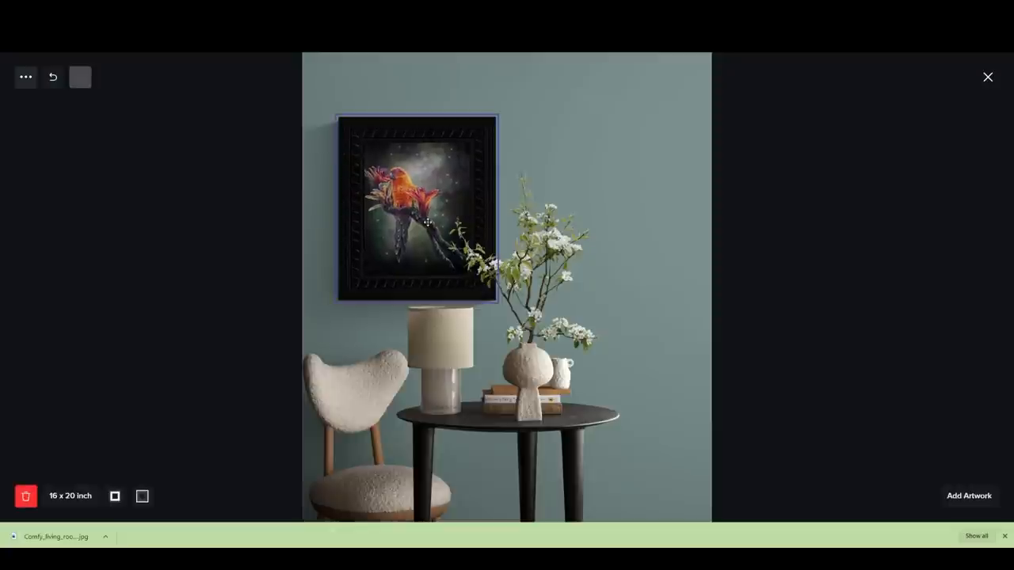
{"action": "left_click_drag", "start_coordinate": [419, 208], "coordinate": [415, 193]}
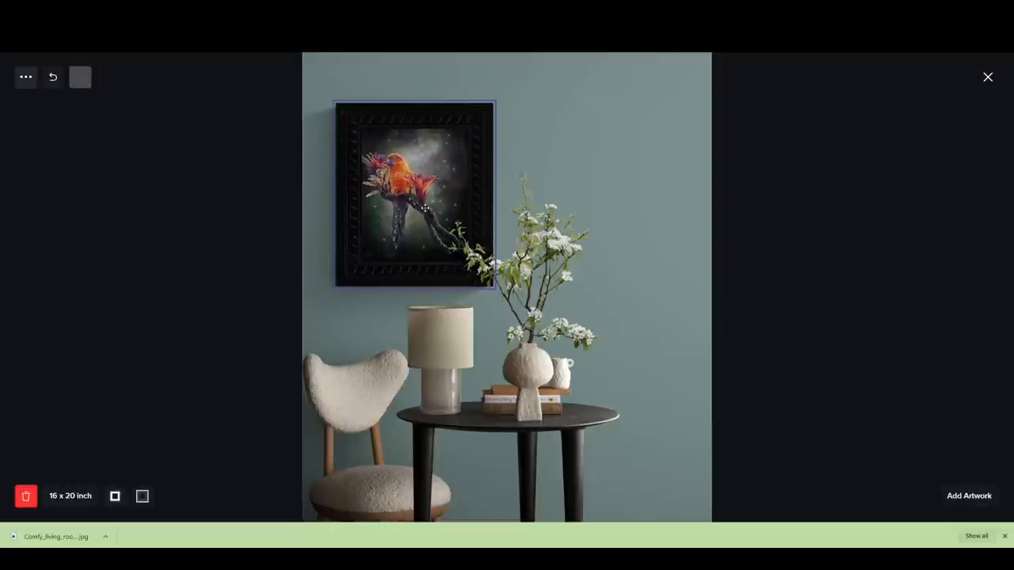
{"action": "left_click_drag", "start_coordinate": [425, 193], "coordinate": [412, 199]}
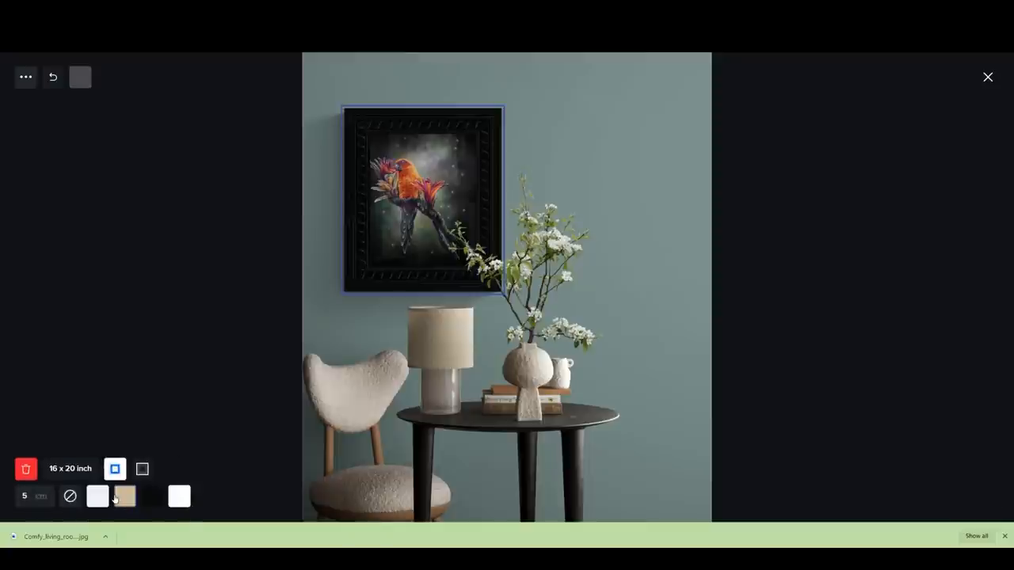
Step: Try a white mat around the artwork, then remove it to leave no mat
{"action": "left_click", "coordinate": [124, 498]}
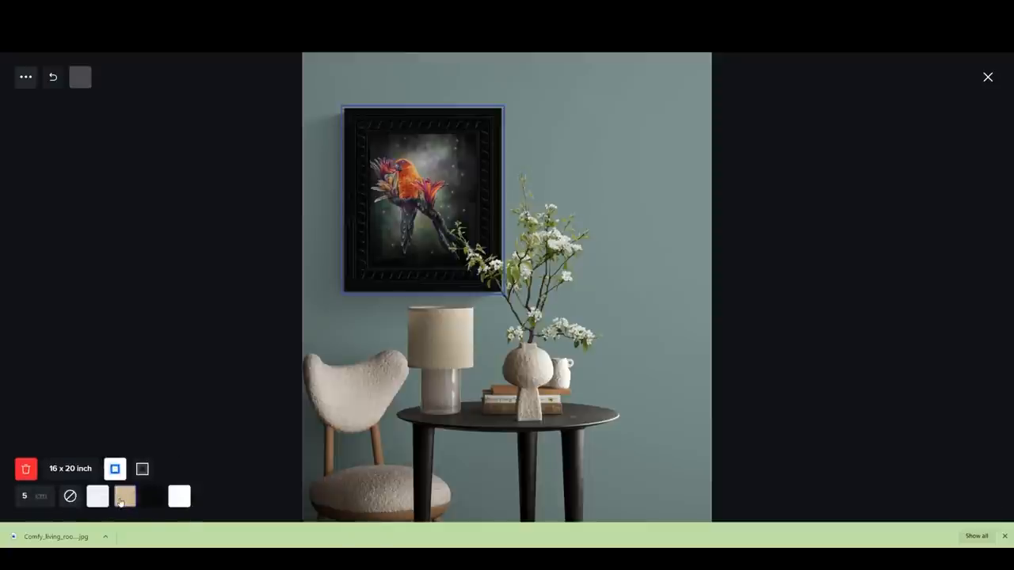
{"action": "left_click", "coordinate": [98, 497]}
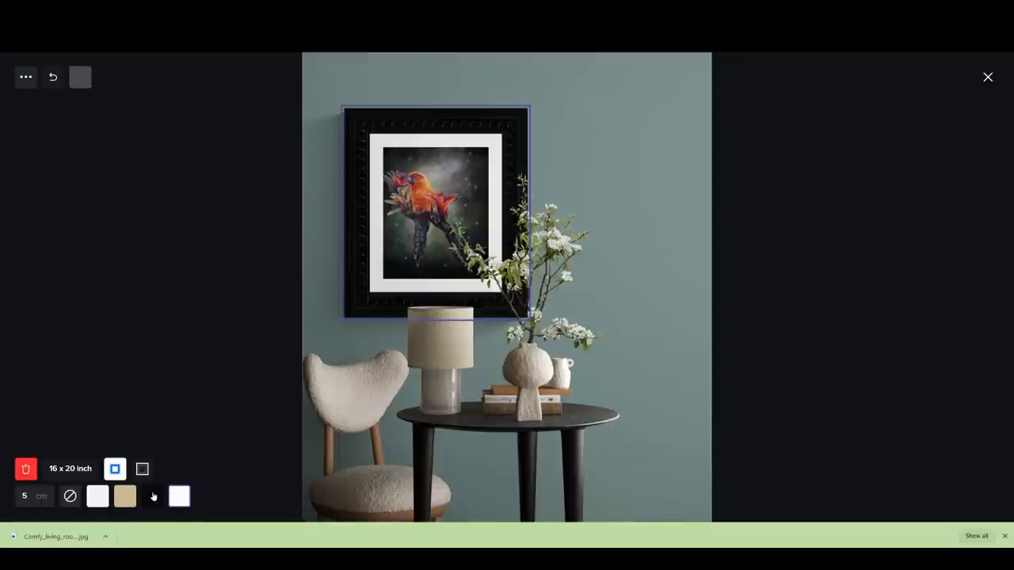
{"action": "left_click", "coordinate": [123, 497]}
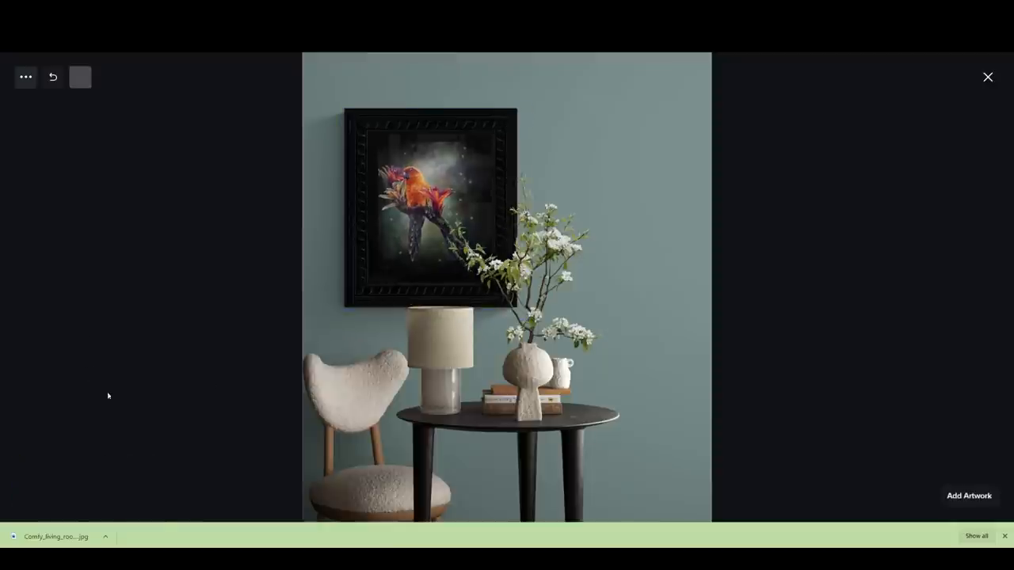
Step: Try the whitewashed grey wood and ornate black frames on the painting
{"action": "left_click", "coordinate": [431, 203]}
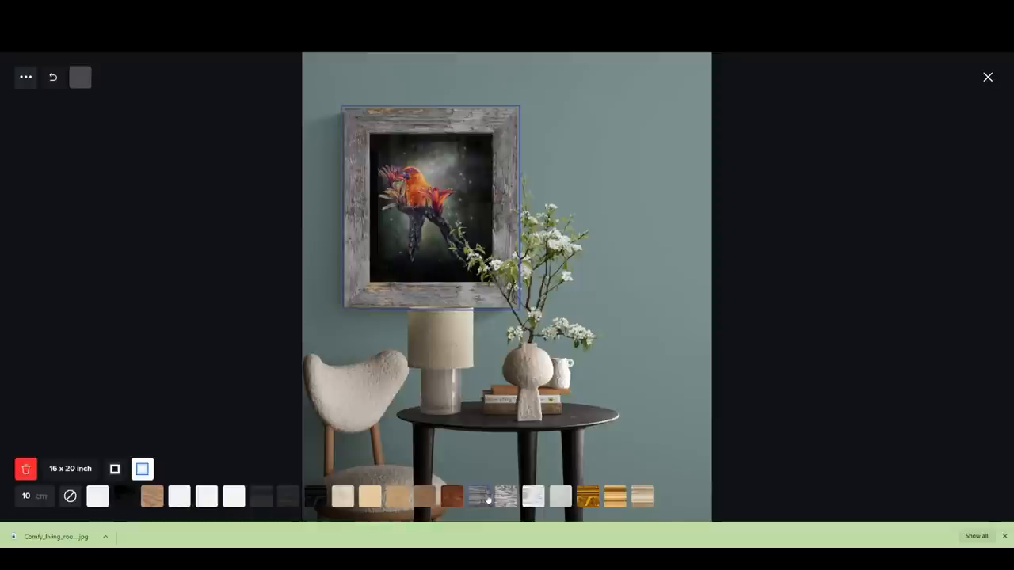
{"action": "left_click", "coordinate": [479, 497]}
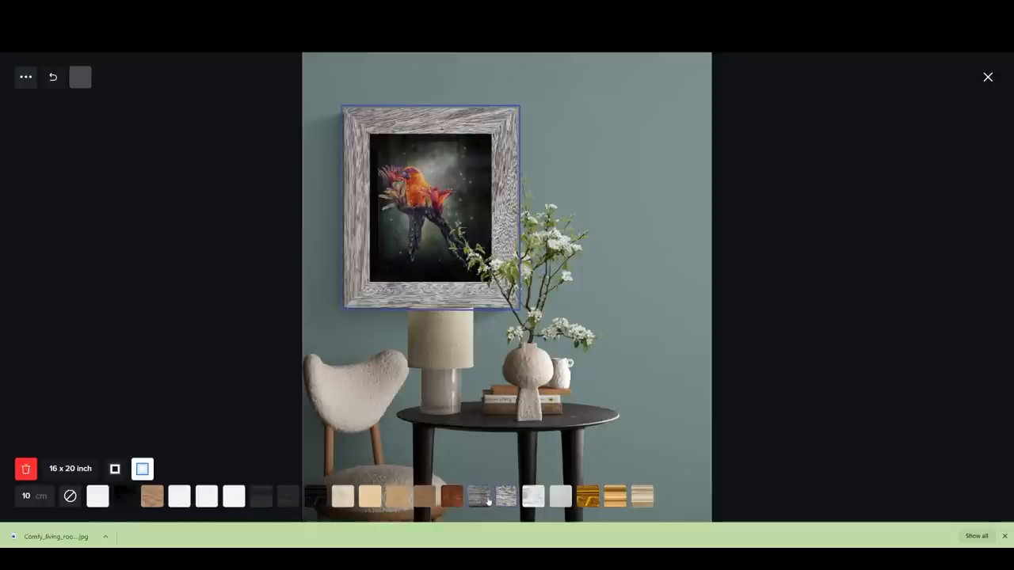
{"action": "left_click", "coordinate": [316, 498]}
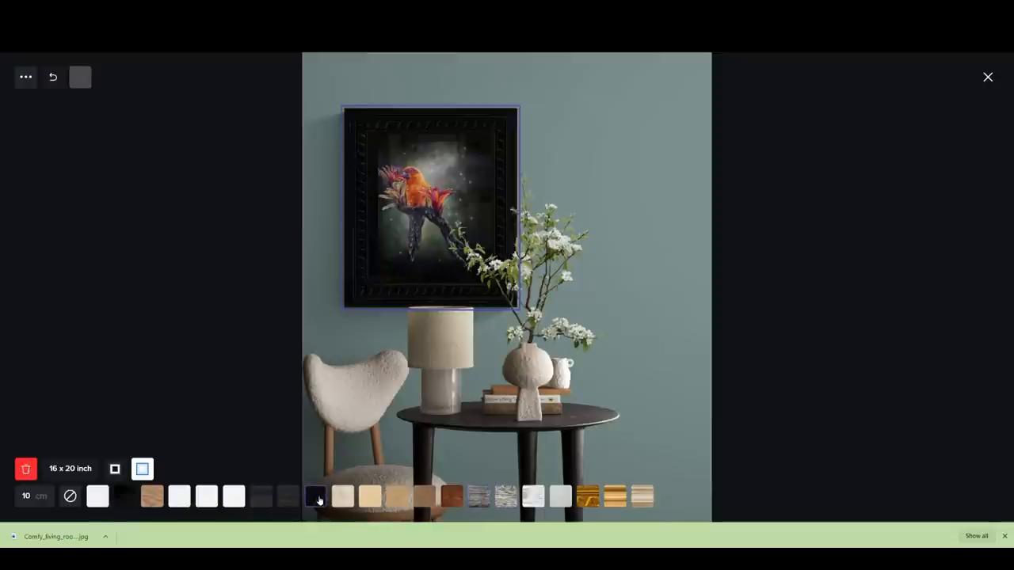
Step: Settle on the plain black frame and finish editing the painting
{"action": "left_click", "coordinate": [288, 497]}
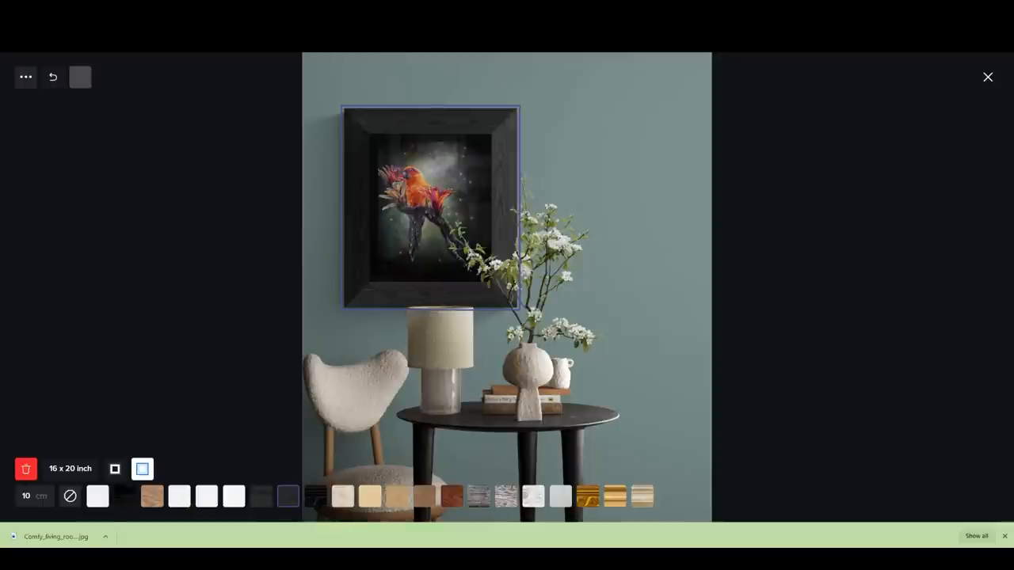
{"action": "left_click", "coordinate": [35, 496]}
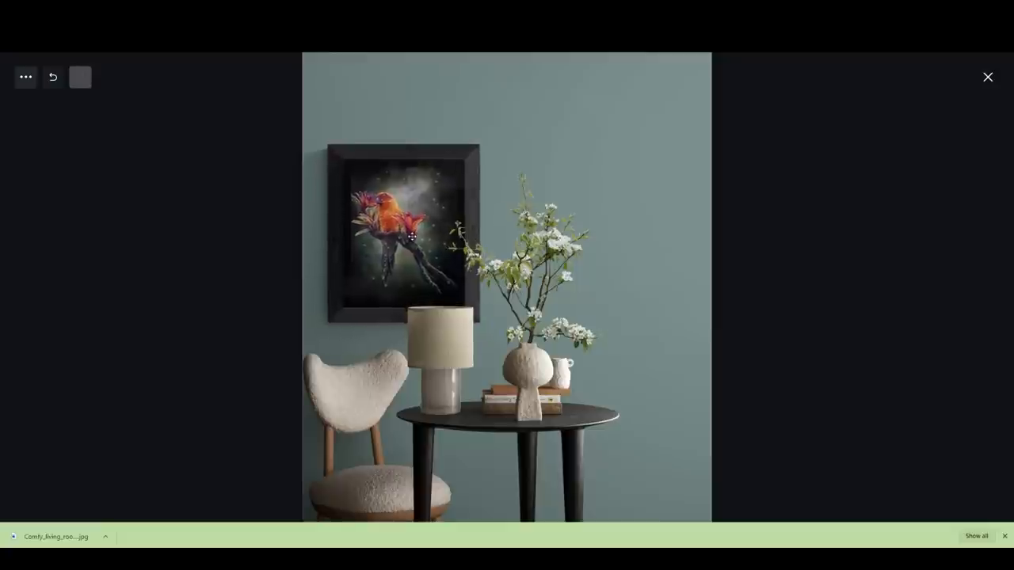
{"action": "left_click", "coordinate": [399, 230]}
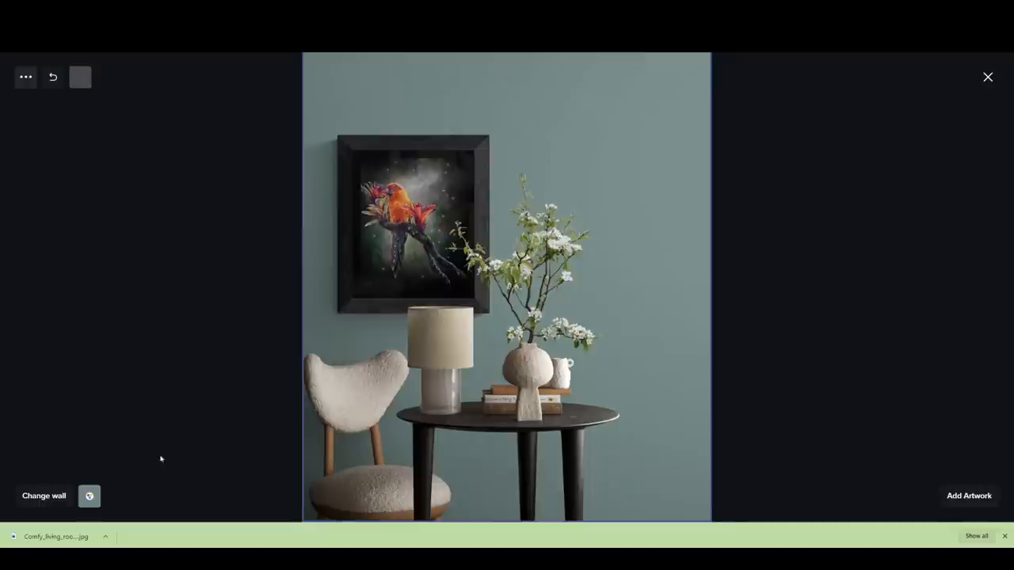
Step: Change the wall colour from teal to a muted green-grey
{"action": "left_click", "coordinate": [89, 496]}
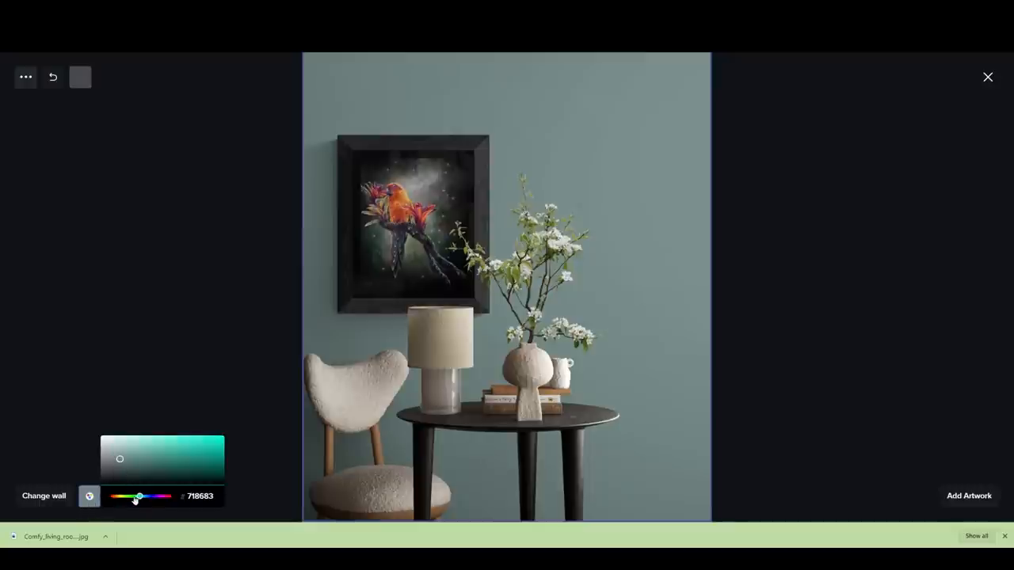
{"action": "left_click_drag", "start_coordinate": [139, 497], "coordinate": [139, 498]}
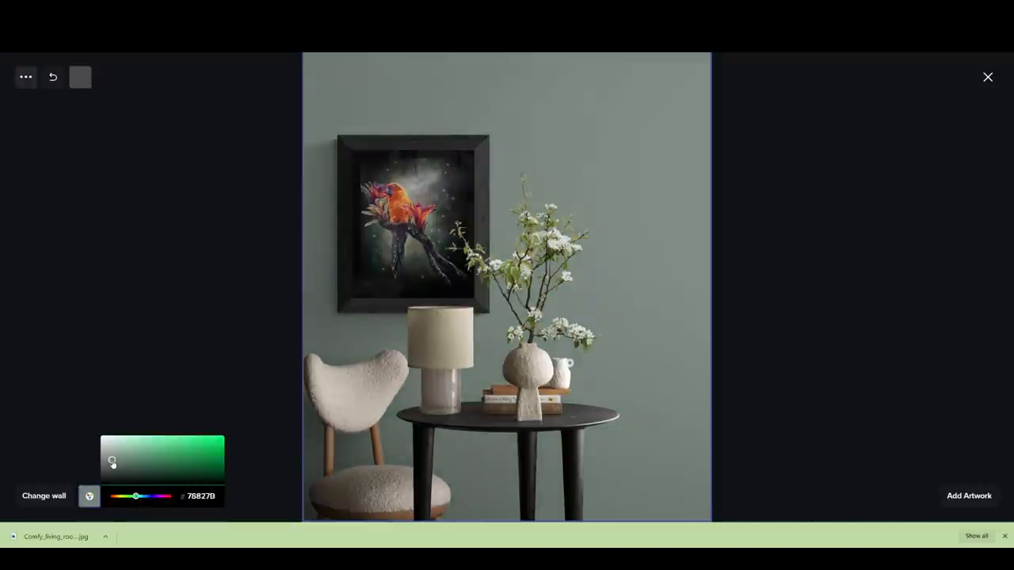
{"action": "left_click_drag", "start_coordinate": [111, 462], "coordinate": [118, 464]}
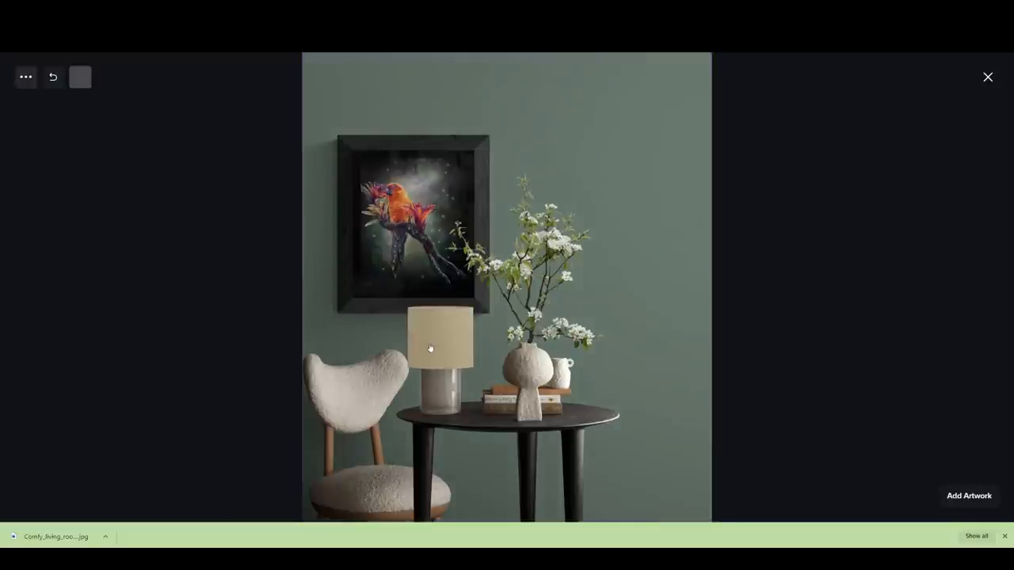
Step: Save the bird painting green-room mockup as an image
{"action": "left_click", "coordinate": [431, 349]}
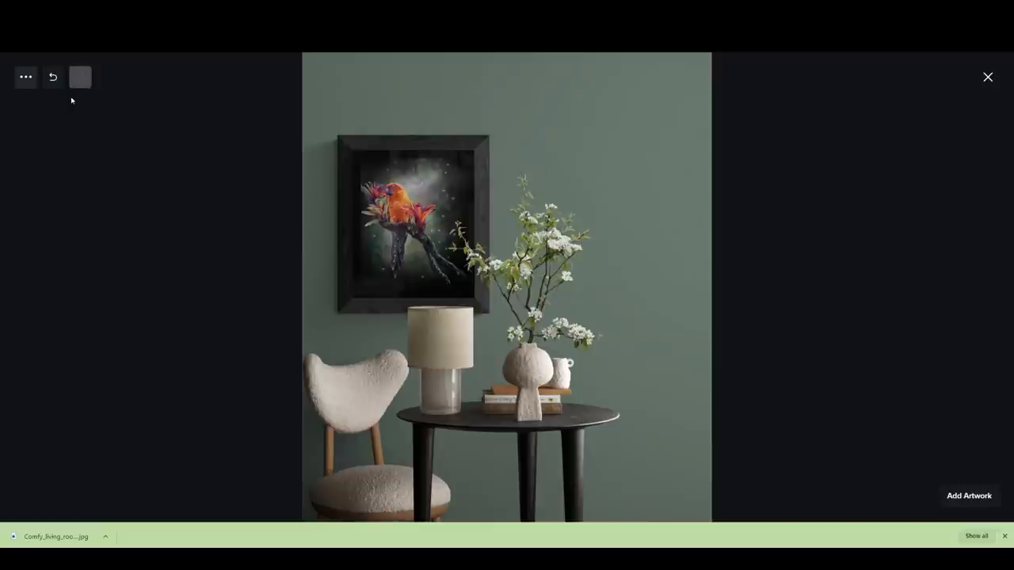
{"action": "left_click", "coordinate": [988, 76]}
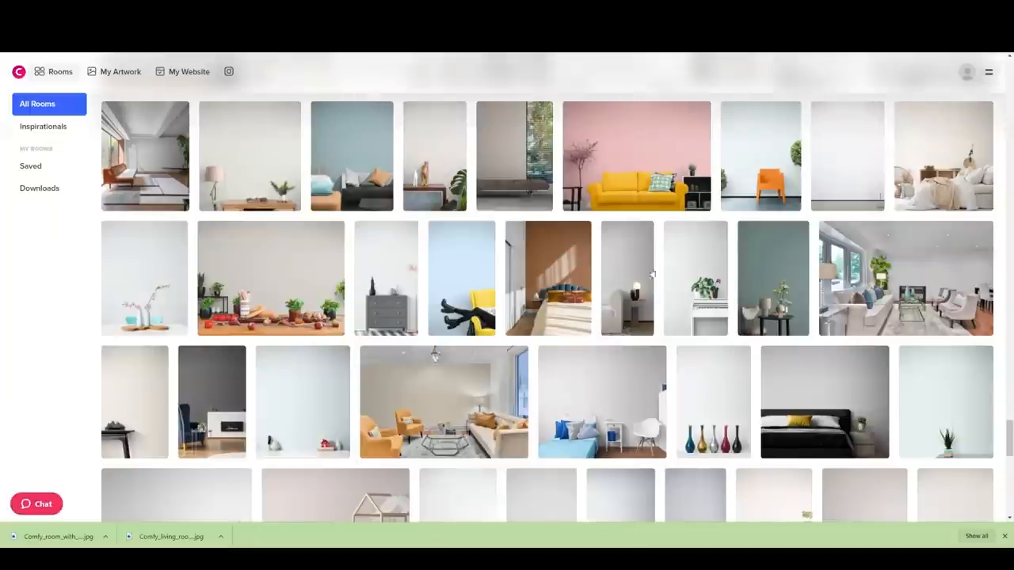
Step: Choose the white-walled living room with the teal sofa from the rooms gallery
{"action": "scroll", "scroll_direction": "down", "scroll_amount": 3}
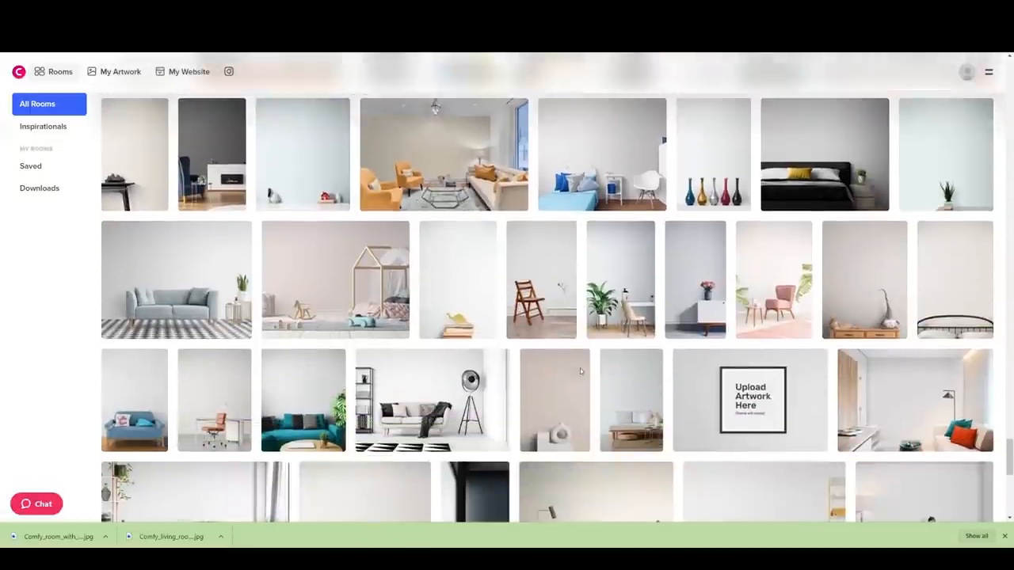
{"action": "scroll", "scroll_direction": "down", "scroll_amount": 3}
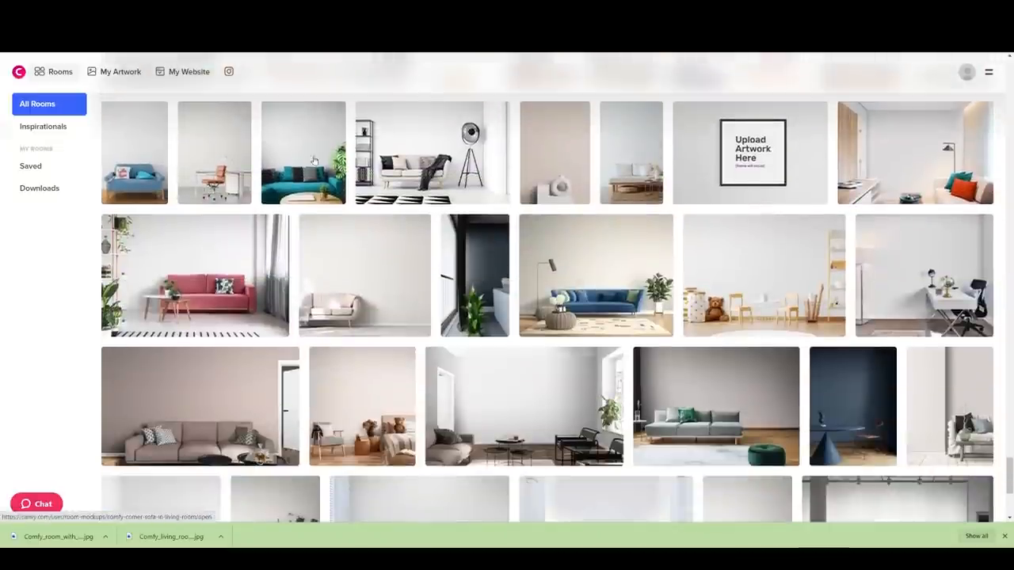
{"action": "left_click", "coordinate": [302, 152]}
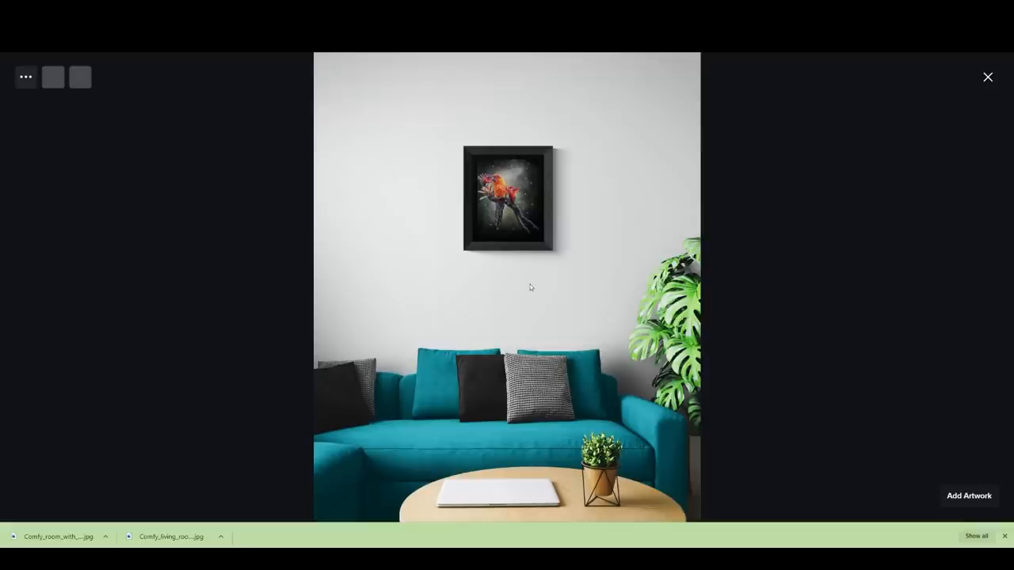
Step: Move the bird painting aside and swap in the teal deer painting from the artwork library
{"action": "left_click_drag", "start_coordinate": [508, 198], "coordinate": [406, 269]}
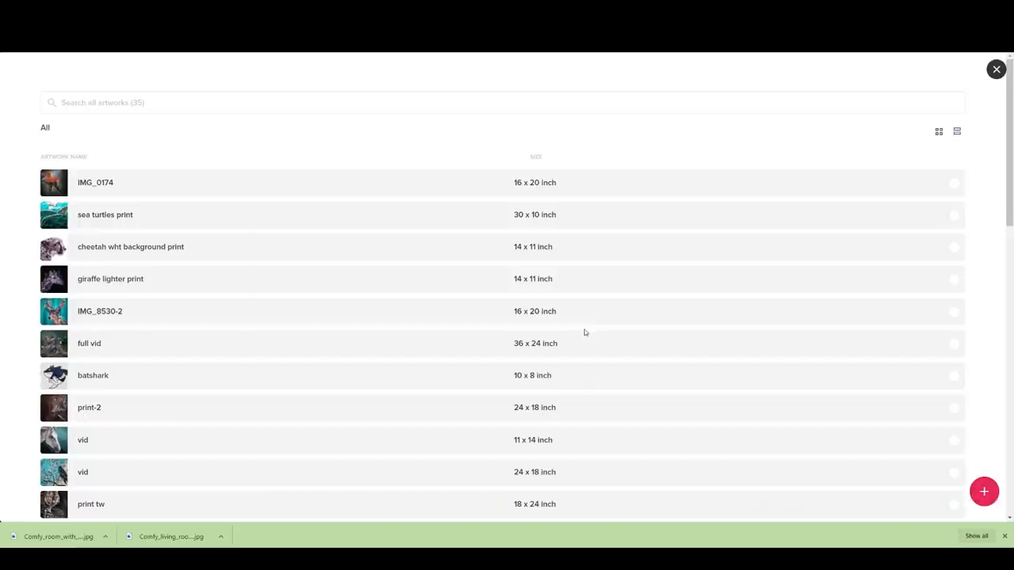
{"action": "mouse_move", "coordinate": [88, 315]}
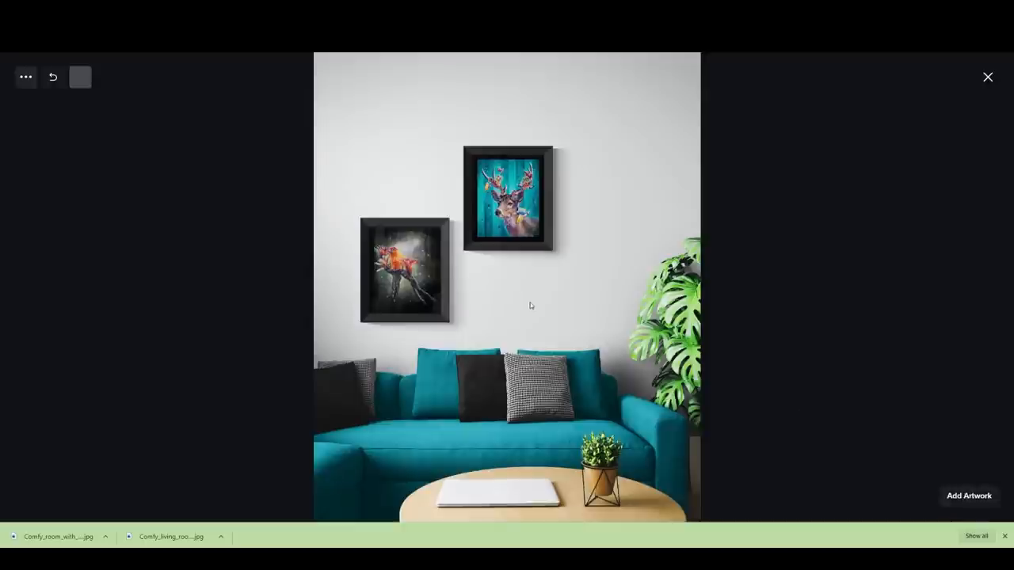
{"action": "left_click", "coordinate": [968, 496]}
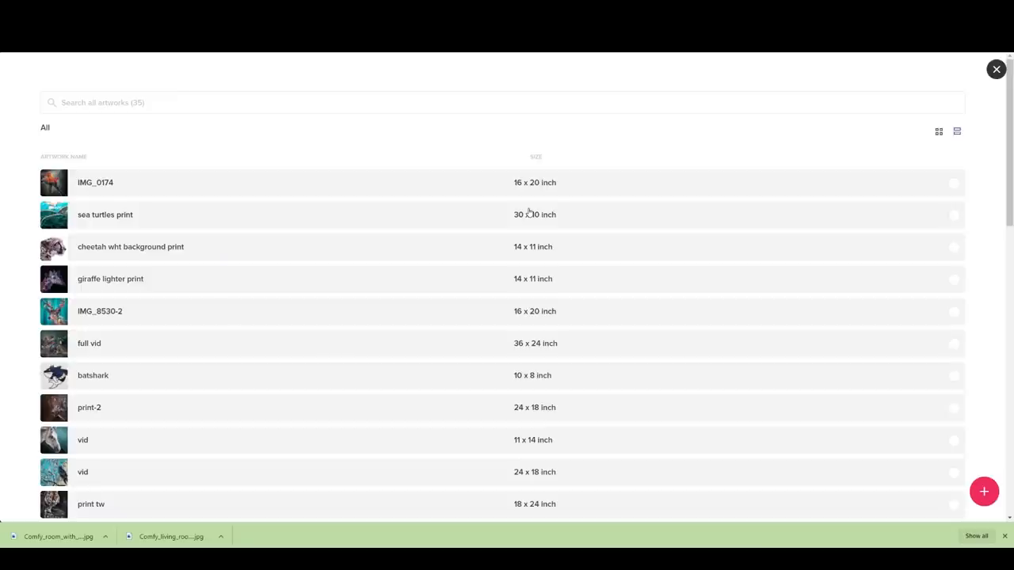
{"action": "mouse_move", "coordinate": [991, 90]}
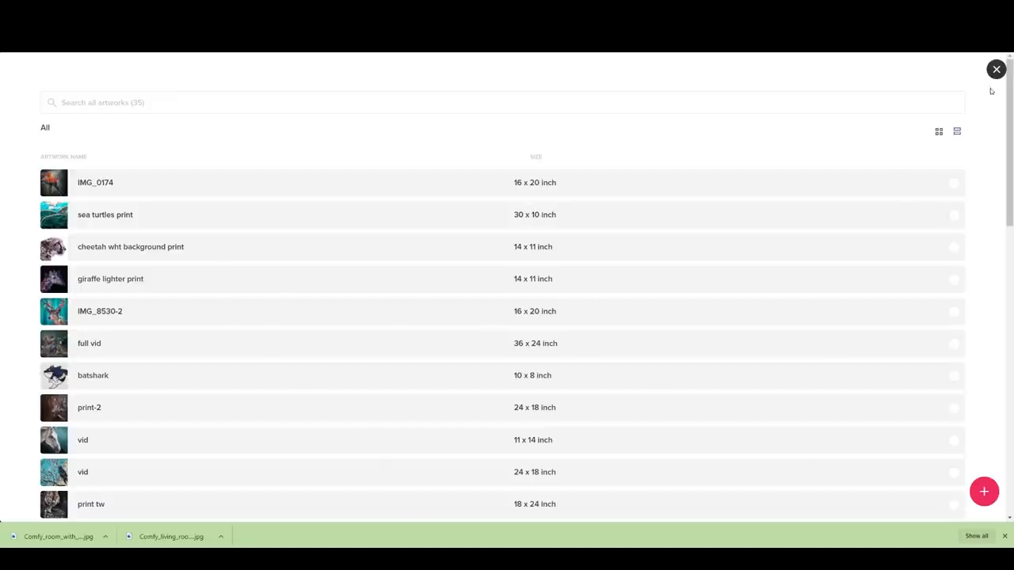
{"action": "left_click", "coordinate": [95, 182]}
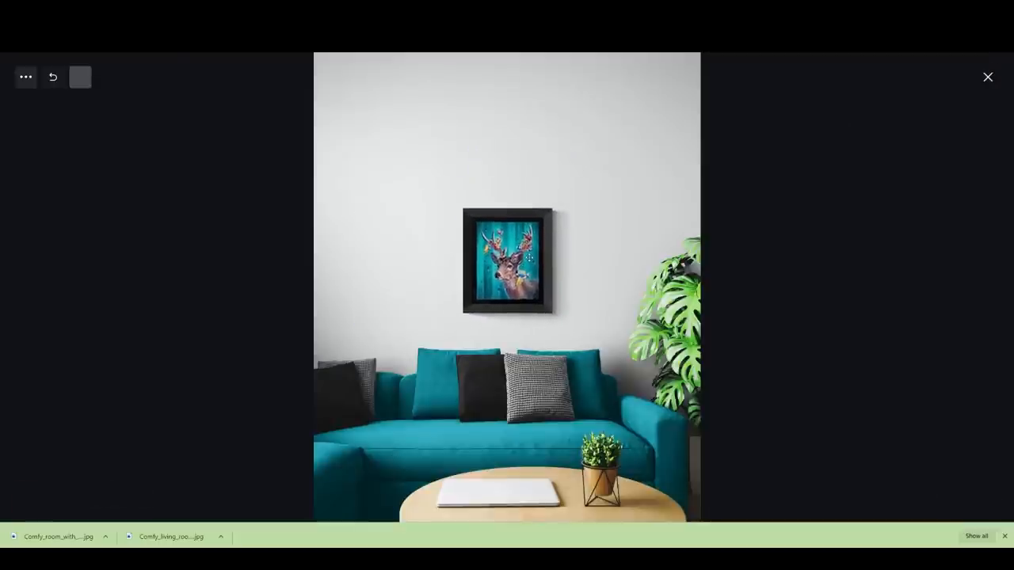
Step: Add the 11 x 14 inch white horse painting to the room beside the deer painting
{"action": "left_click", "coordinate": [507, 261]}
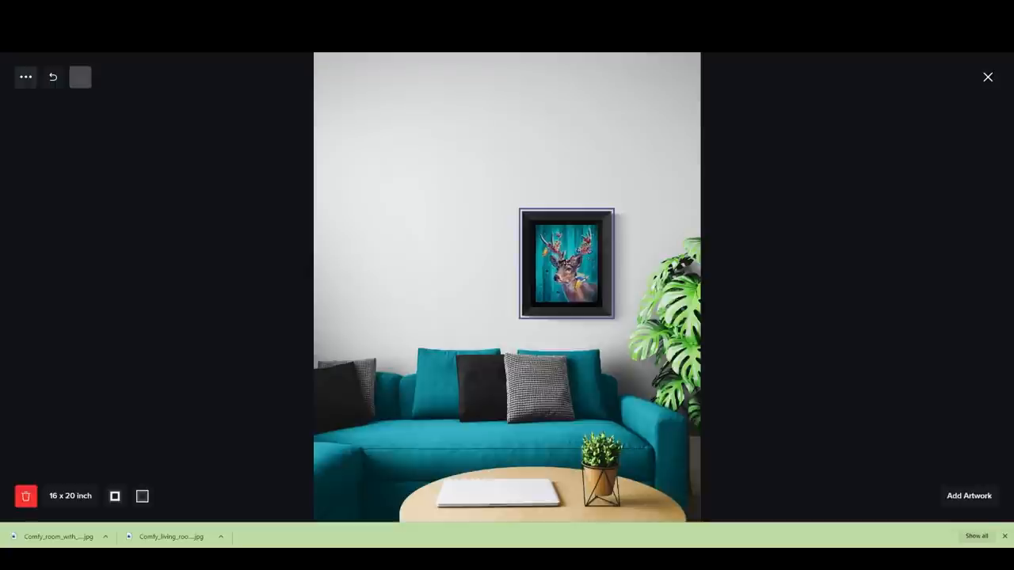
{"action": "left_click", "coordinate": [968, 495]}
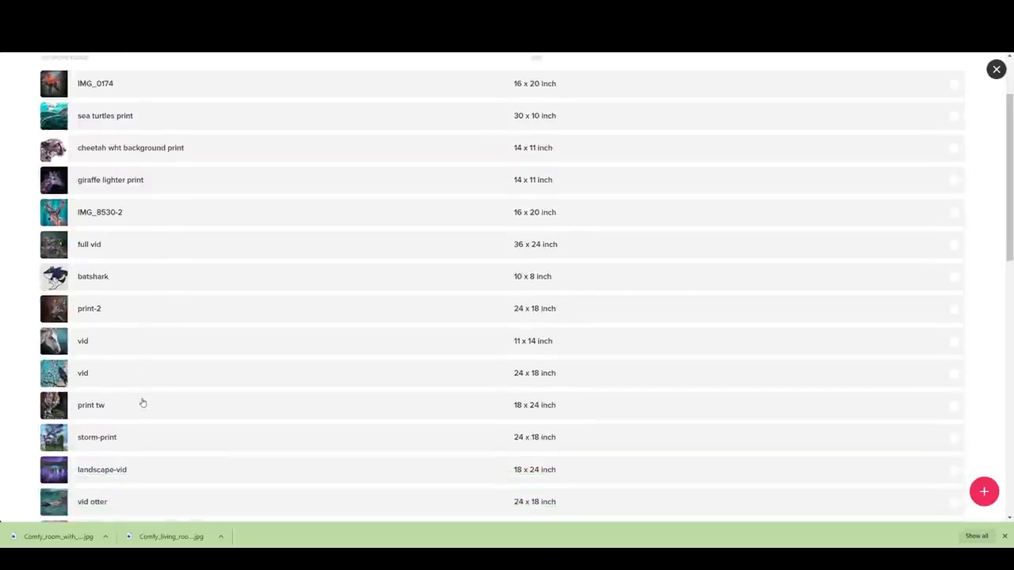
{"action": "left_click", "coordinate": [82, 340]}
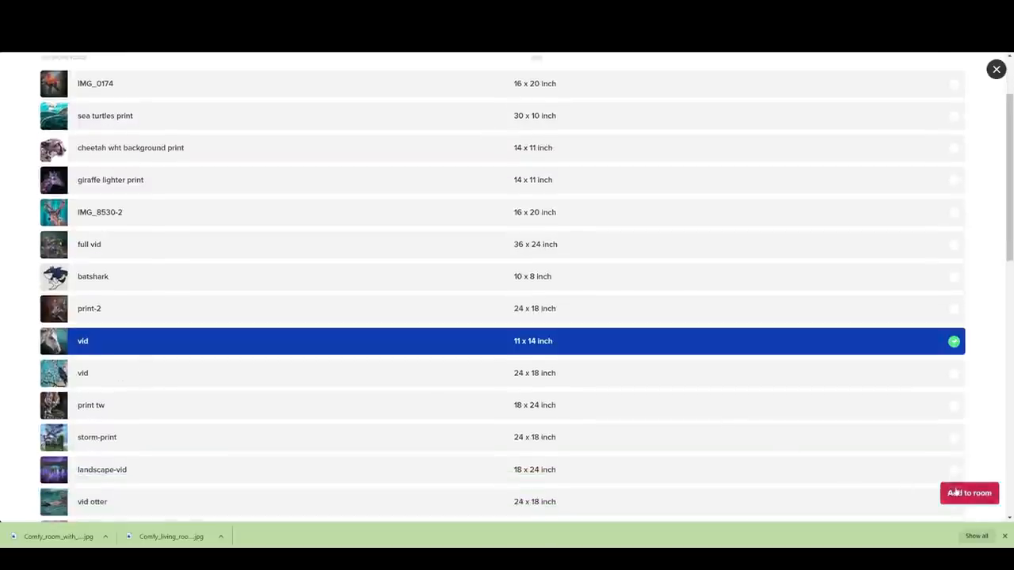
{"action": "left_click", "coordinate": [969, 492]}
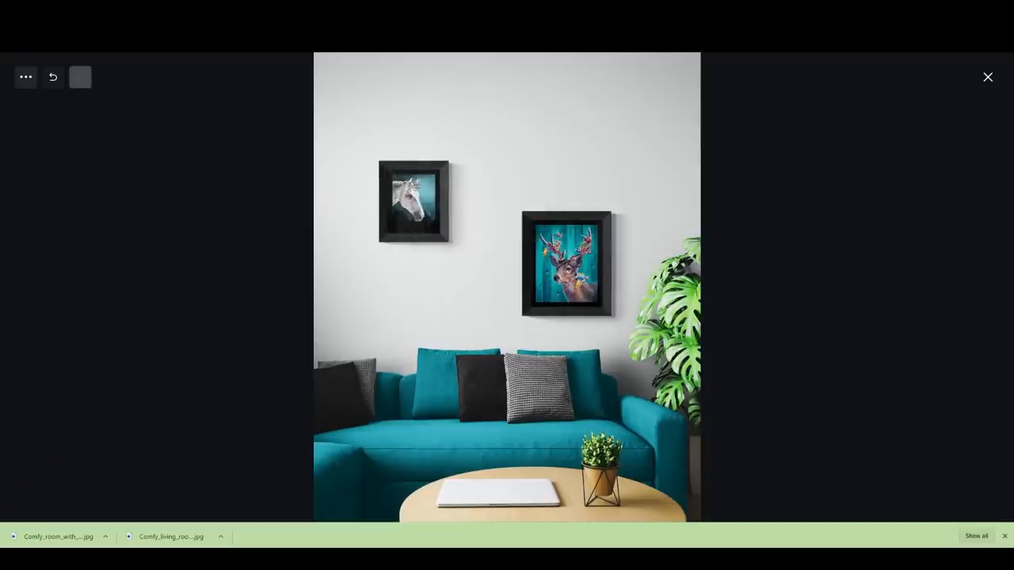
{"action": "left_click", "coordinate": [414, 203]}
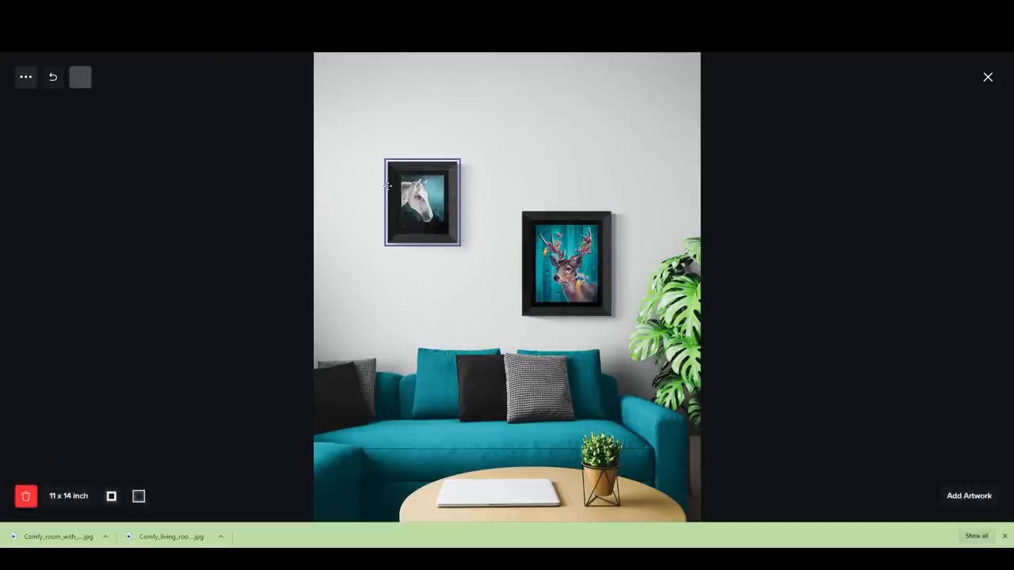
Step: Hide the glass reflections on the deer painting
{"action": "left_click", "coordinate": [567, 263]}
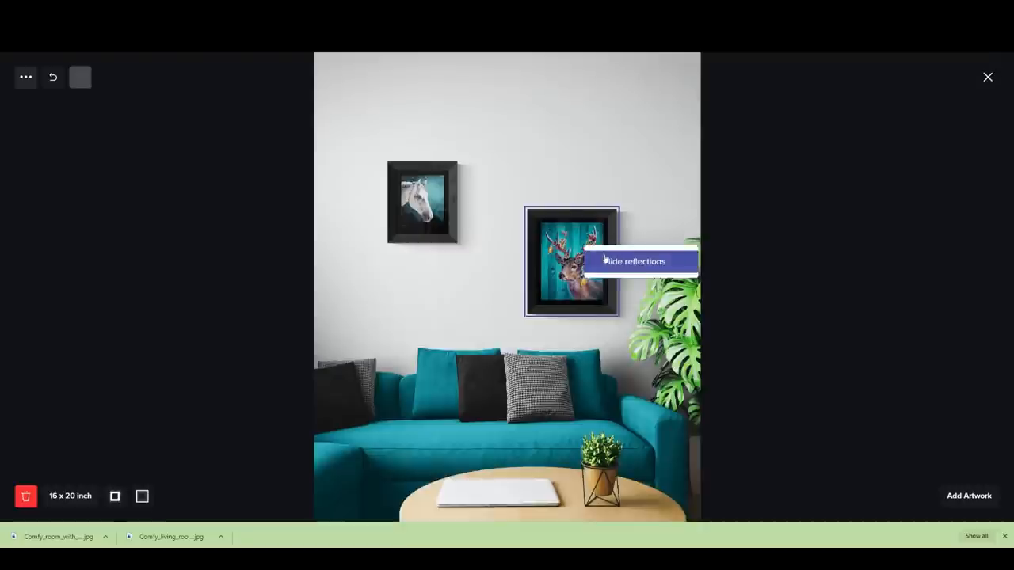
{"action": "left_click", "coordinate": [637, 261]}
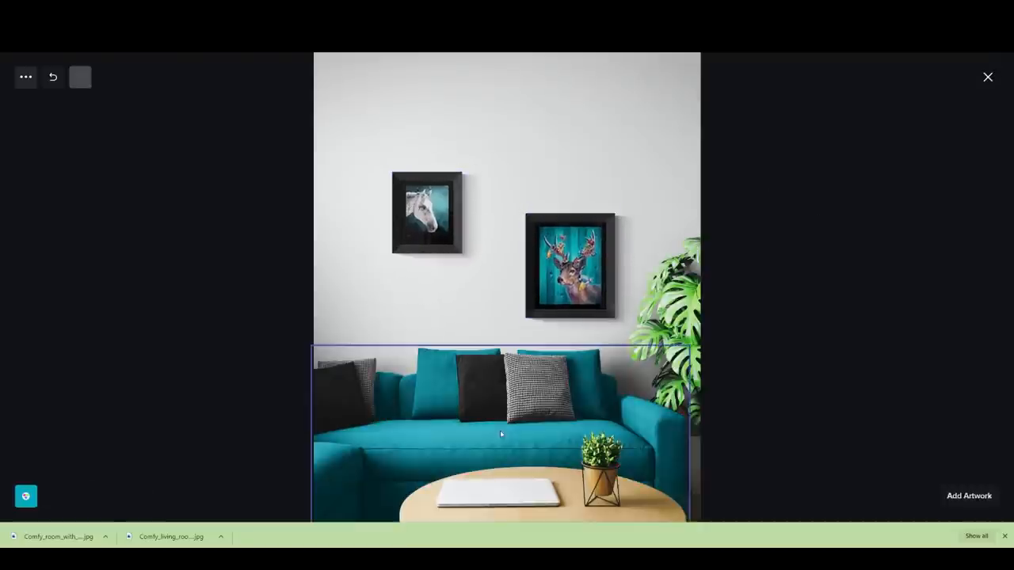
Step: Start saving the teal-sofa mockup, reaching the crop view at 3300 x 3249 custom size
{"action": "left_click", "coordinate": [26, 496]}
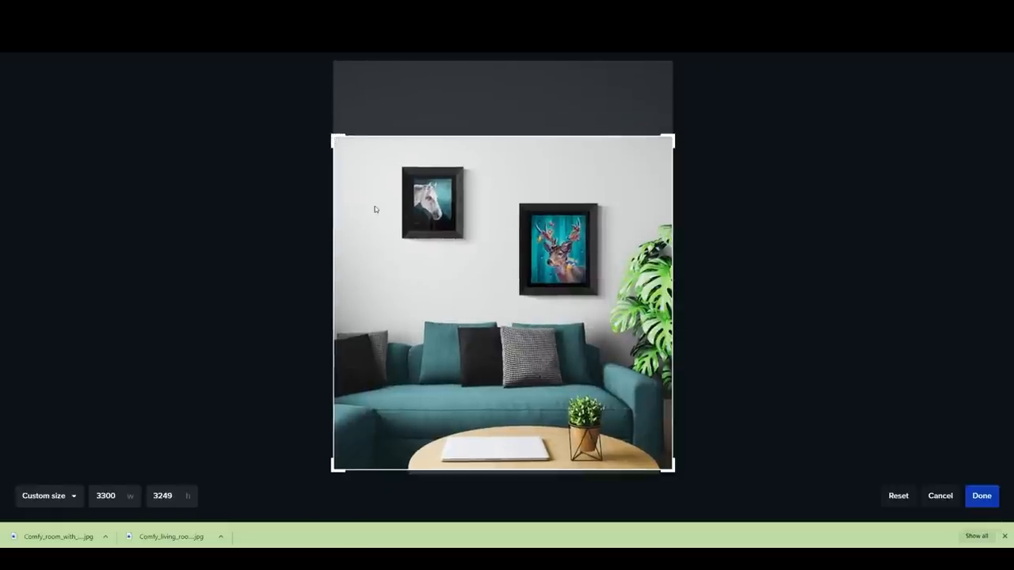
{"action": "mouse_move", "coordinate": [617, 409]}
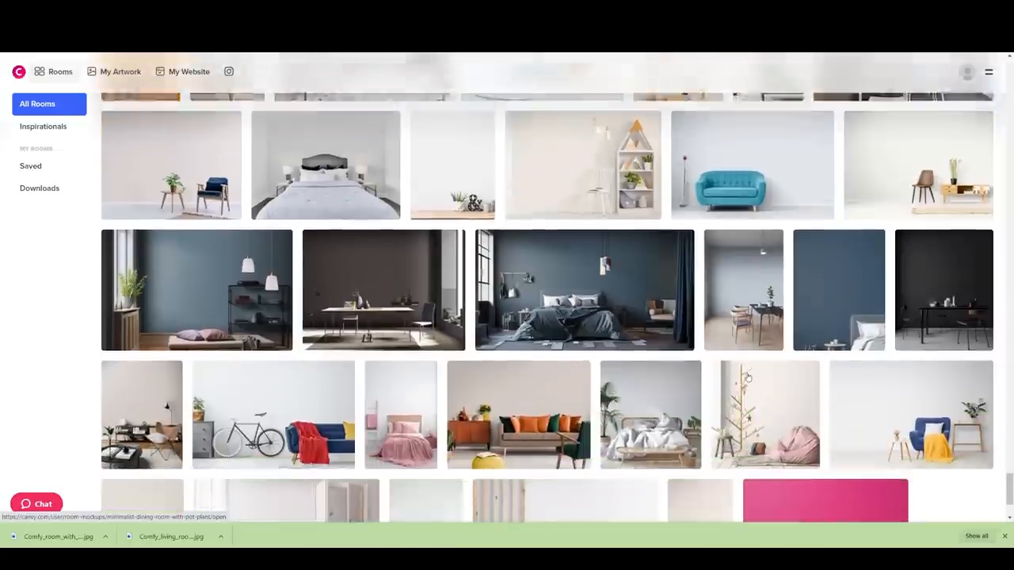
Step: Pick the white alcove room and add the 10 x 8 roses-and-cherries print from the library
{"action": "scroll", "scroll_direction": "down", "scroll_amount": 3}
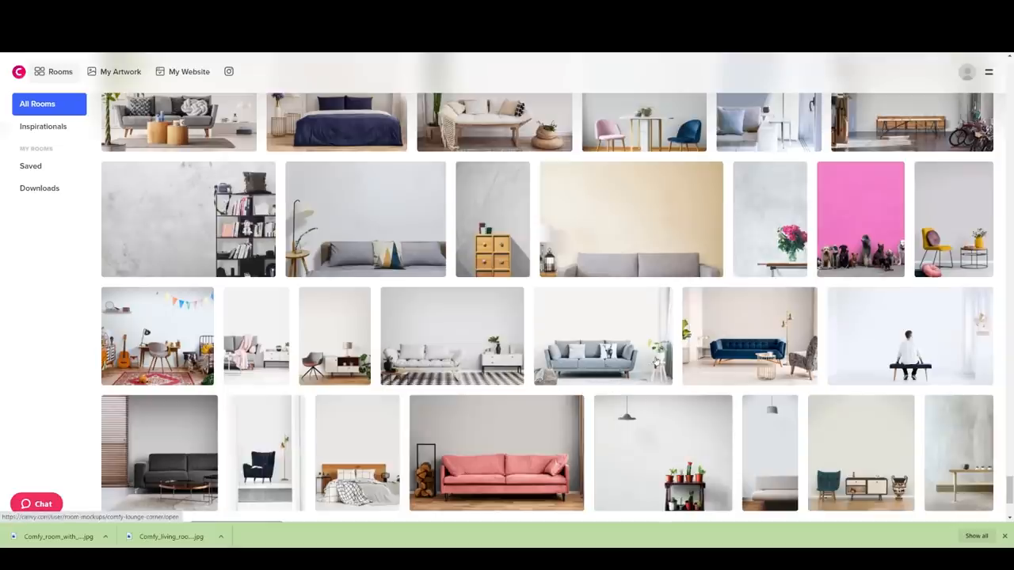
{"action": "scroll", "scroll_direction": "down", "scroll_amount": 3}
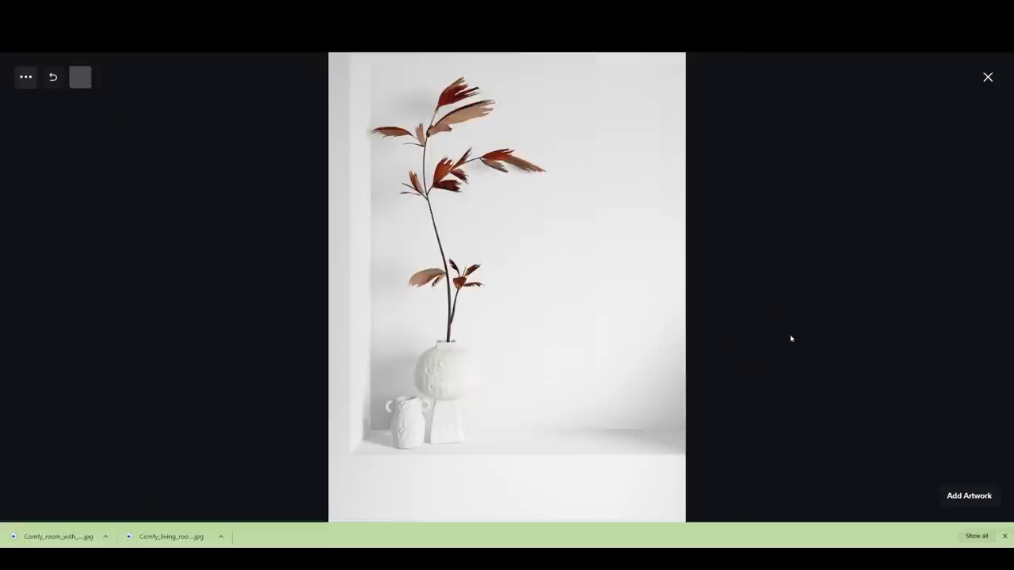
{"action": "left_click", "coordinate": [968, 495]}
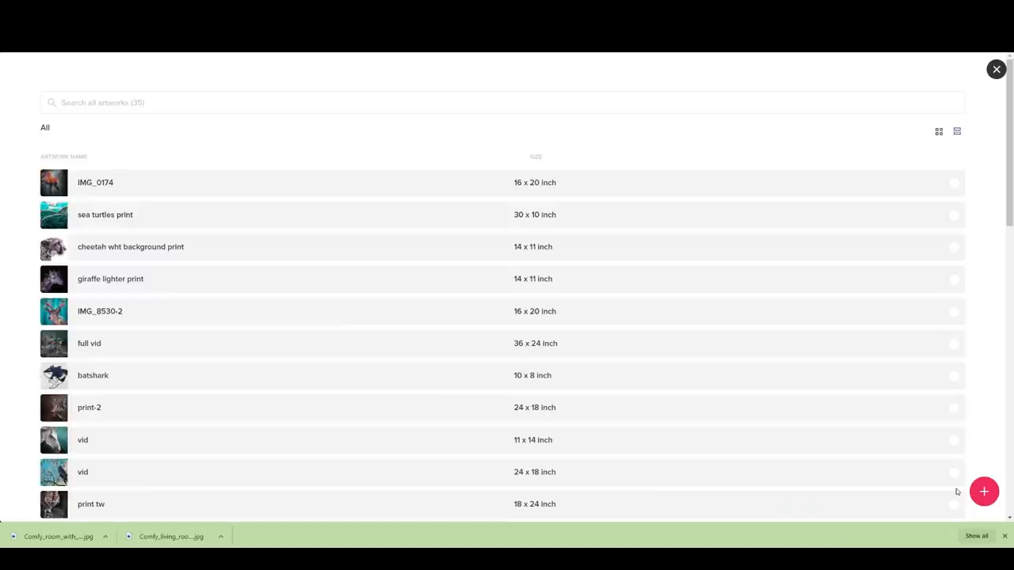
{"action": "mouse_move", "coordinate": [203, 380]}
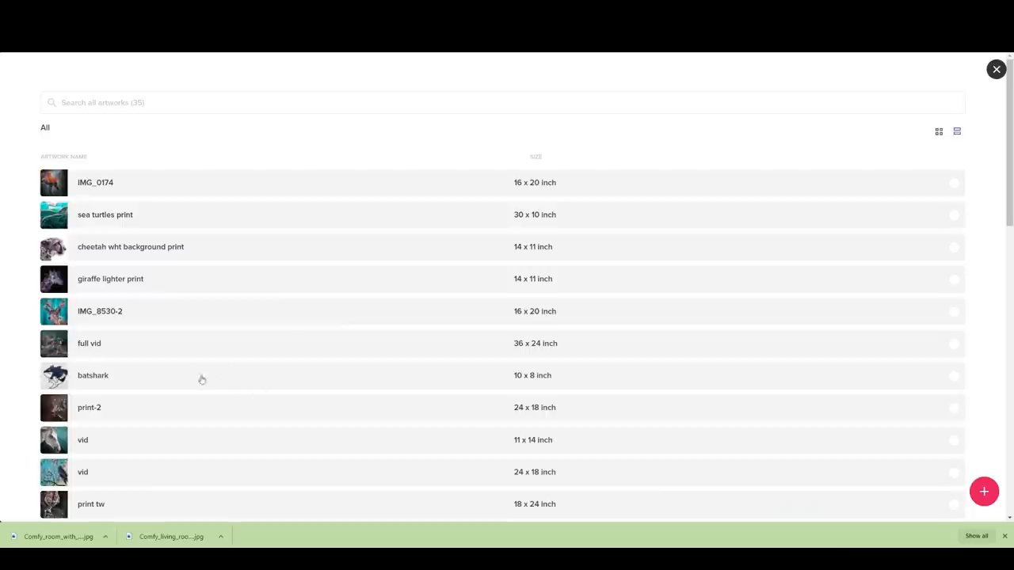
{"action": "scroll", "scroll_direction": "down", "scroll_amount": 3}
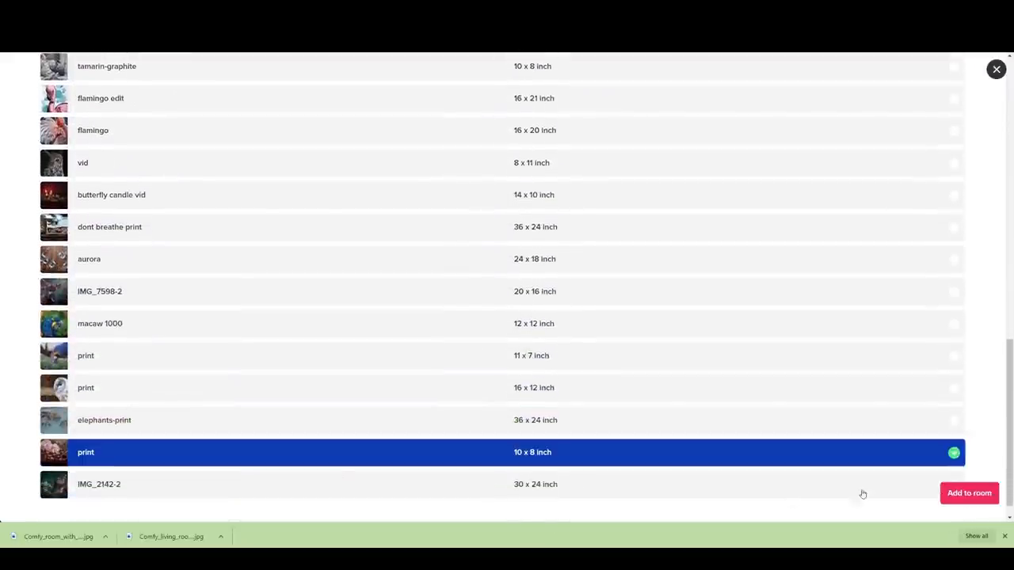
{"action": "left_click", "coordinate": [969, 492]}
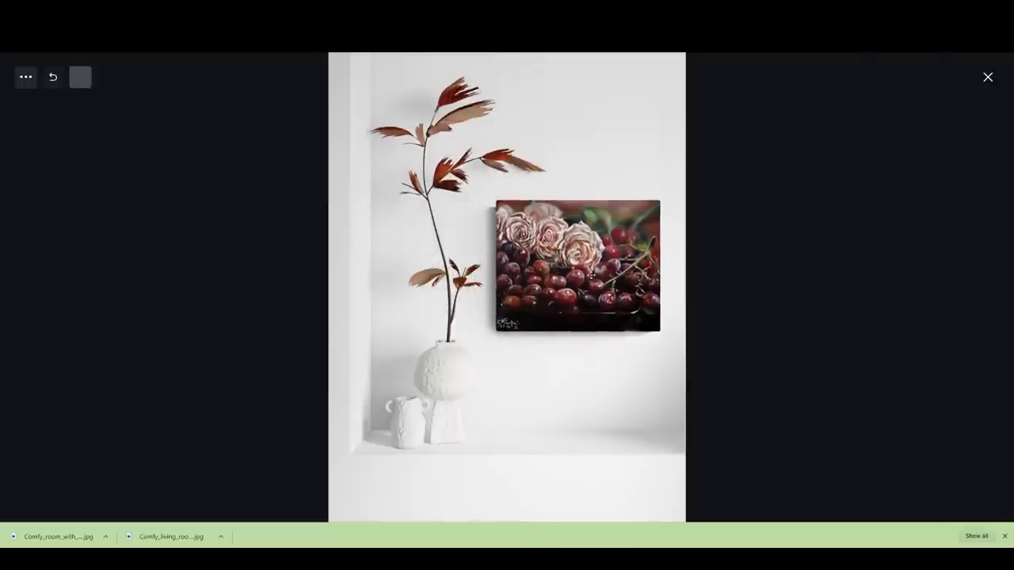
Step: Place the roses print on the alcove wall and deselect it
{"action": "left_click", "coordinate": [576, 266]}
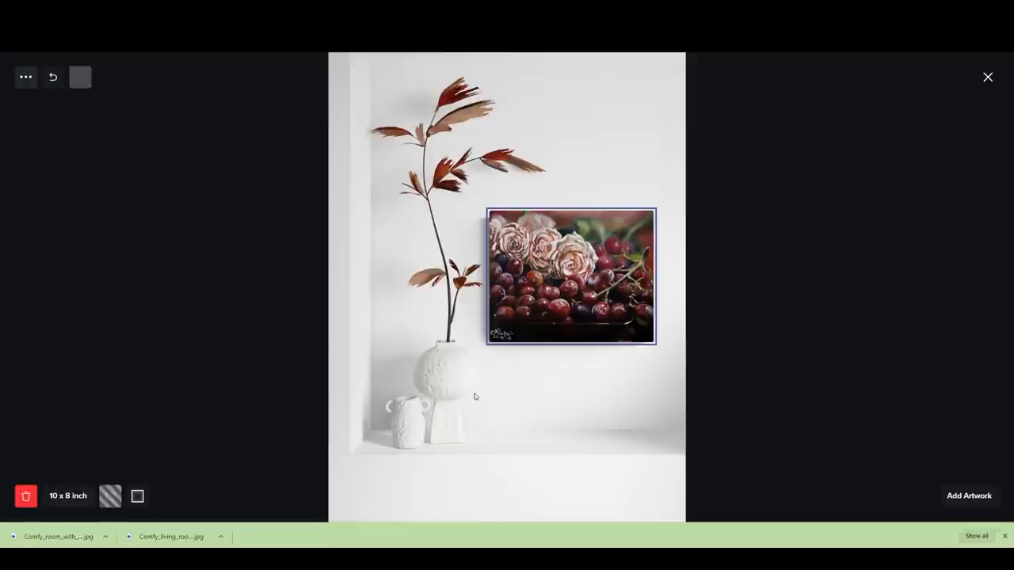
{"action": "left_click", "coordinate": [446, 396]}
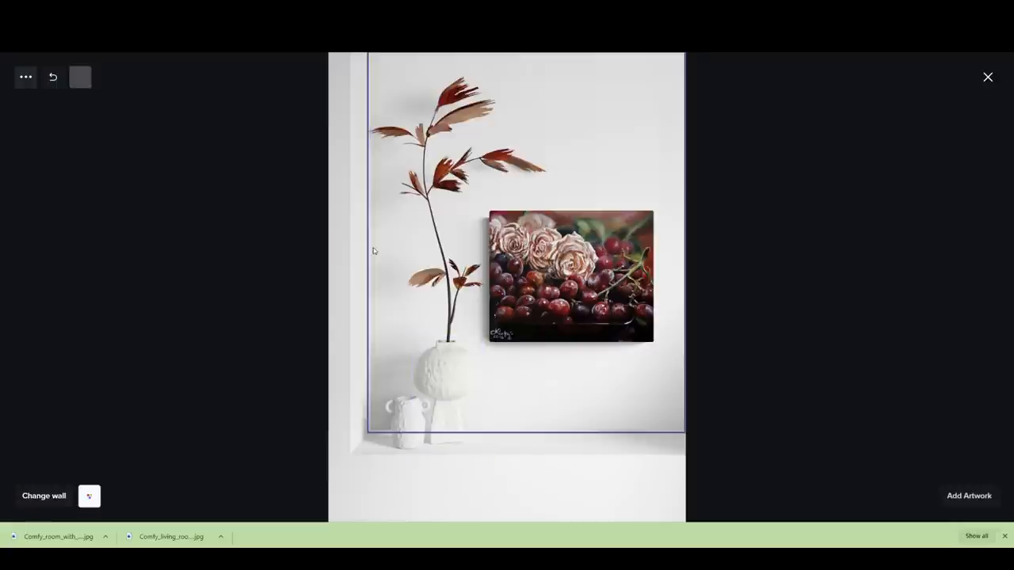
Step: Switch to the dark fireplace room and delete the existing small painting
{"action": "left_click", "coordinate": [89, 496]}
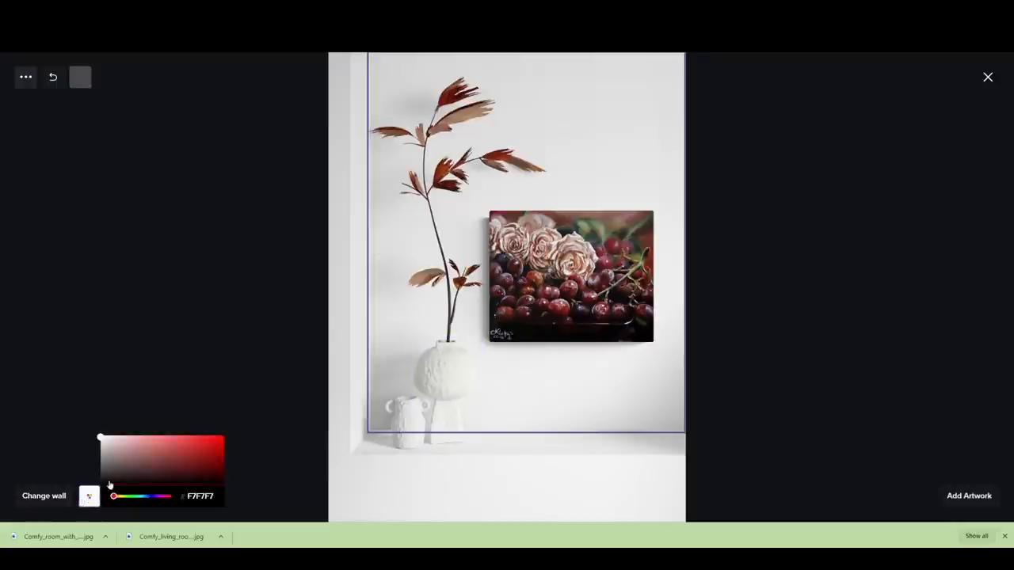
{"action": "left_click_drag", "start_coordinate": [100, 437], "coordinate": [100, 452]}
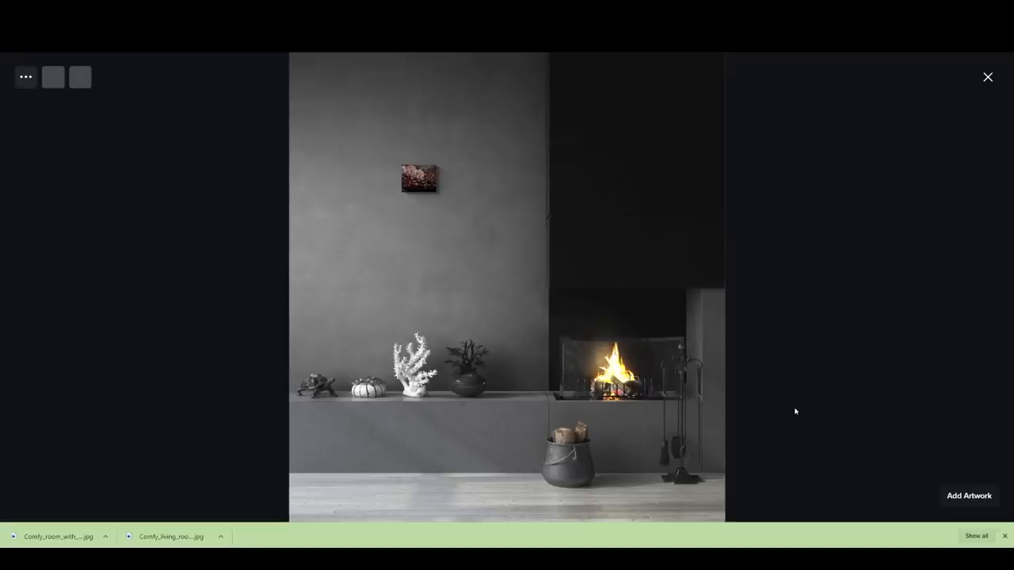
{"action": "left_click_drag", "start_coordinate": [419, 177], "coordinate": [428, 255]}
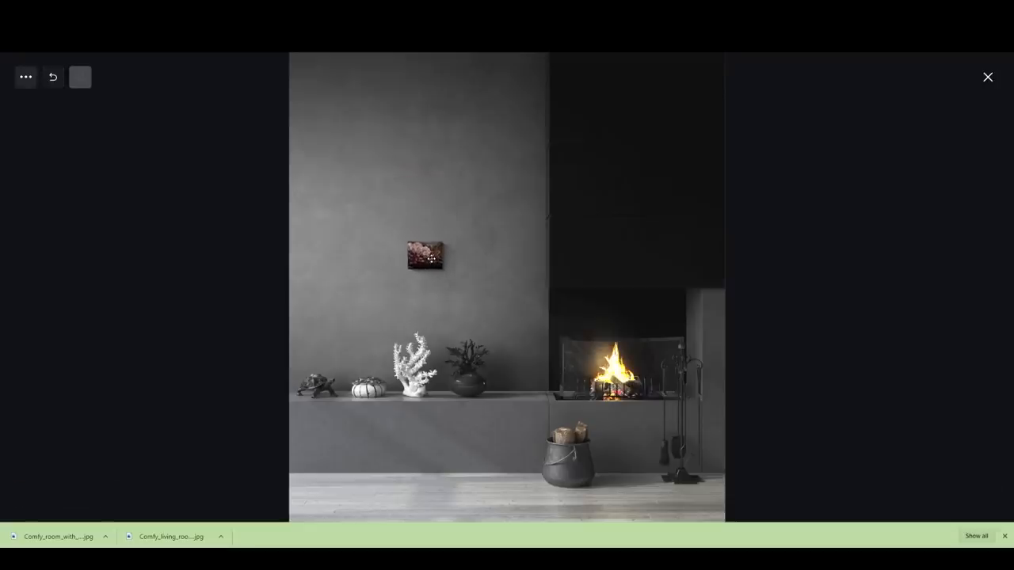
{"action": "left_click", "coordinate": [426, 257]}
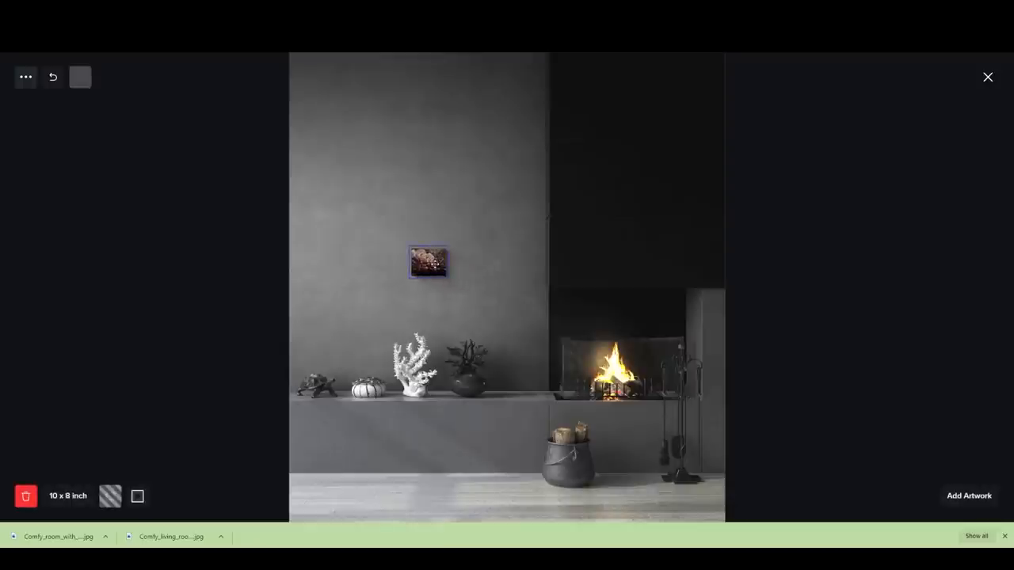
{"action": "left_click", "coordinate": [25, 496]}
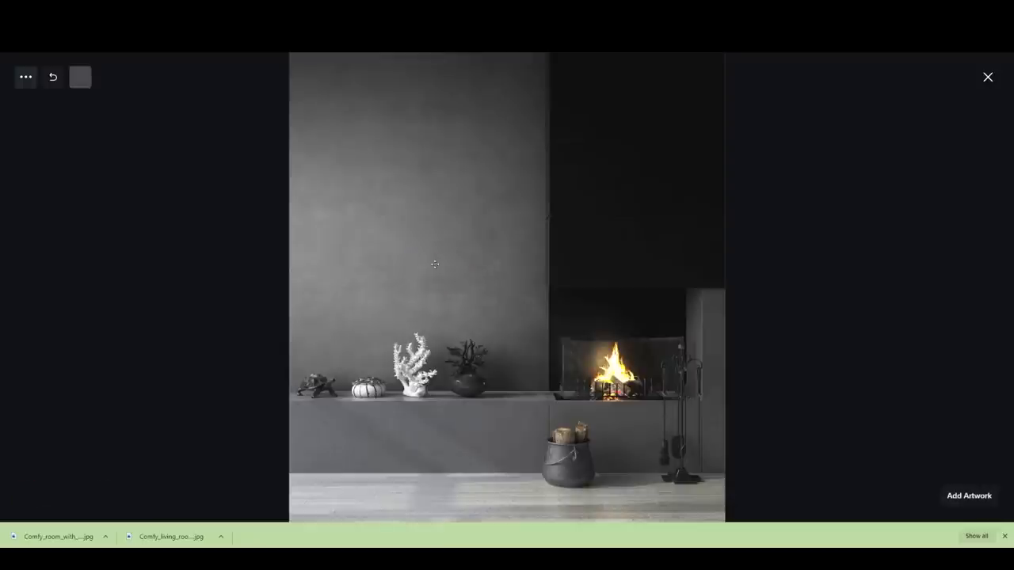
Step: Add the 'full vid' artwork from the library to the fireplace room
{"action": "left_click", "coordinate": [968, 494]}
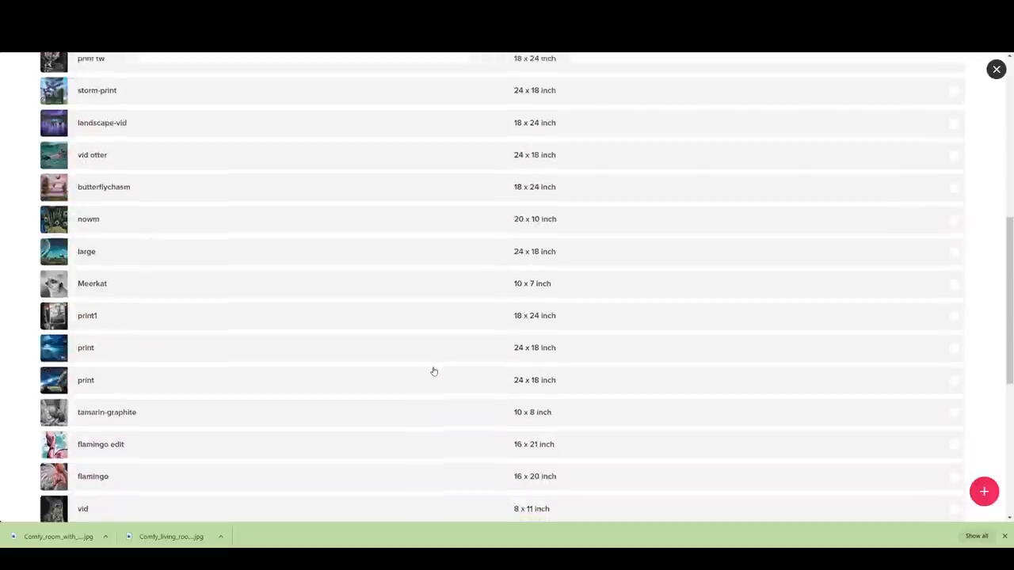
{"action": "left_click", "coordinate": [88, 342]}
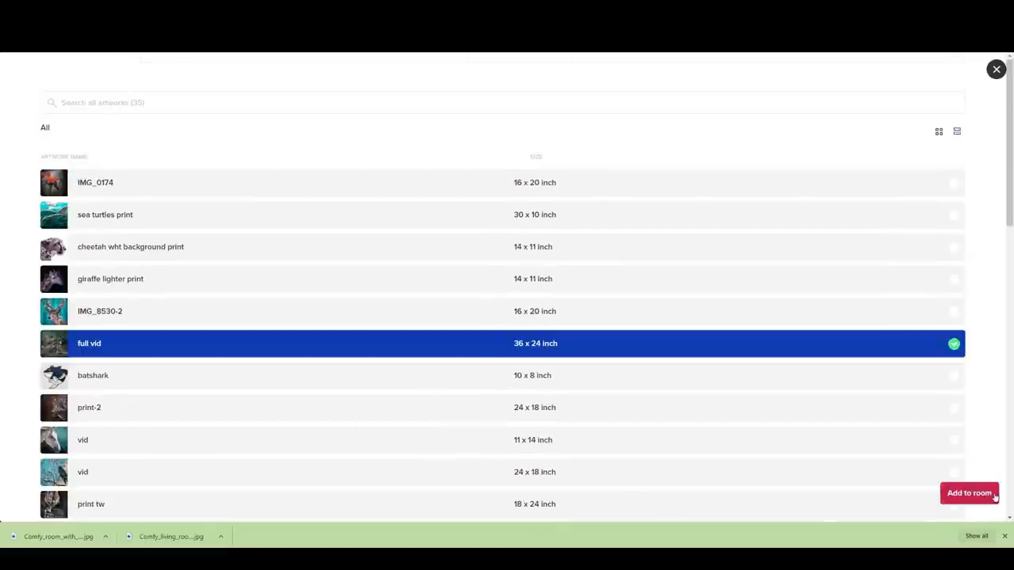
{"action": "left_click", "coordinate": [969, 493]}
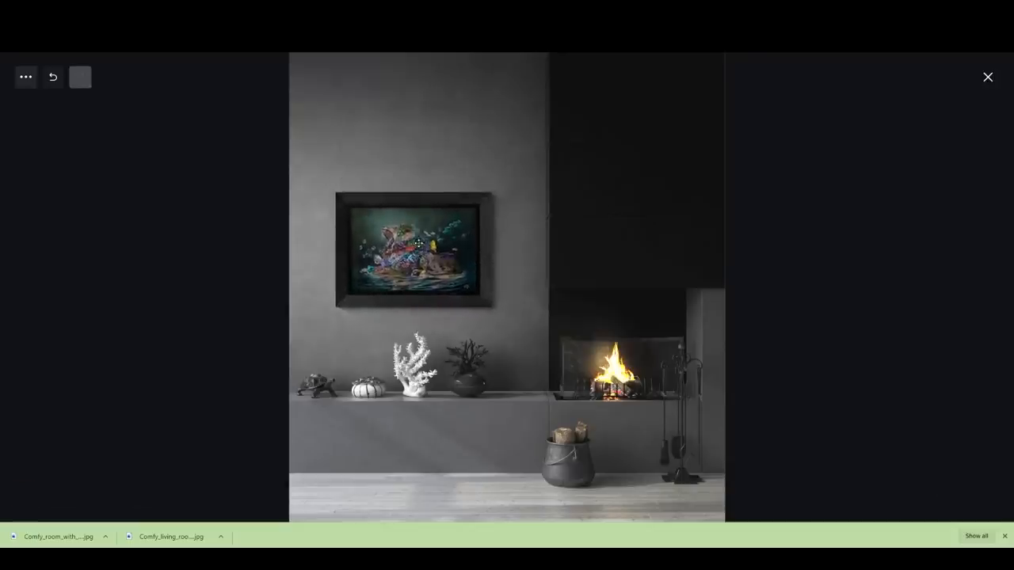
Step: Try gold, light wood and pale cream frames on the fireplace painting
{"action": "left_click", "coordinate": [411, 247]}
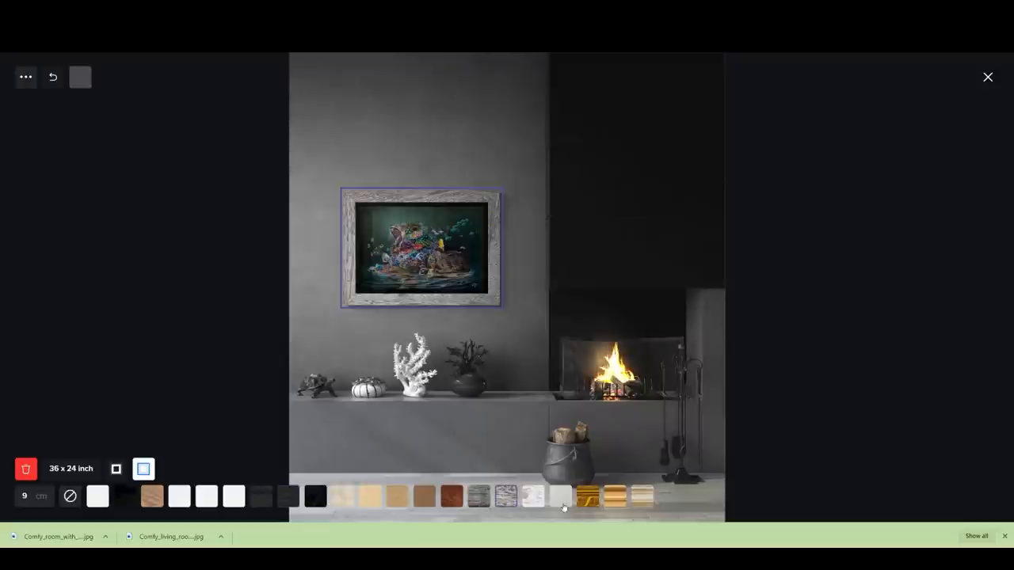
{"action": "left_click", "coordinate": [588, 497]}
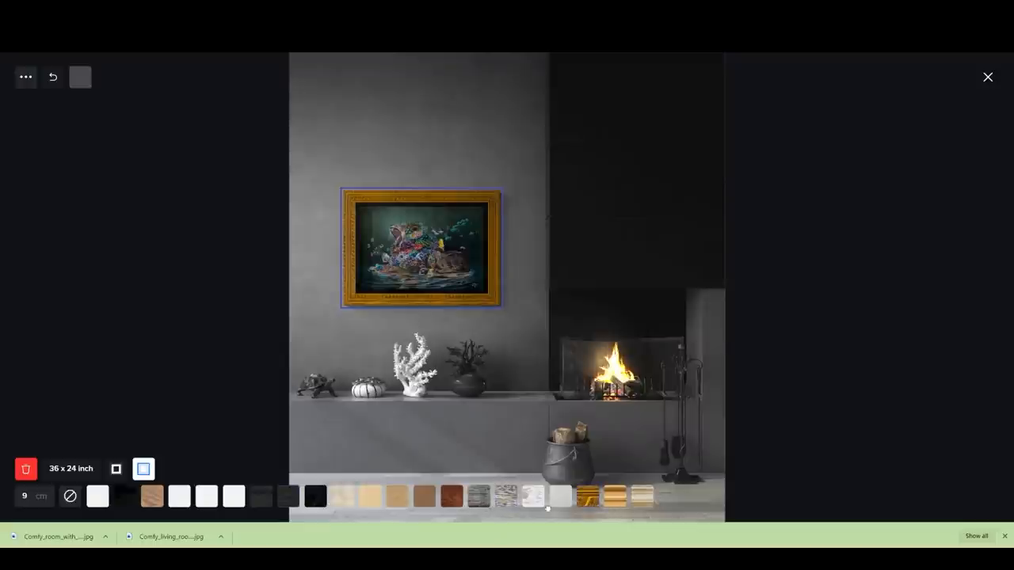
{"action": "left_click", "coordinate": [370, 497]}
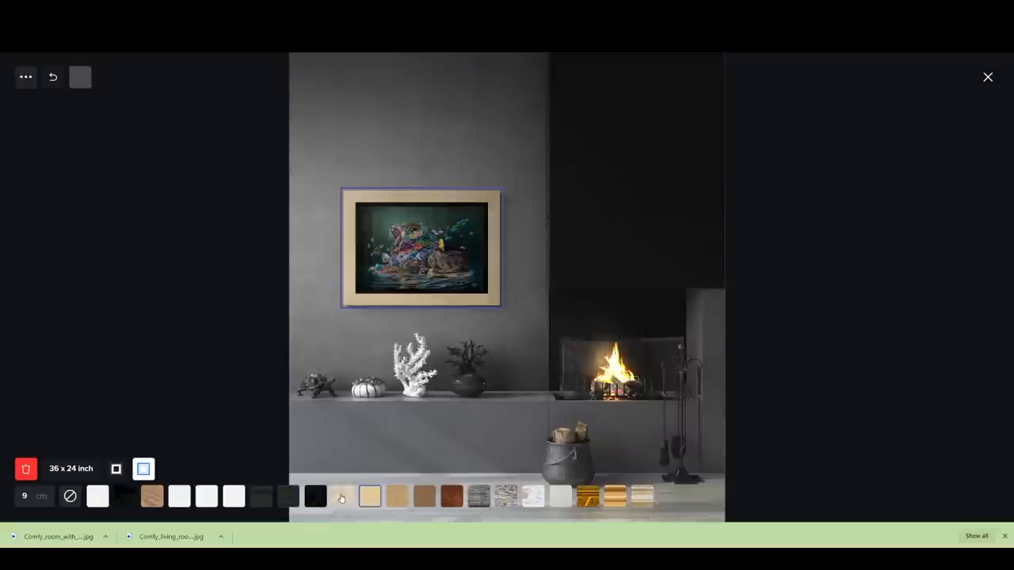
{"action": "left_click", "coordinate": [315, 497]}
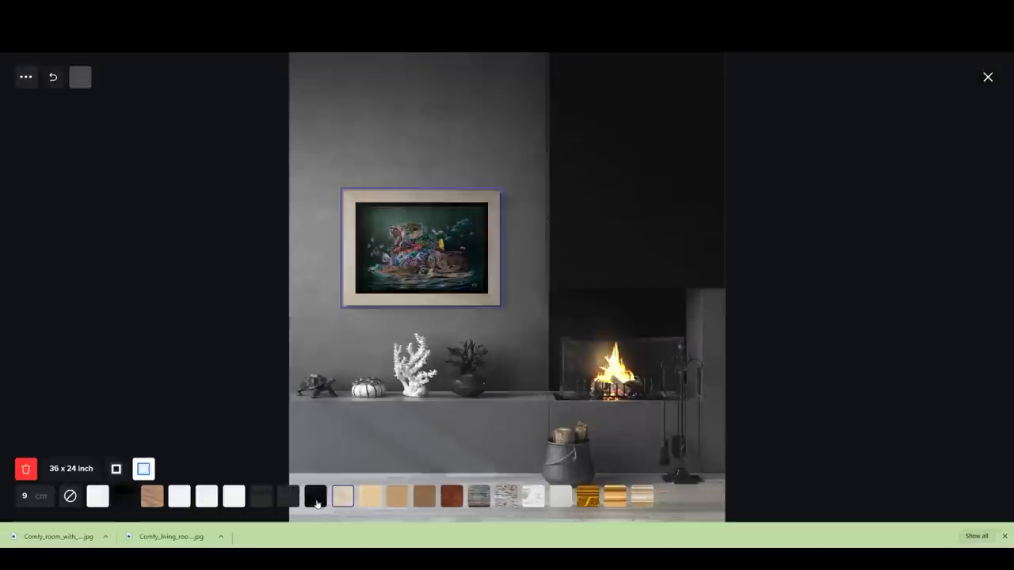
Step: Settle on the dark black frame for the fireplace painting
{"action": "left_click", "coordinate": [288, 498]}
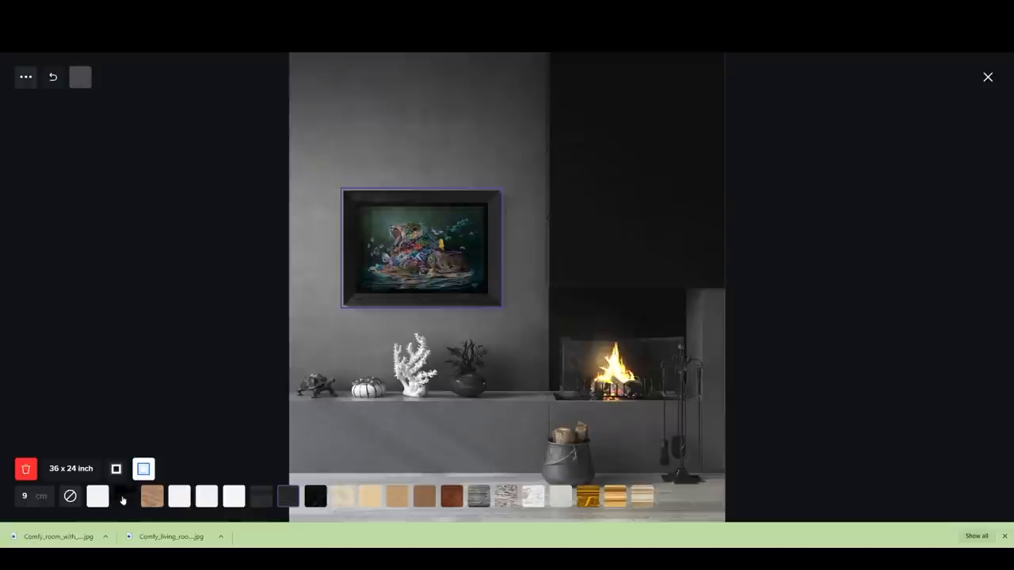
{"action": "left_click", "coordinate": [123, 498]}
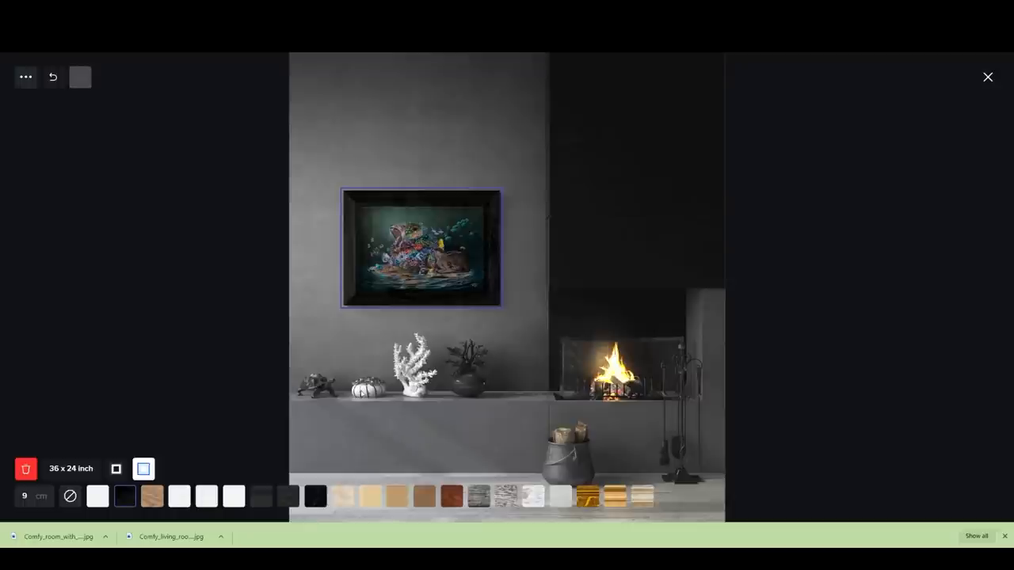
{"action": "left_click", "coordinate": [24, 496]}
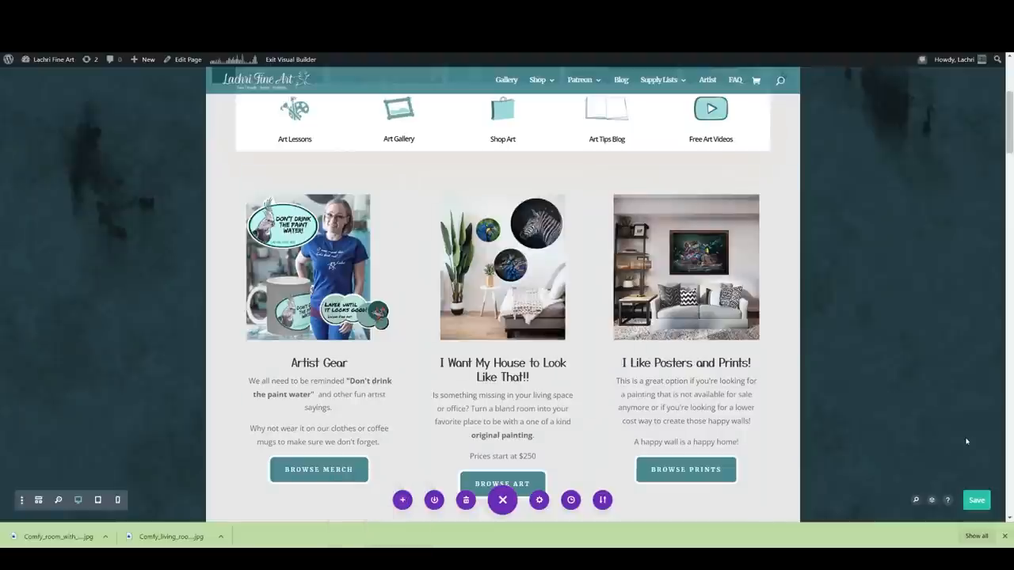
Step: Scroll the Divi homepage editor to the Artist Gear / House / Posters blurb row
{"action": "scroll", "scroll_direction": "up", "scroll_amount": 3}
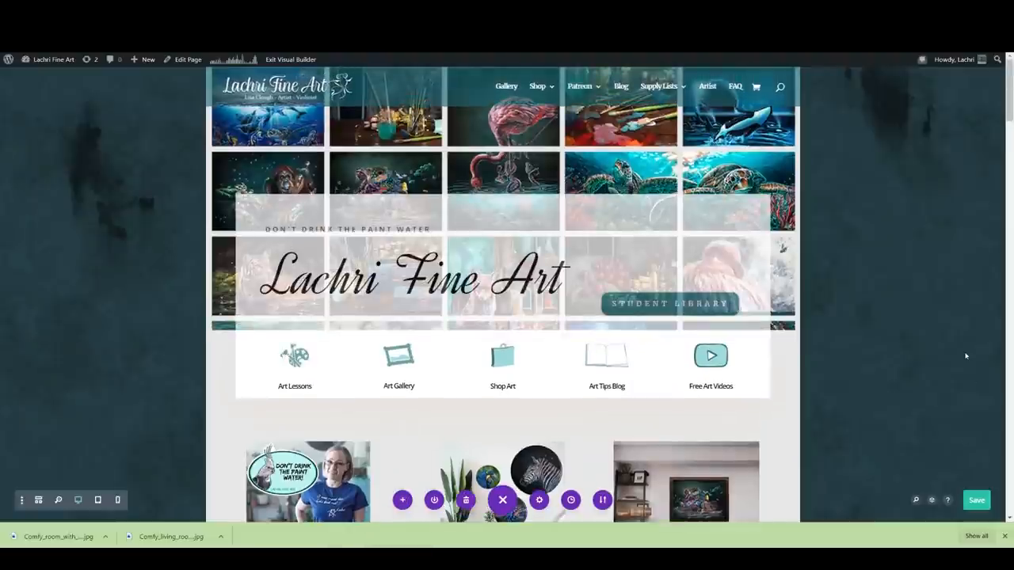
{"action": "scroll", "scroll_direction": "down", "scroll_amount": 3}
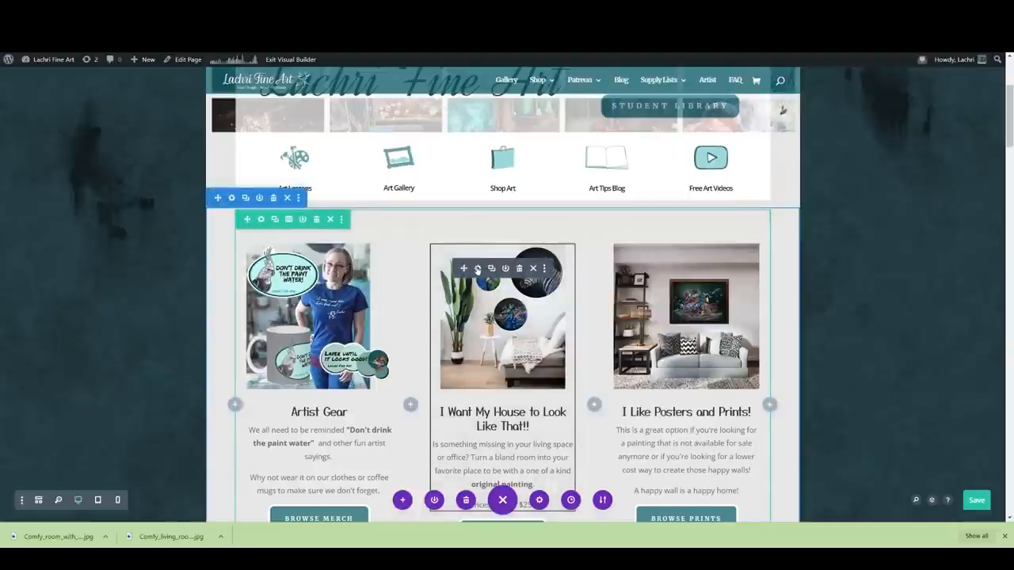
Step: Swap the 'I Want My House to Look Like That!!' blurb image for the Canvy room mockup
{"action": "left_click", "coordinate": [477, 269]}
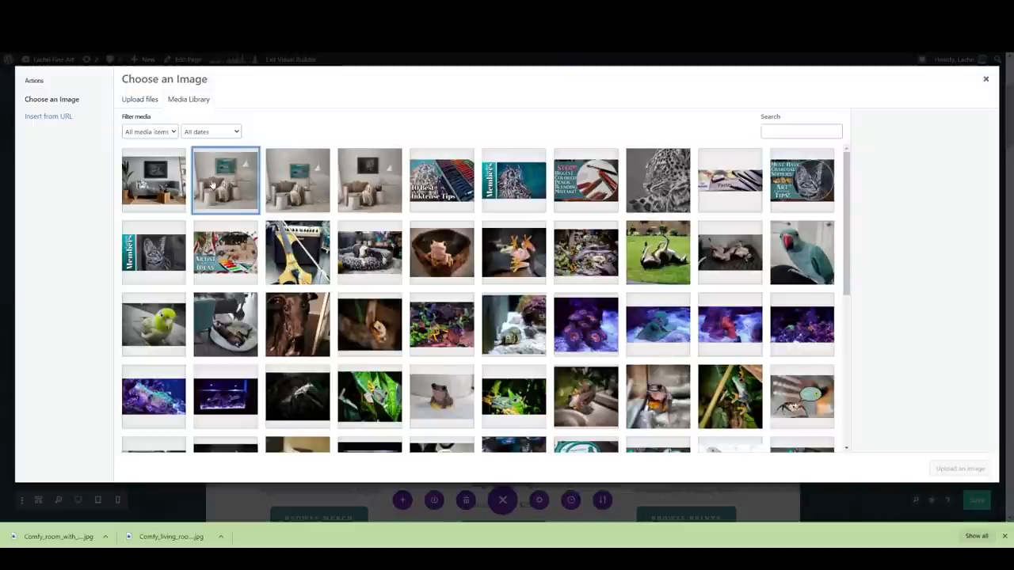
{"action": "left_click", "coordinate": [985, 79]}
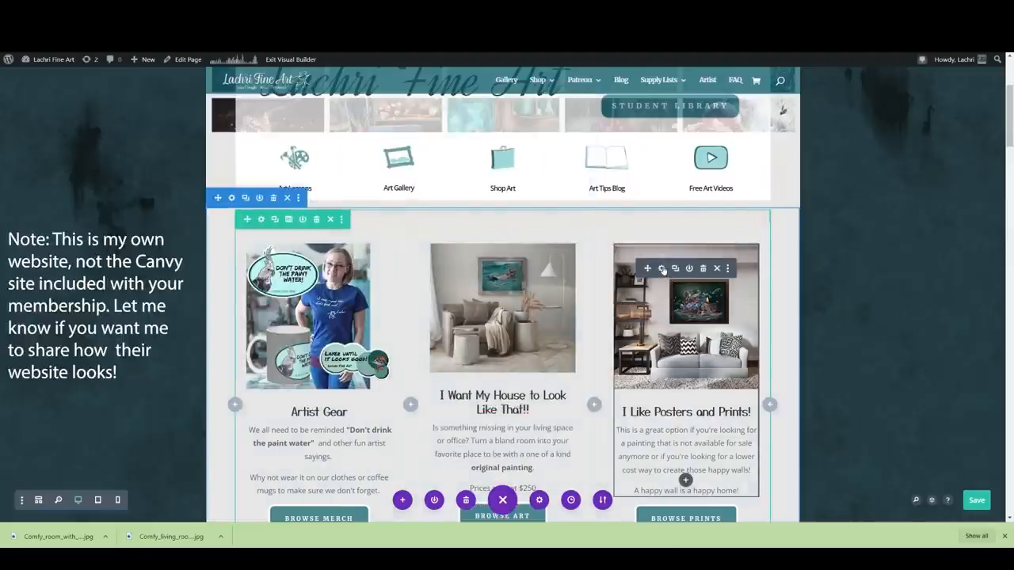
Step: Replace the 'Posters and Prints' blurb image with the sofa room mockup and save the module
{"action": "left_click", "coordinate": [662, 269]}
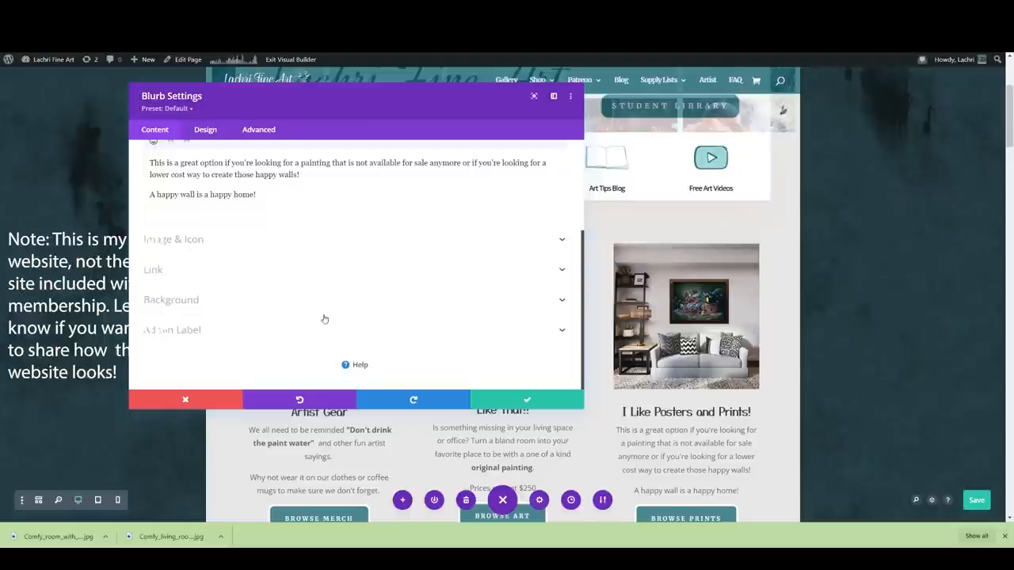
{"action": "left_click", "coordinate": [174, 238]}
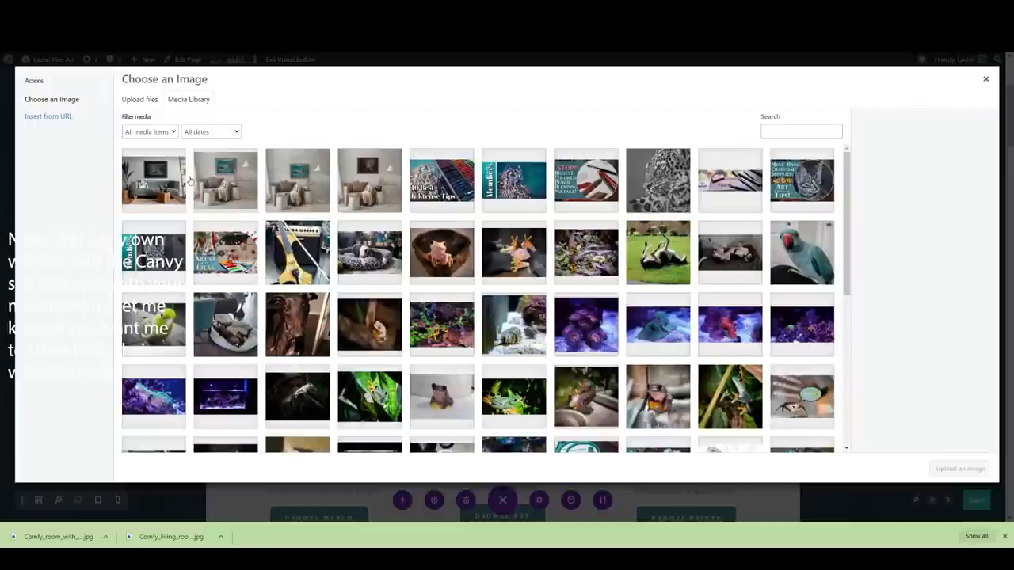
{"action": "left_click", "coordinate": [152, 180]}
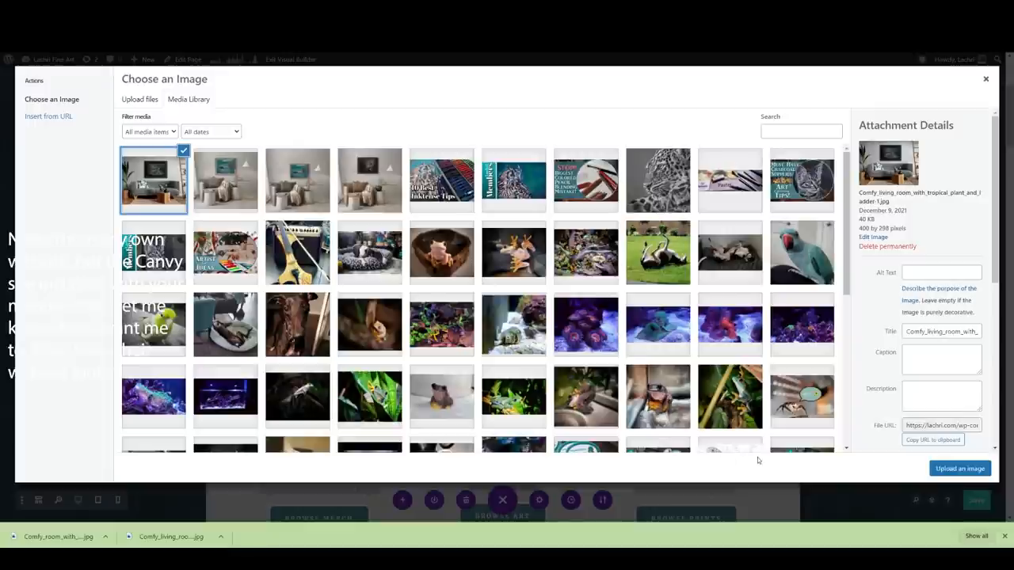
{"action": "mouse_move", "coordinate": [916, 481]}
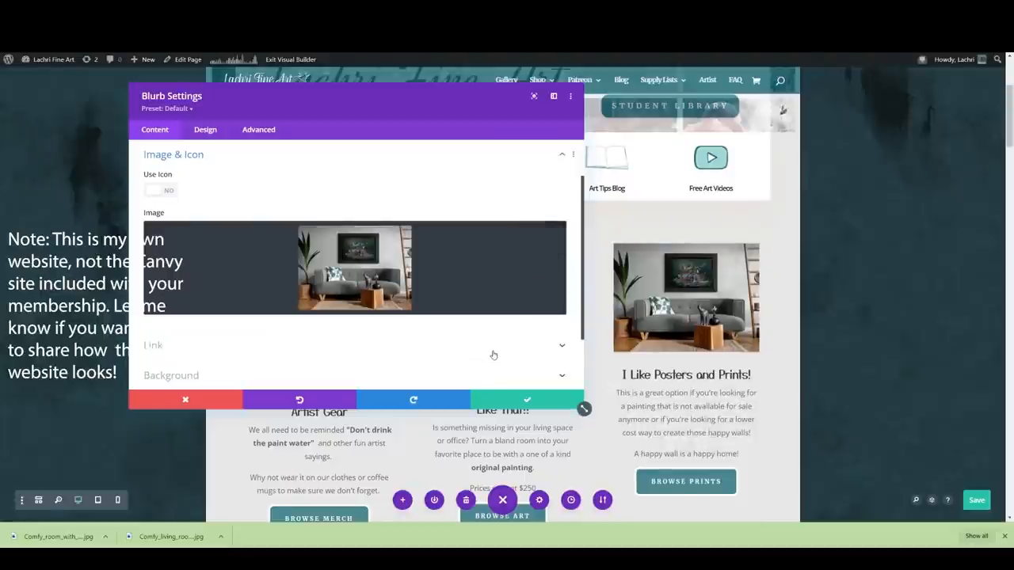
{"action": "left_click", "coordinate": [526, 399]}
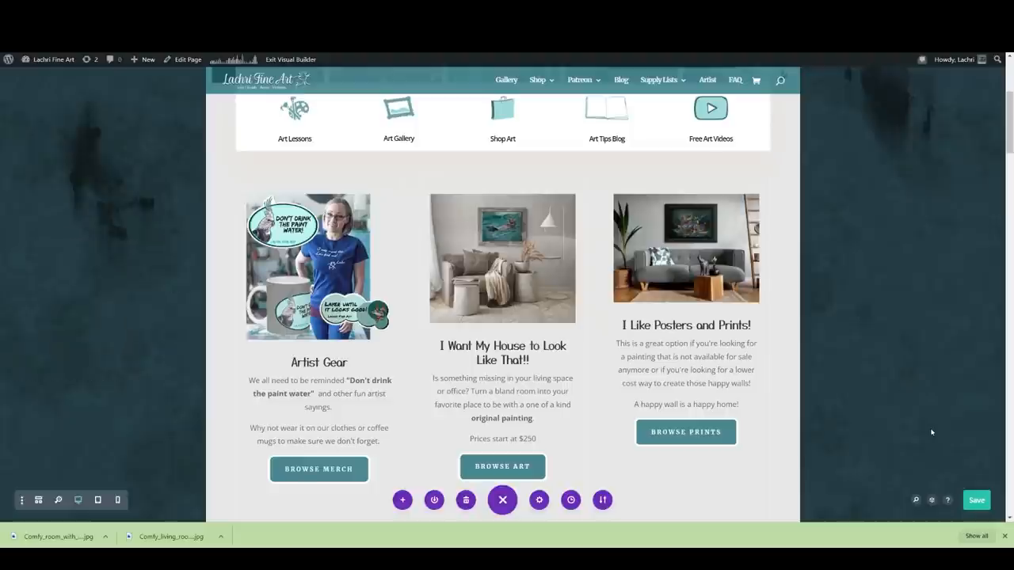
{"action": "left_click", "coordinate": [502, 256]}
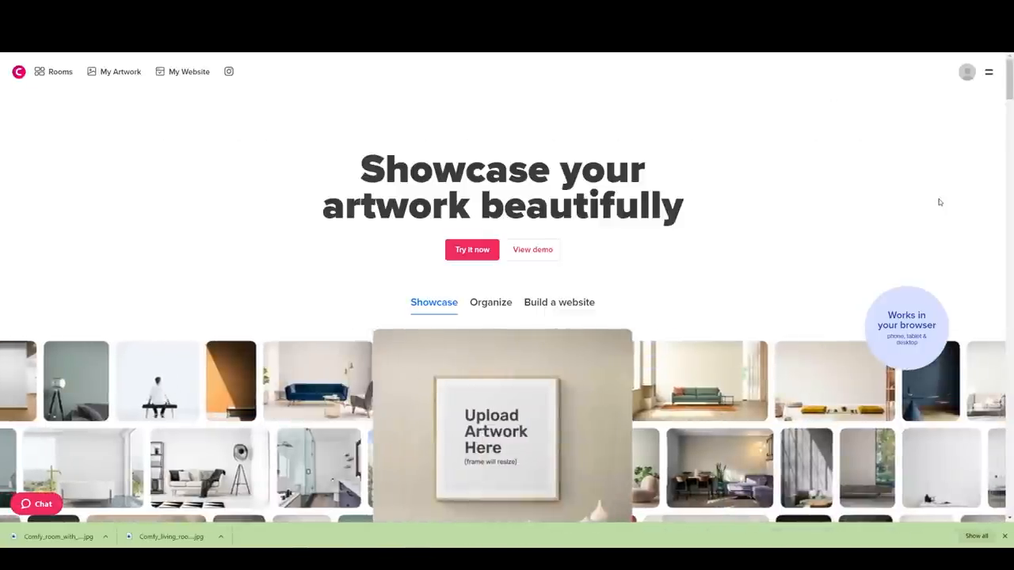
Step: Scroll the Canvy homepage down to the 500+ rooms showcase gallery and back to the top
{"action": "scroll", "scroll_direction": "down", "scroll_amount": 3}
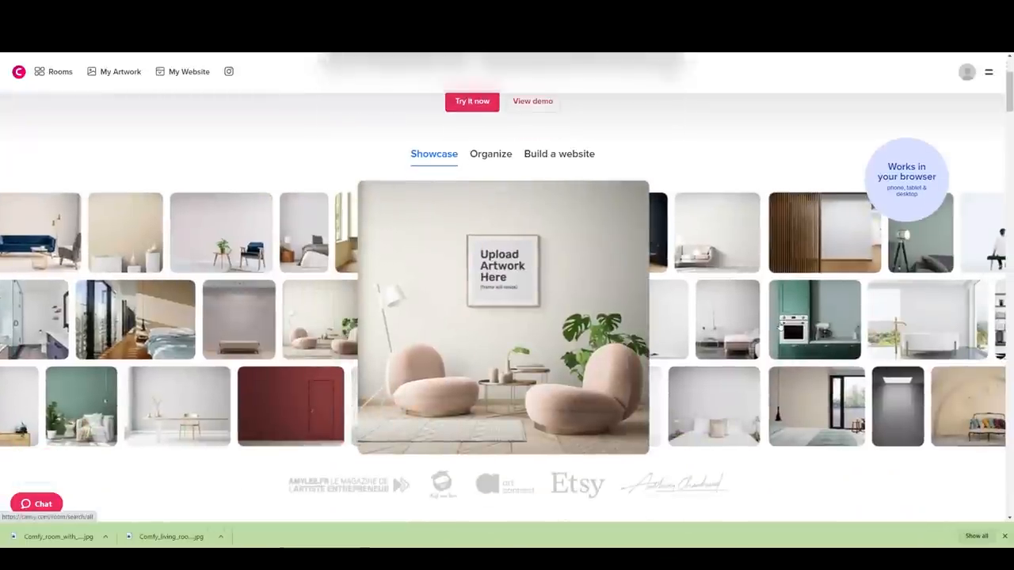
{"action": "scroll", "scroll_direction": "down", "scroll_amount": 3}
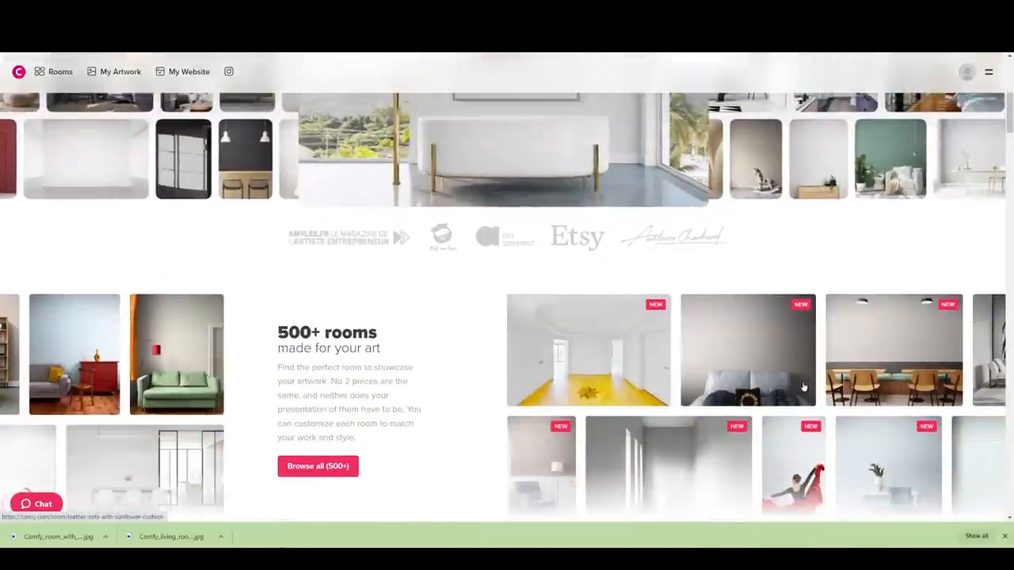
{"action": "scroll", "scroll_direction": "up", "scroll_amount": 3}
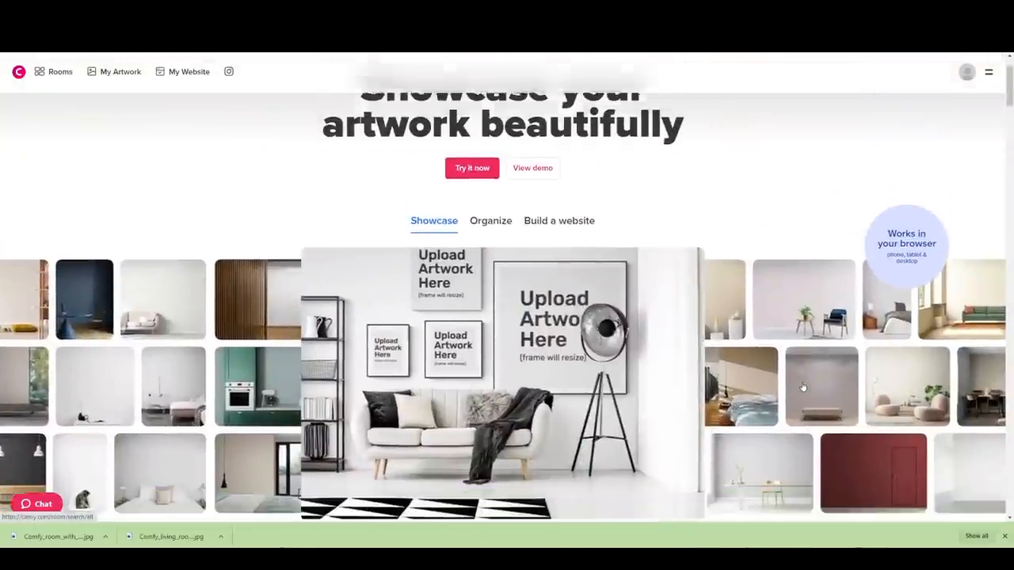